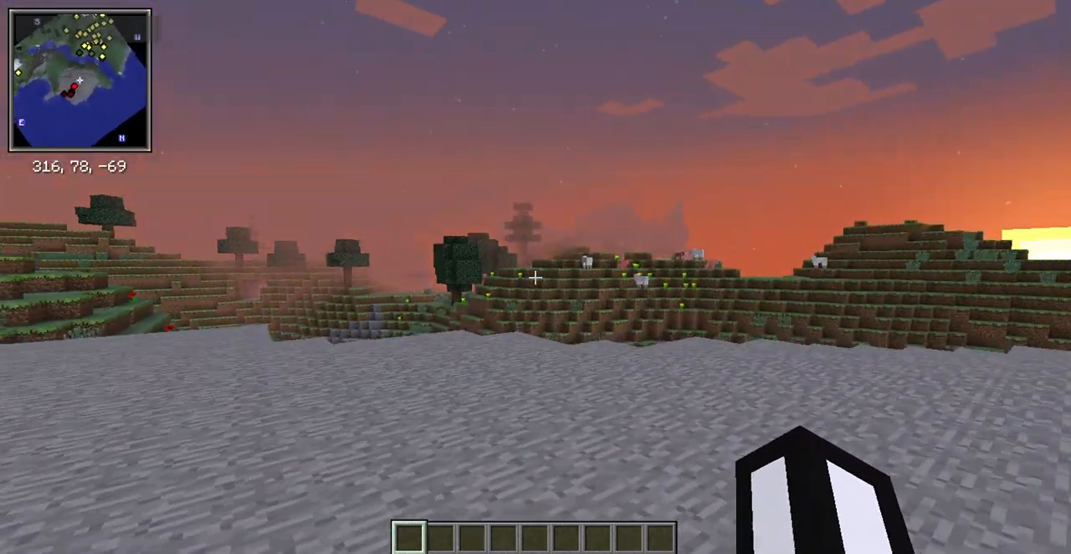
# Search the item list for 'multib' and show the Multiblock Structure Marker recipe.
pyautogui.press('e')
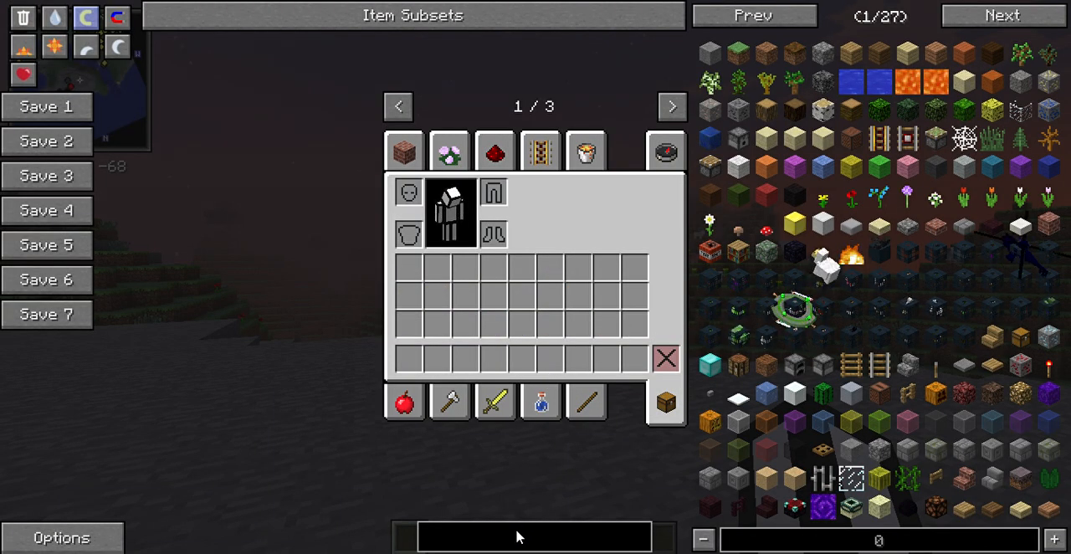
pyautogui.write('multib')
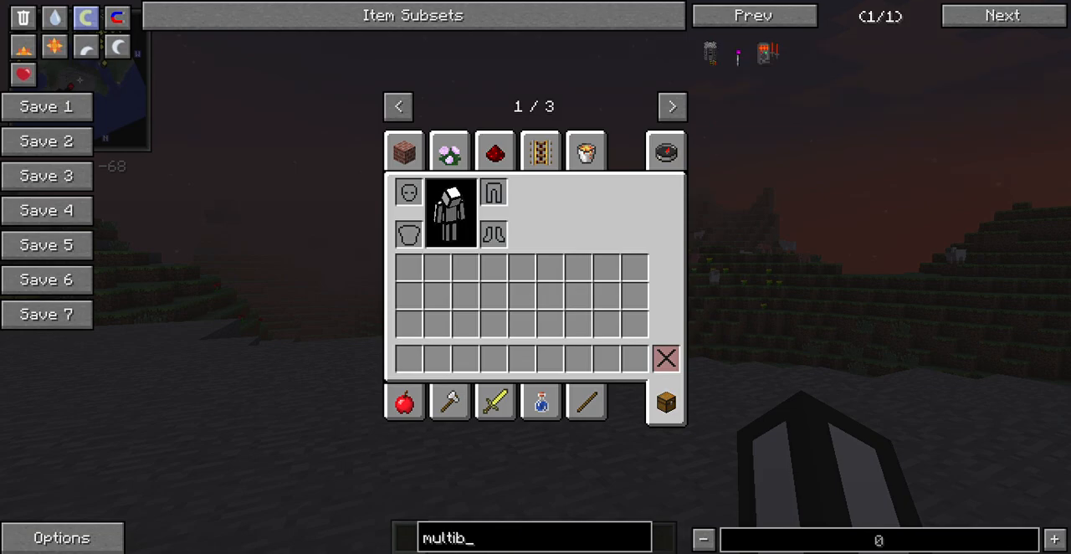
pyautogui.moveTo(736, 55)
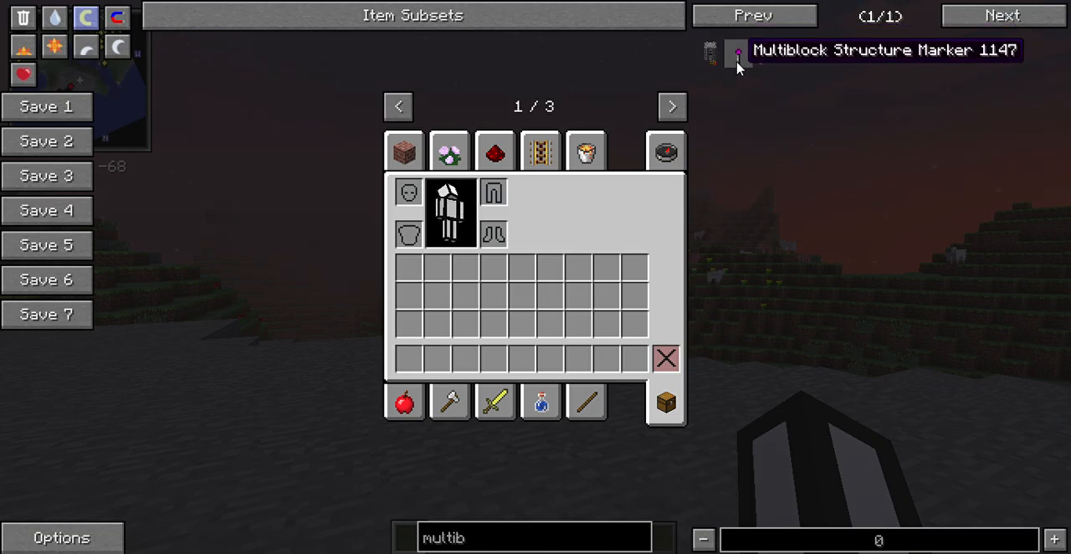
pyautogui.click(735, 53)
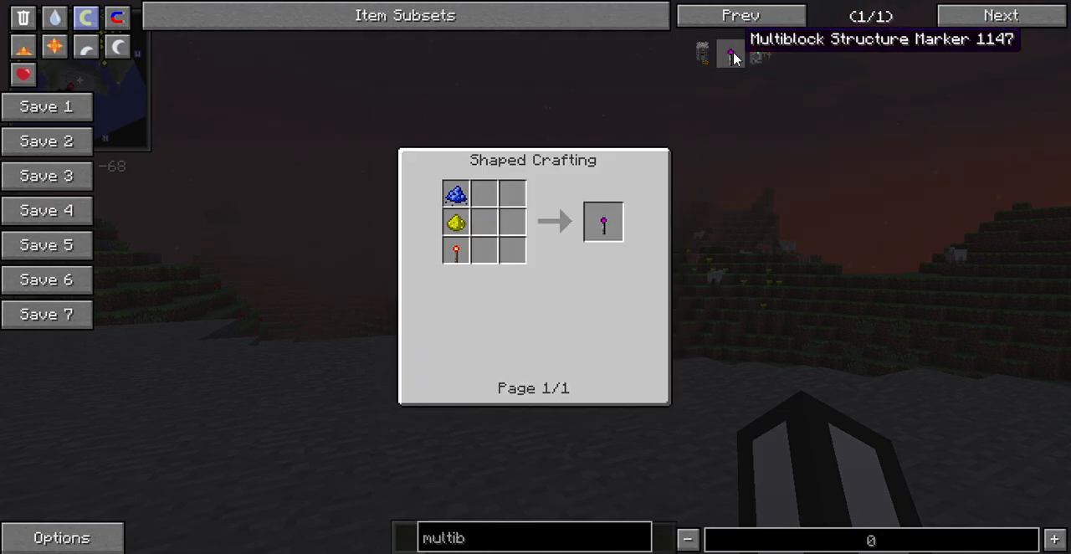
pyautogui.moveTo(456, 194)
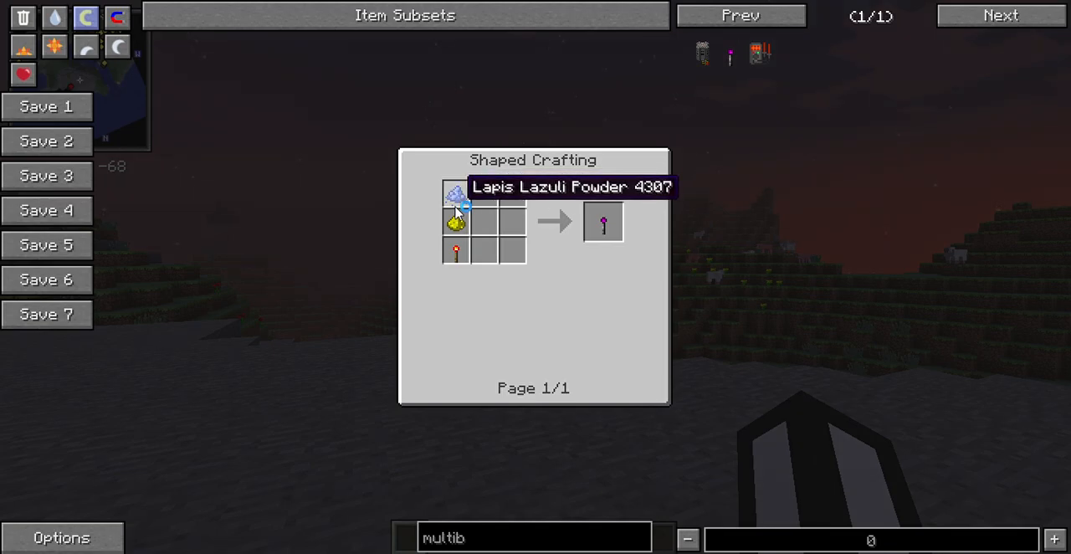
pyautogui.moveTo(456, 222)
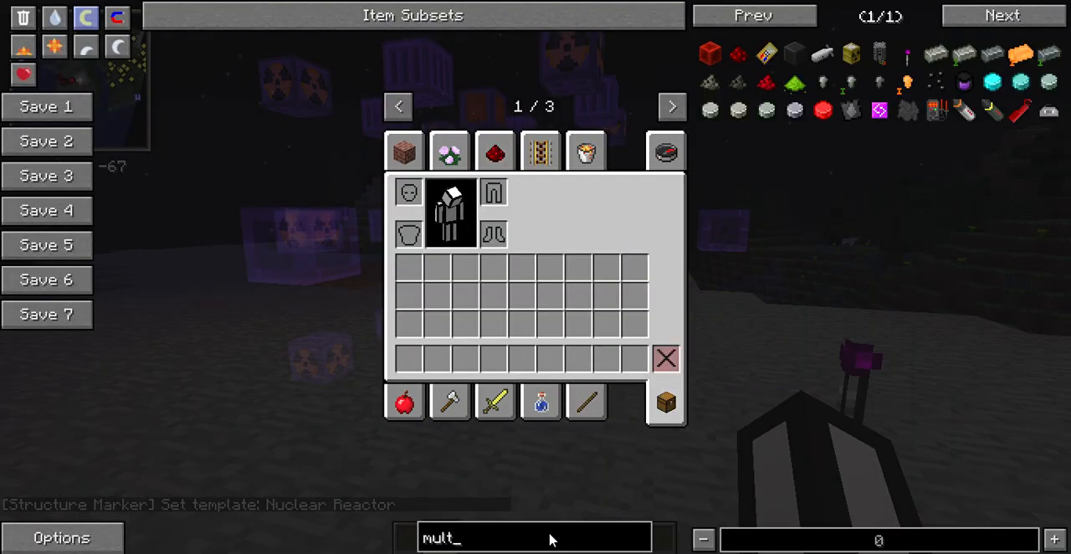
# Search 'reac' and take Reactor Control, Boiler, Access Hatch and Chamber blocks.
pyautogui.write('reac')
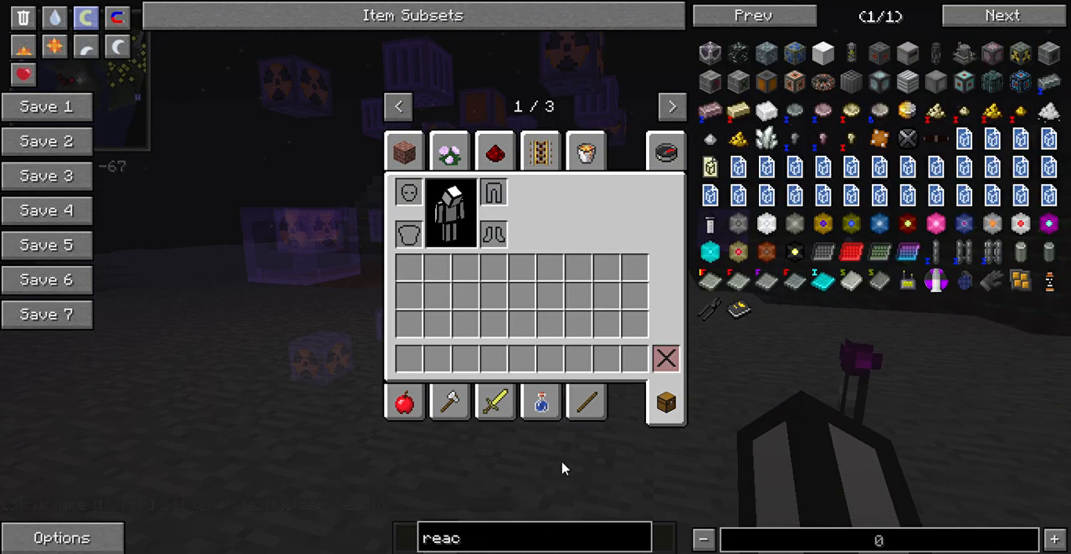
pyautogui.moveTo(710, 196)
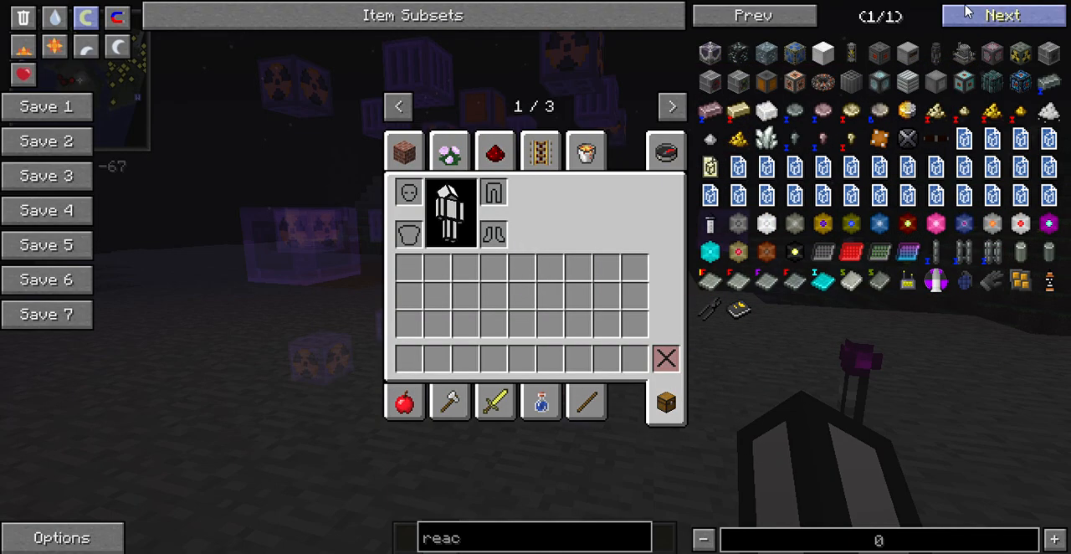
pyautogui.moveTo(935, 54)
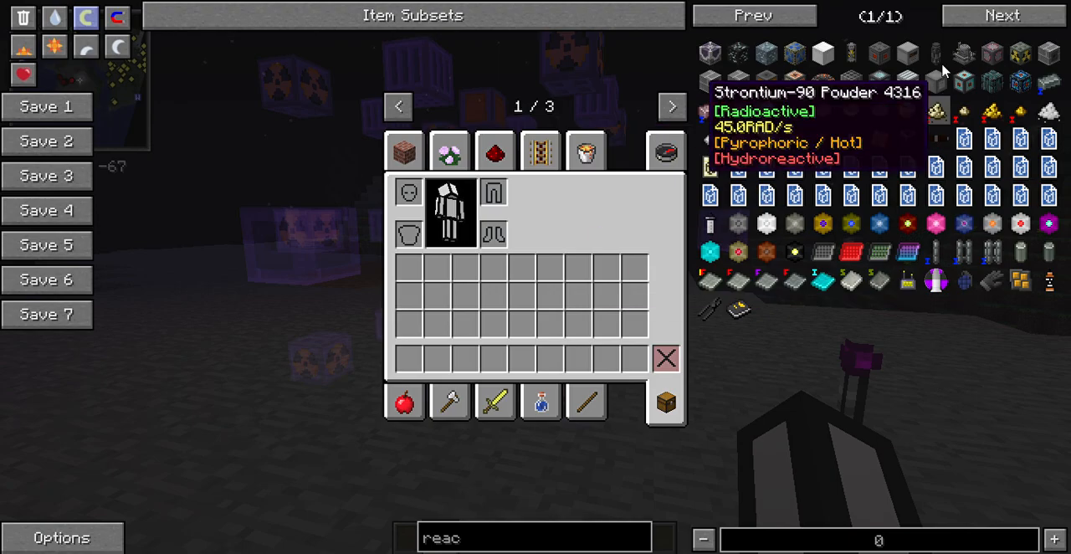
pyautogui.moveTo(963, 52)
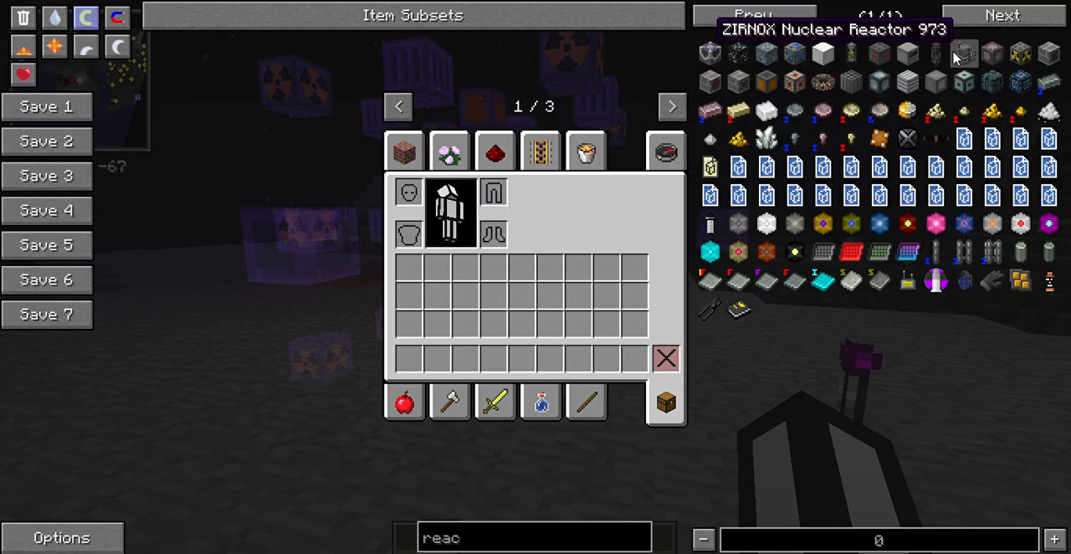
pyautogui.moveTo(899, 351)
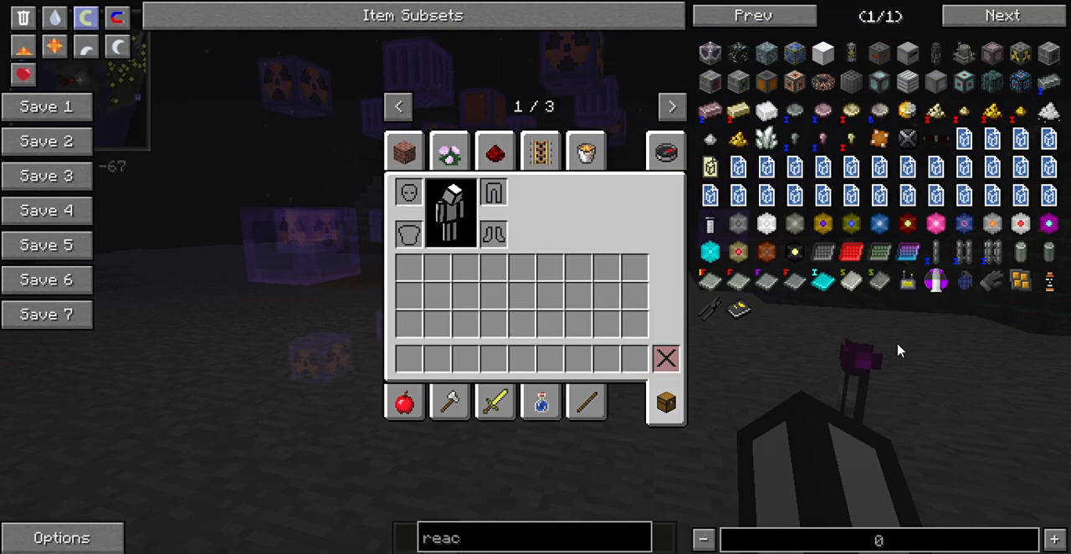
pyautogui.moveTo(748, 355)
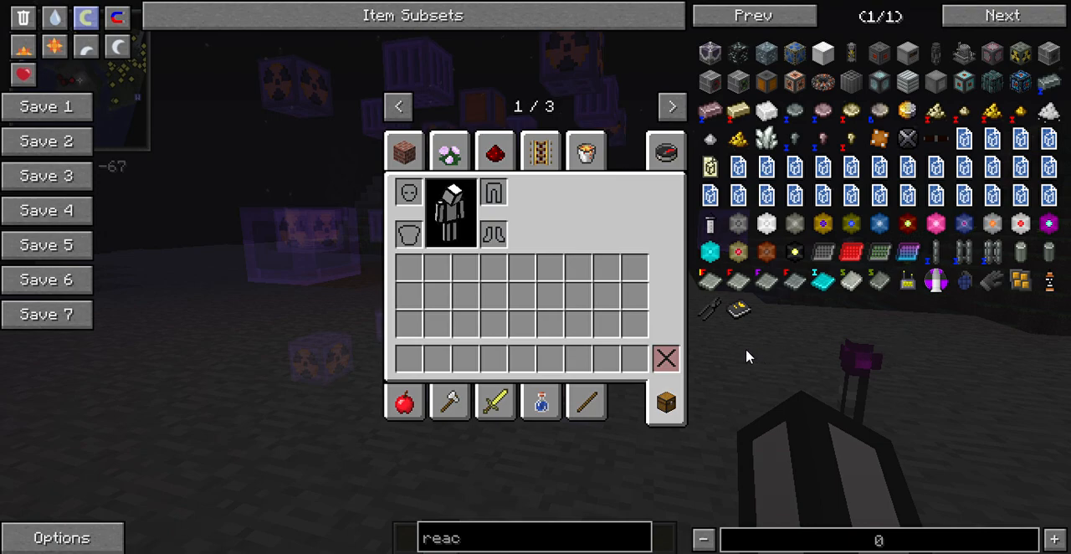
pyautogui.moveTo(795, 87)
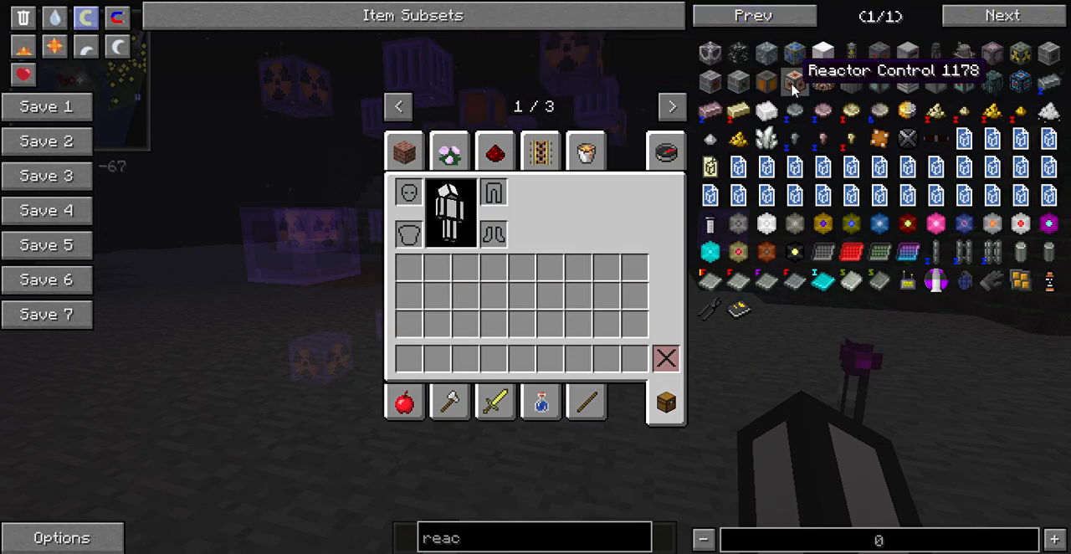
pyautogui.click(794, 82)
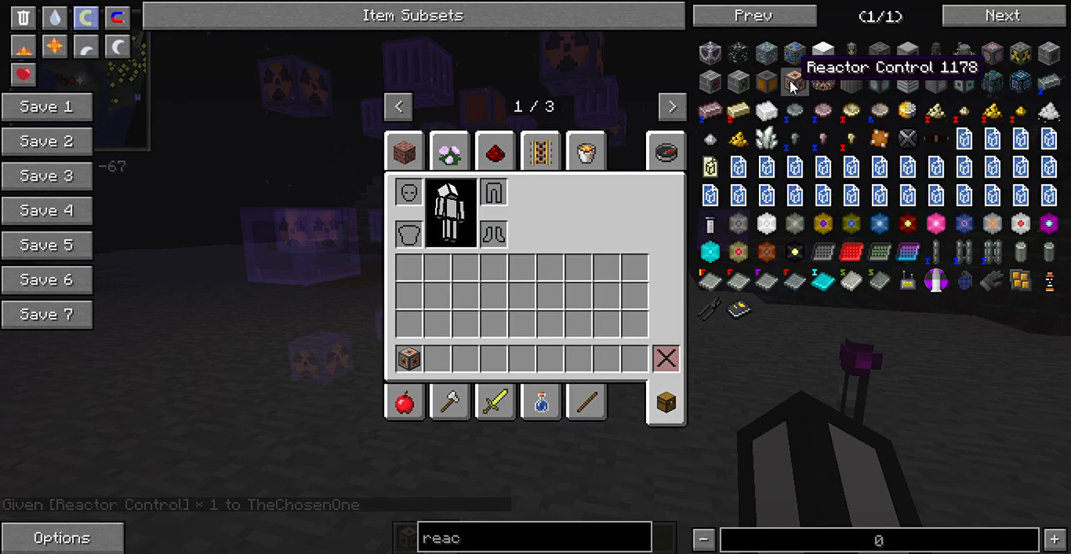
pyautogui.click(793, 82)
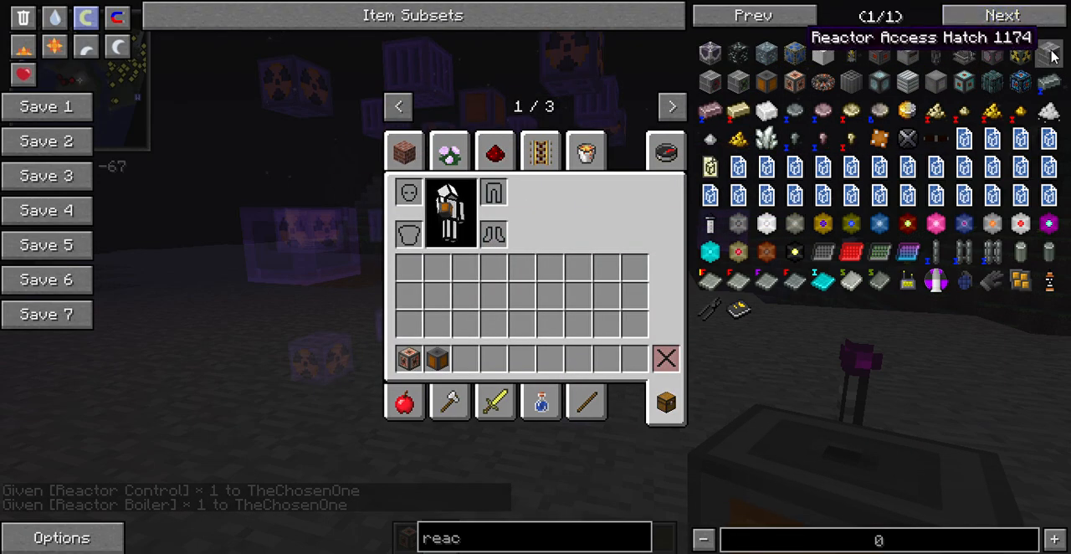
pyautogui.click(1049, 53)
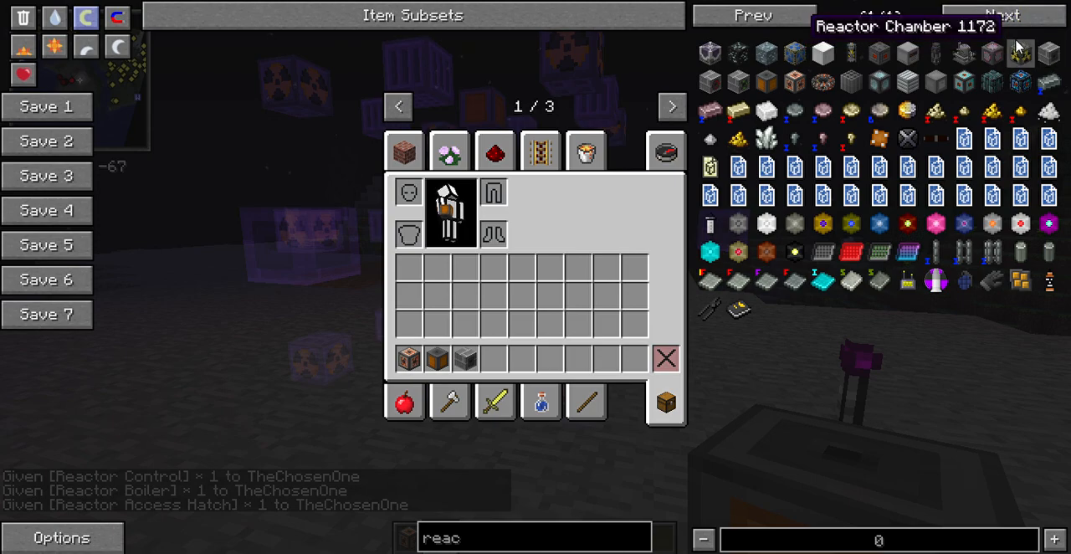
pyautogui.click(1020, 54)
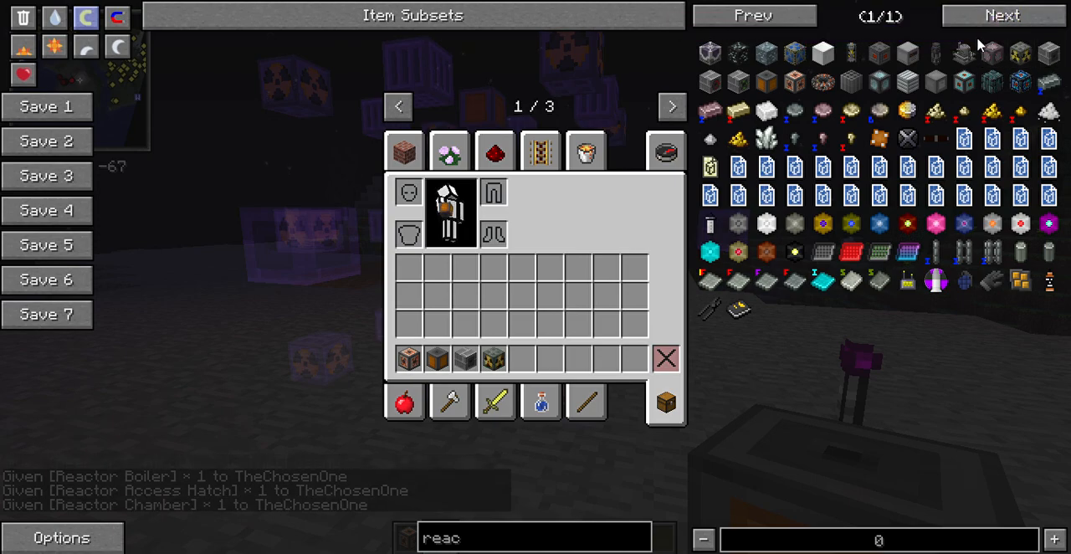
pyautogui.moveTo(907, 53)
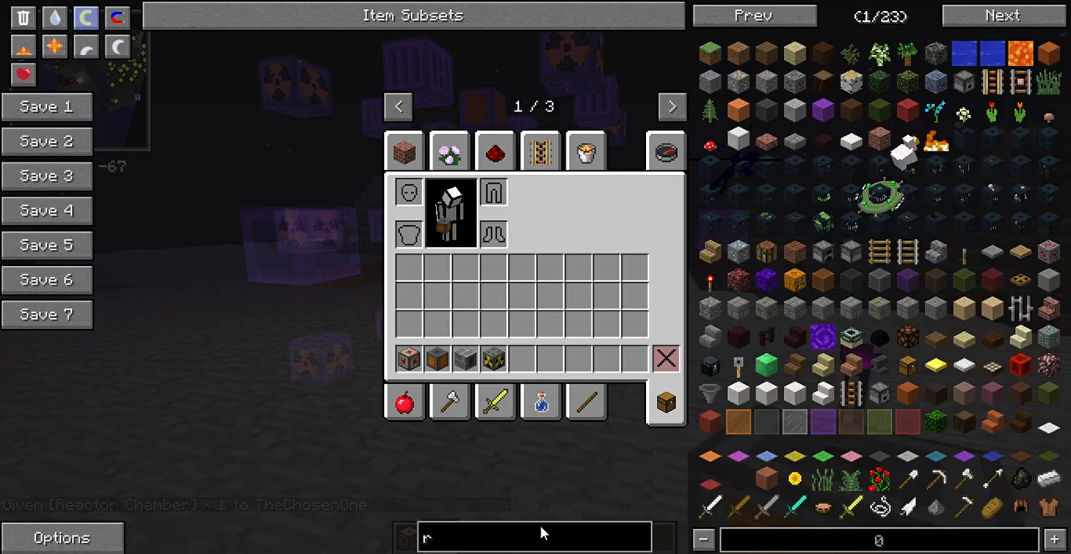
# Take Concrete Bricks and a 64-stack of Control Rods, then return to the world.
pyautogui.write('concre')
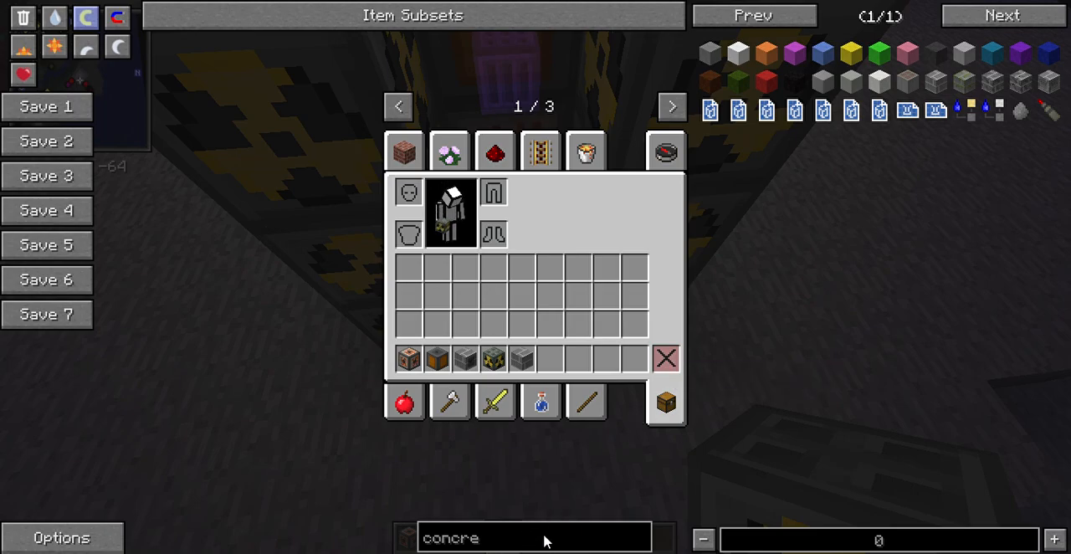
pyautogui.press('BackSpace')
pyautogui.write('trol')
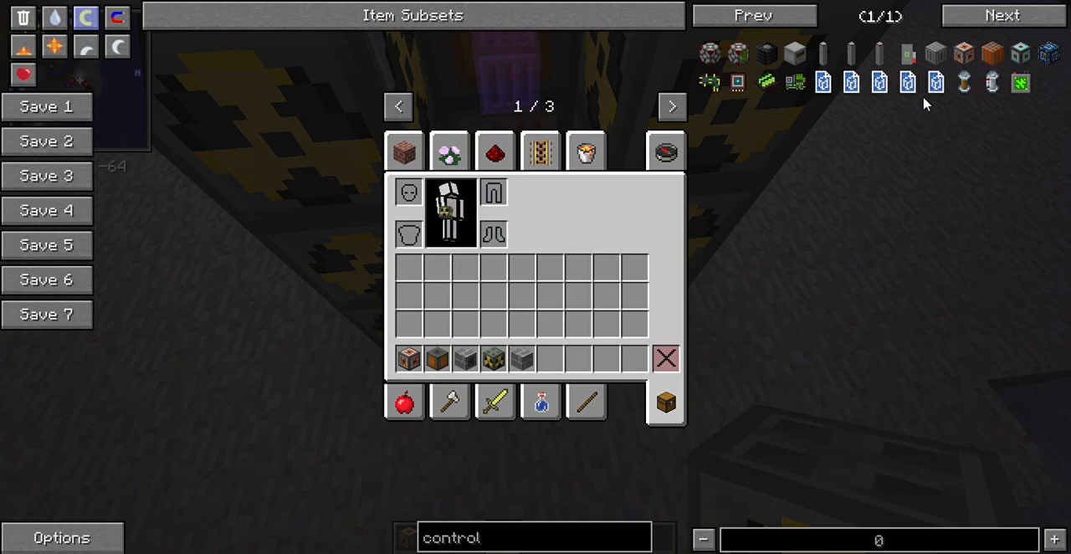
pyautogui.moveTo(934, 53)
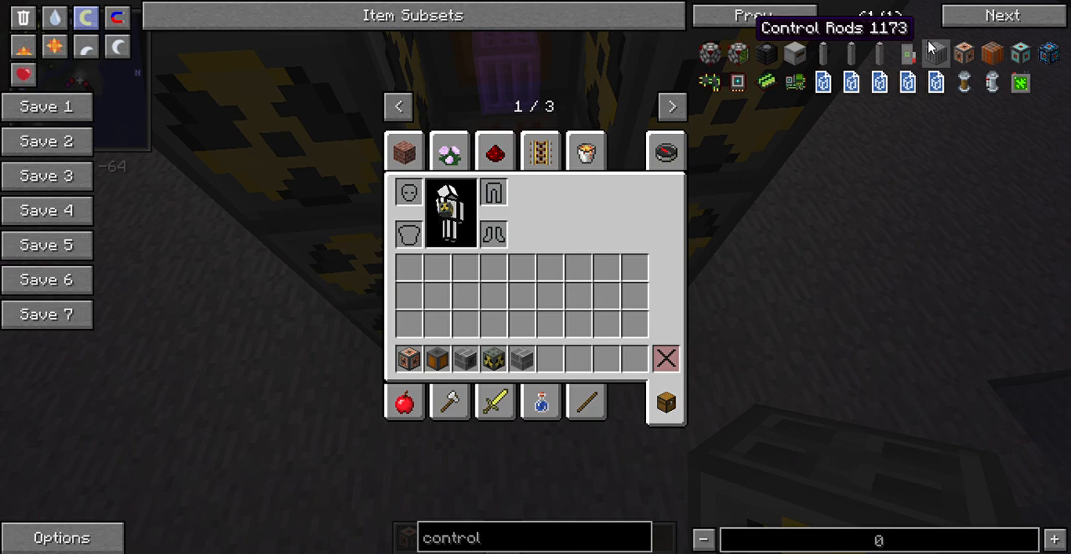
pyautogui.click(935, 53)
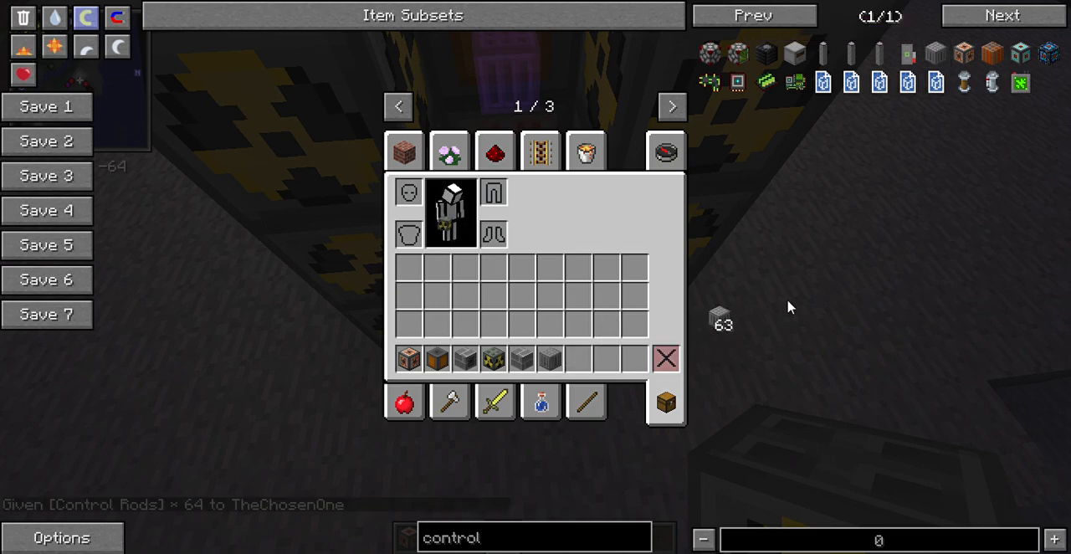
pyautogui.press('Escape')
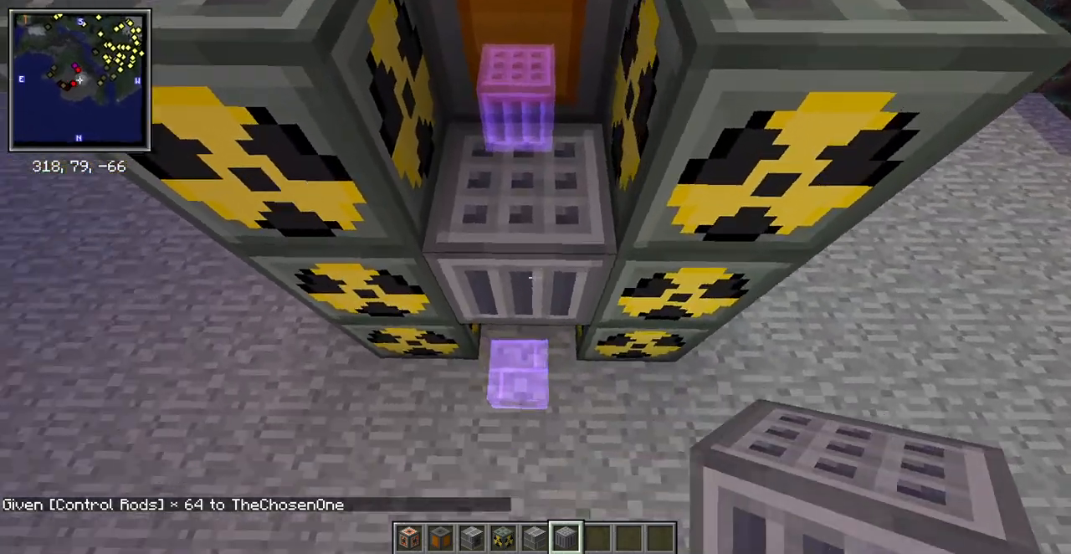
pyautogui.moveTo(535, 277)
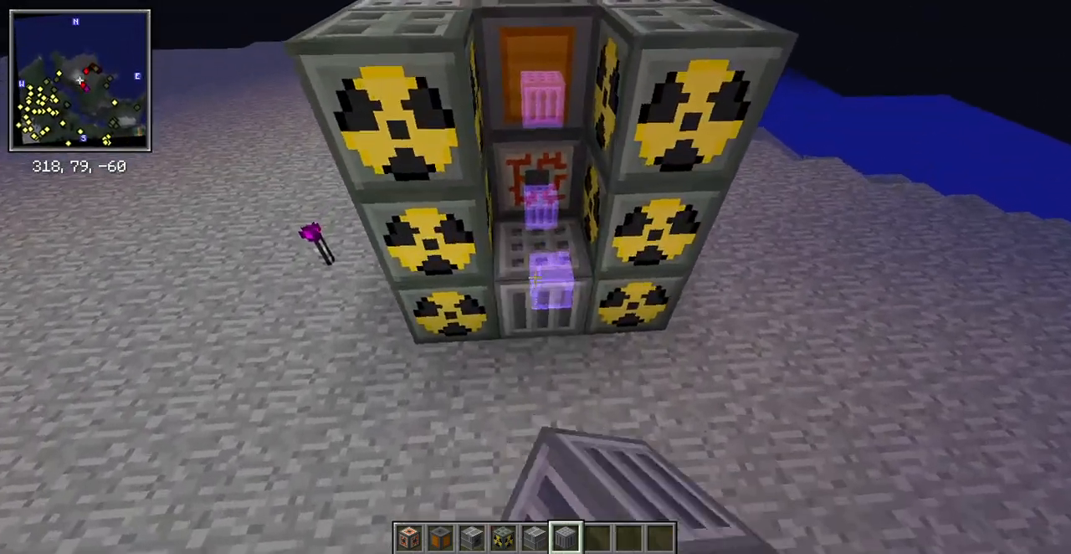
pyautogui.moveTo(535, 277)
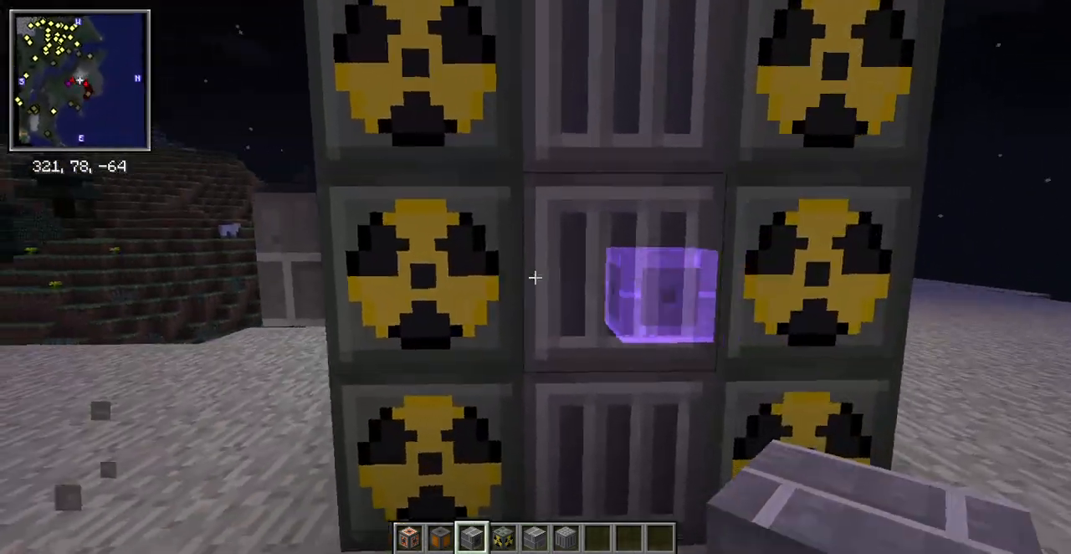
pyautogui.moveTo(536, 277)
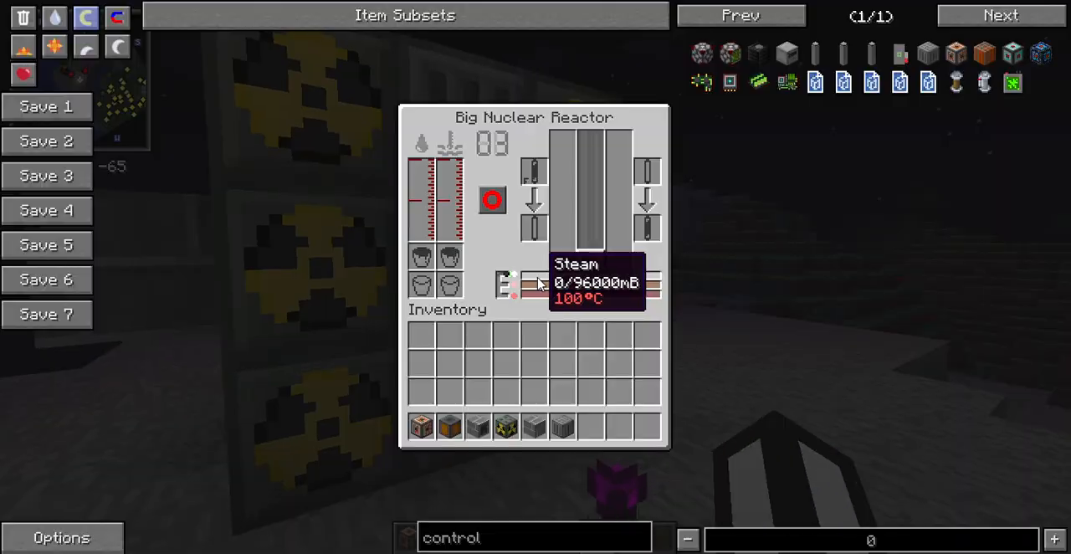
pyautogui.moveTo(481, 146)
pyautogui.write('/')
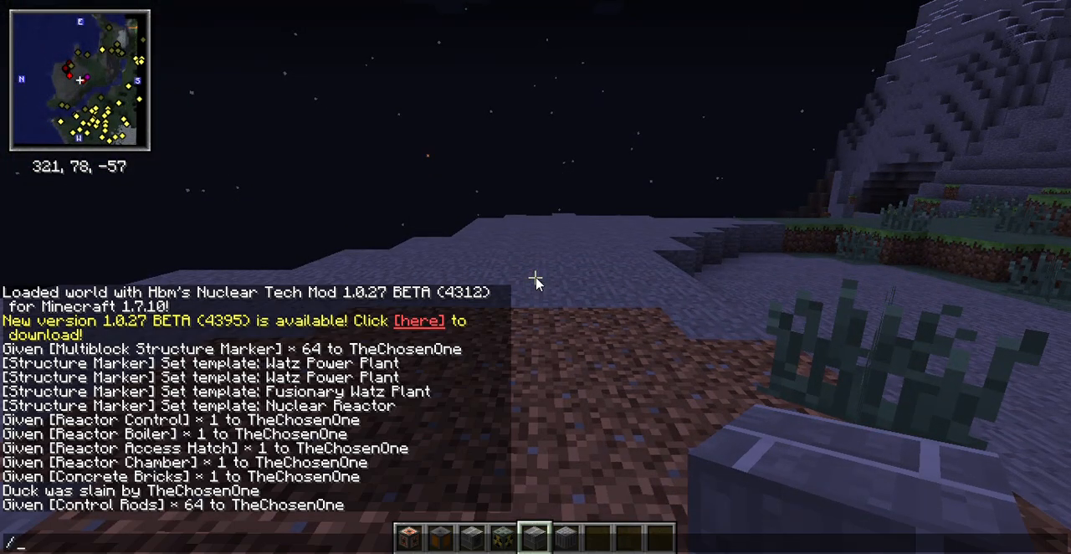
# Run /time set day and build the second, taller reactor tower nearby.
pyautogui.write('time se')
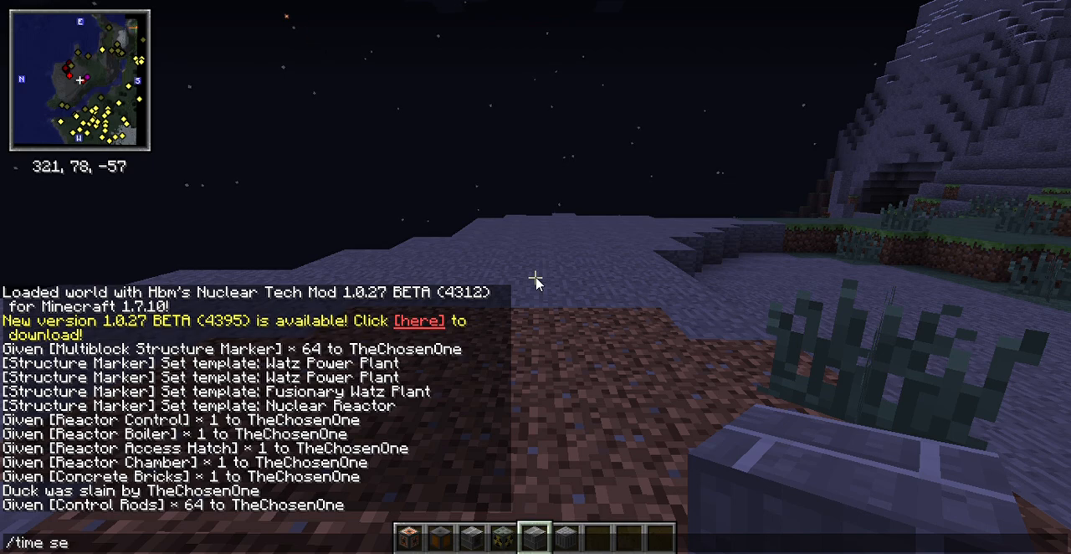
pyautogui.press('Return')
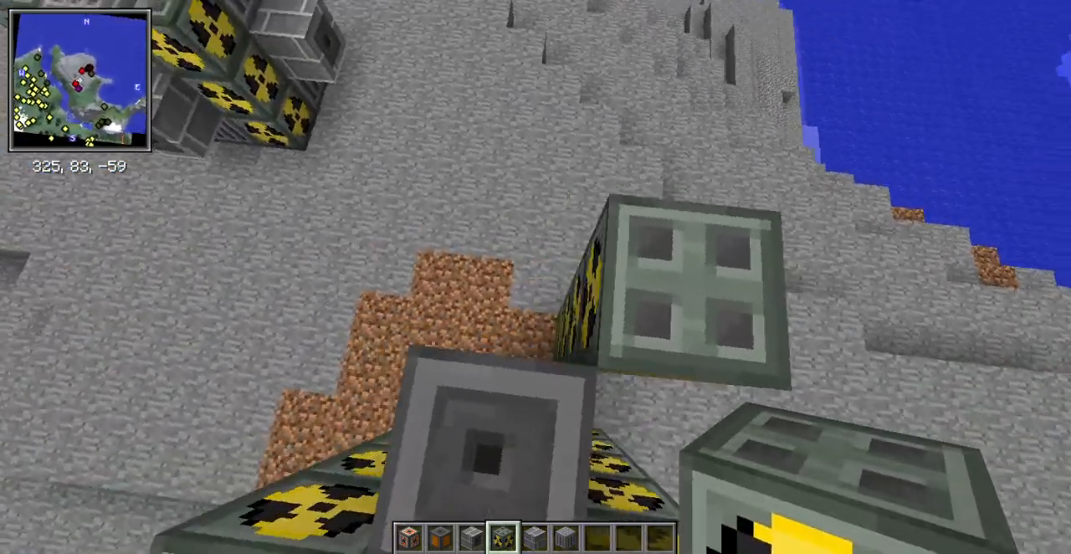
pyautogui.moveTo(535, 277)
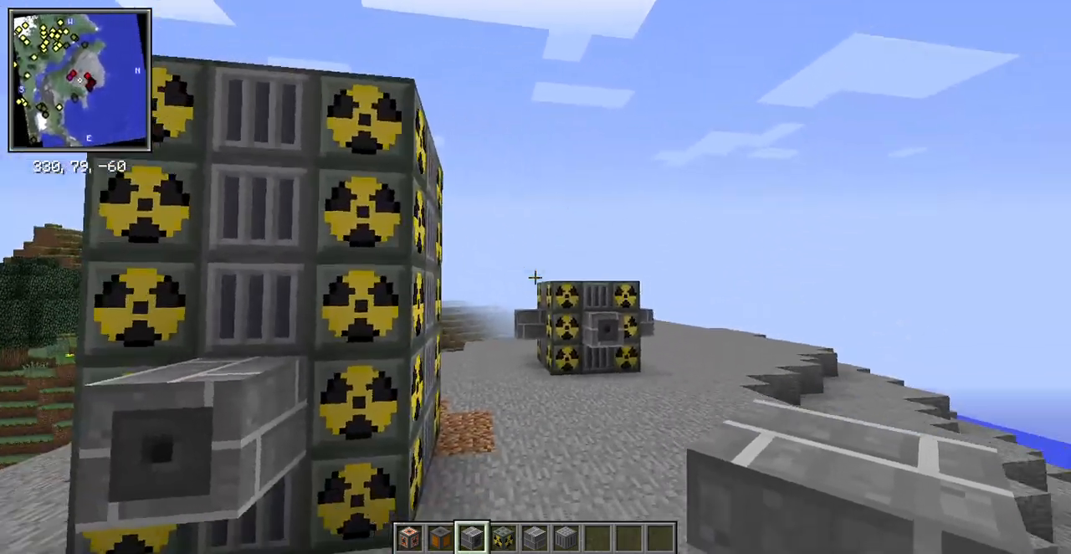
pyautogui.press('e')
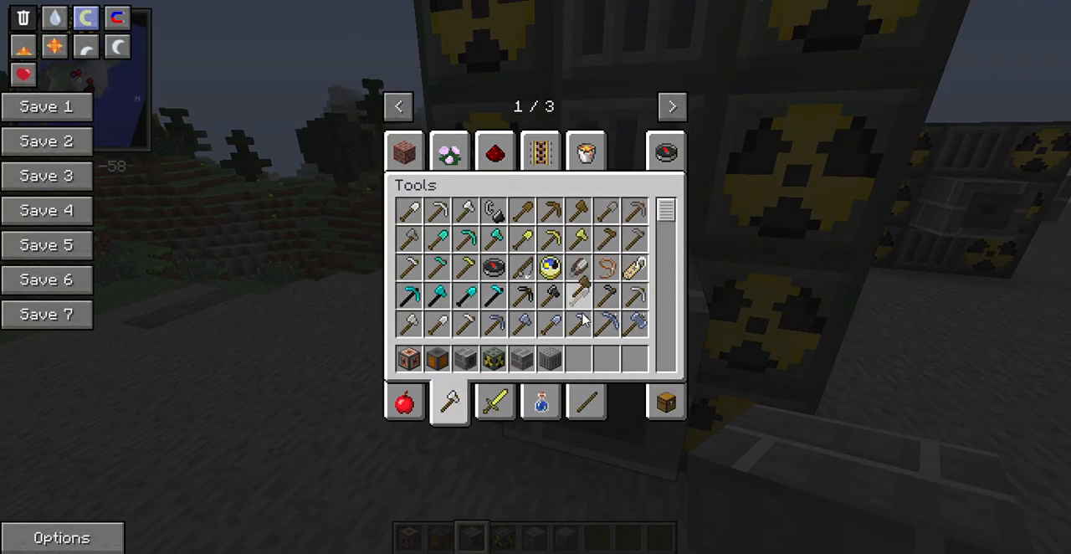
# Show the item browser with control rod search results beside the inventory.
pyautogui.press('Escape')
pyautogui.write('contro')
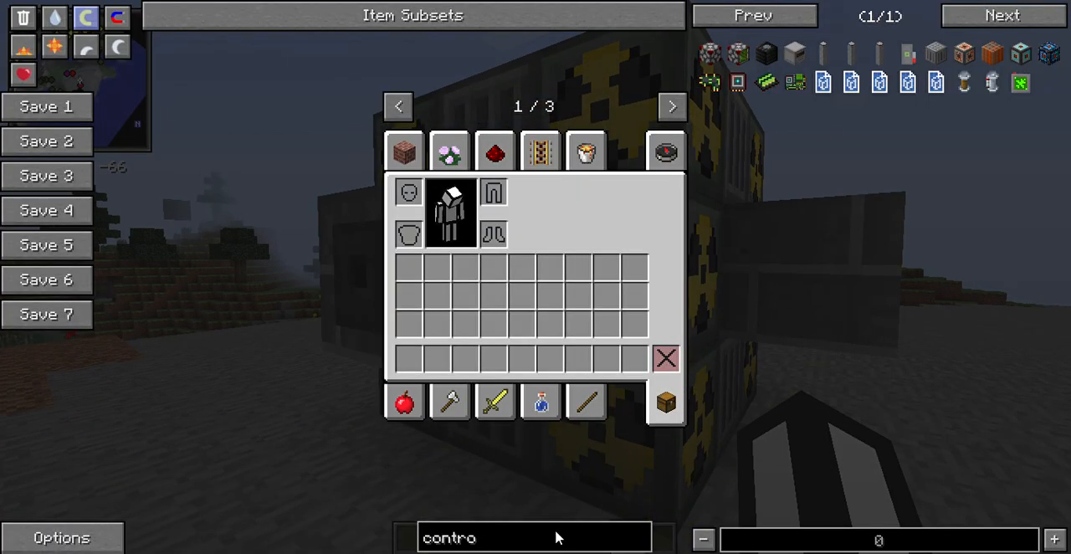
# Search 'concr' for Concrete Bricks and close the inventory and reactor interface.
pyautogui.write('concre')
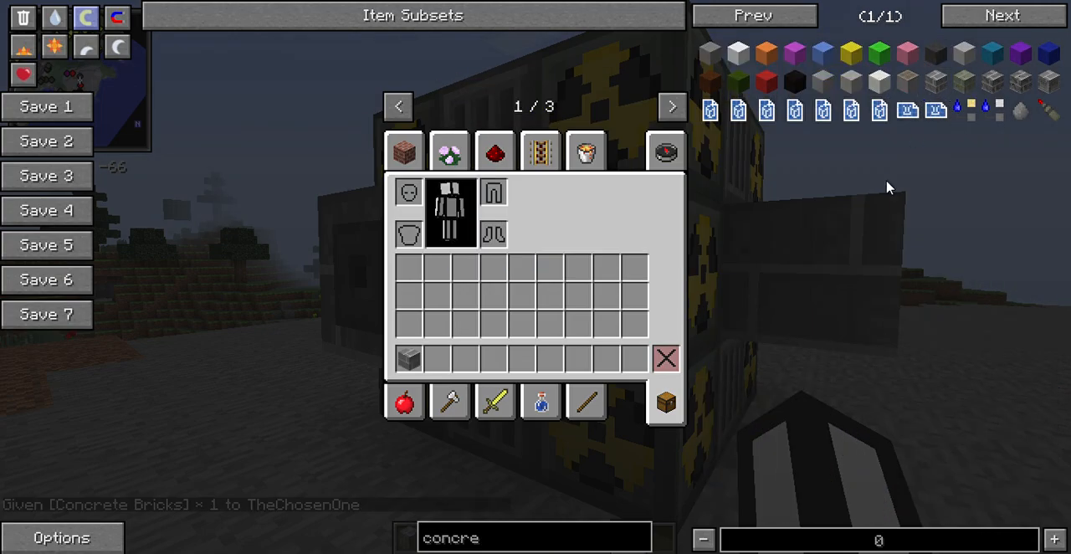
pyautogui.press('Escape')
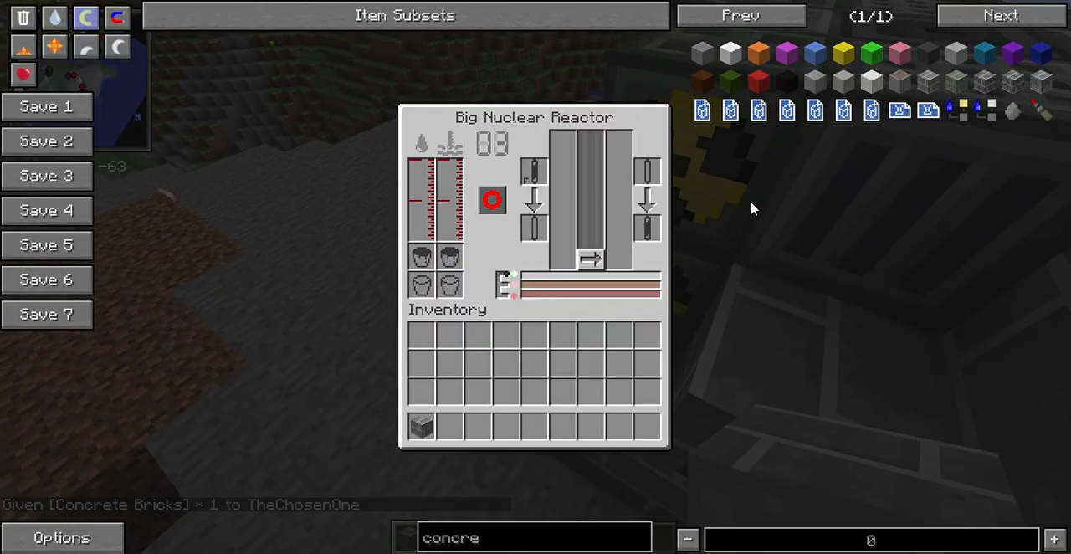
pyautogui.press('Escape')
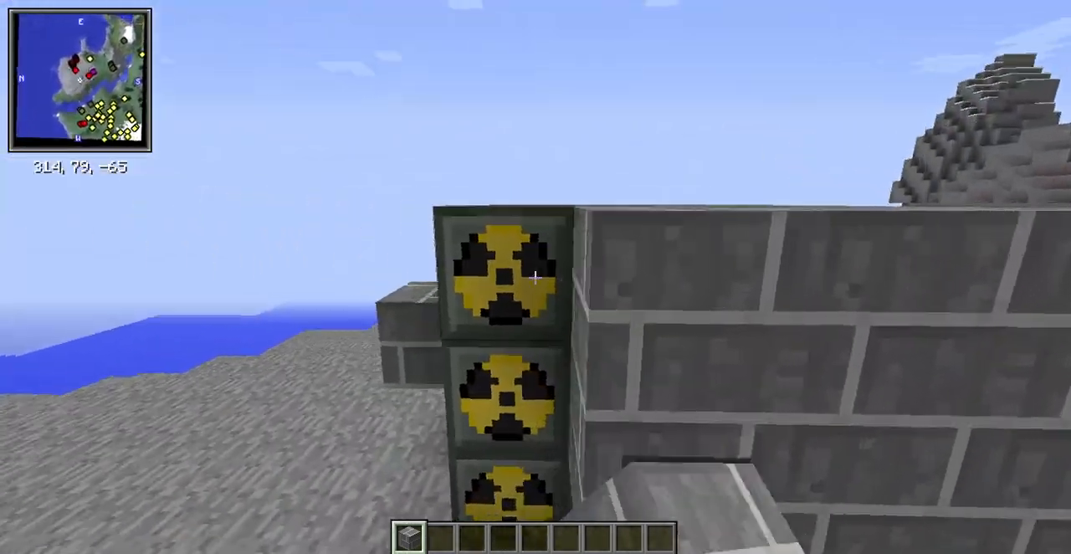
pyautogui.moveTo(535, 277)
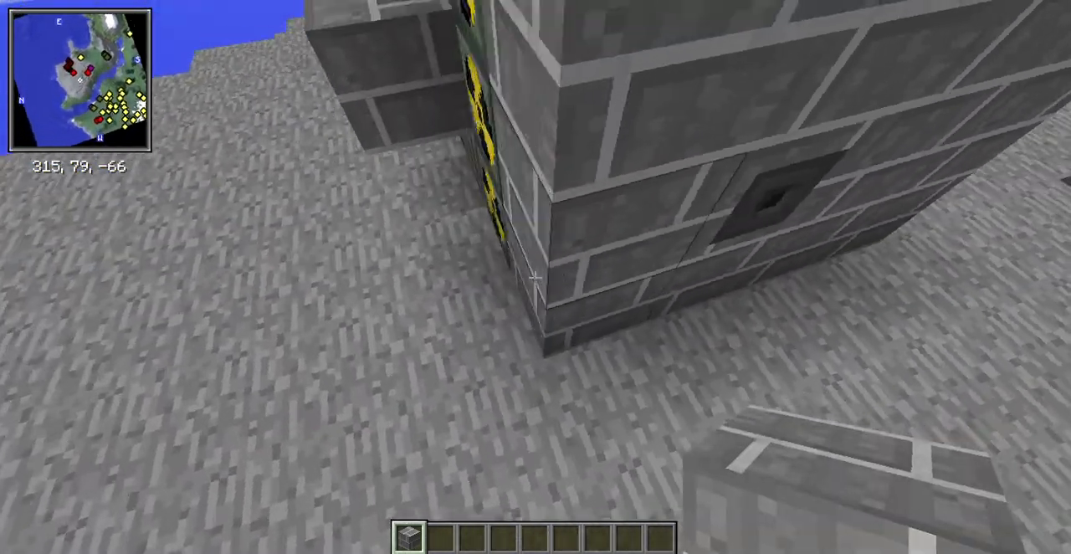
pyautogui.moveTo(535, 277)
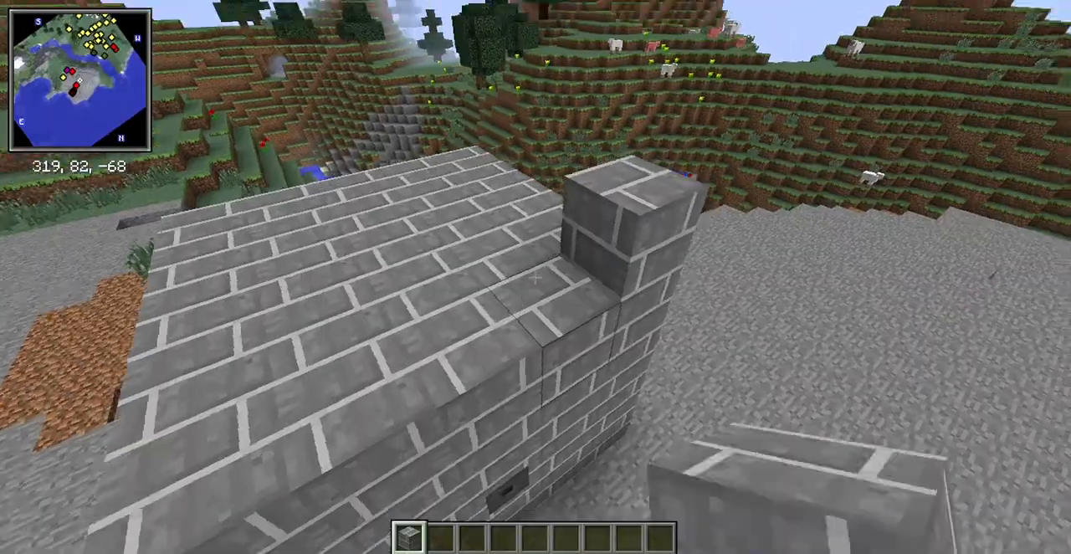
# Wall and roof the reactor column with concrete bricks, then reopen its interface.
pyautogui.press('e')
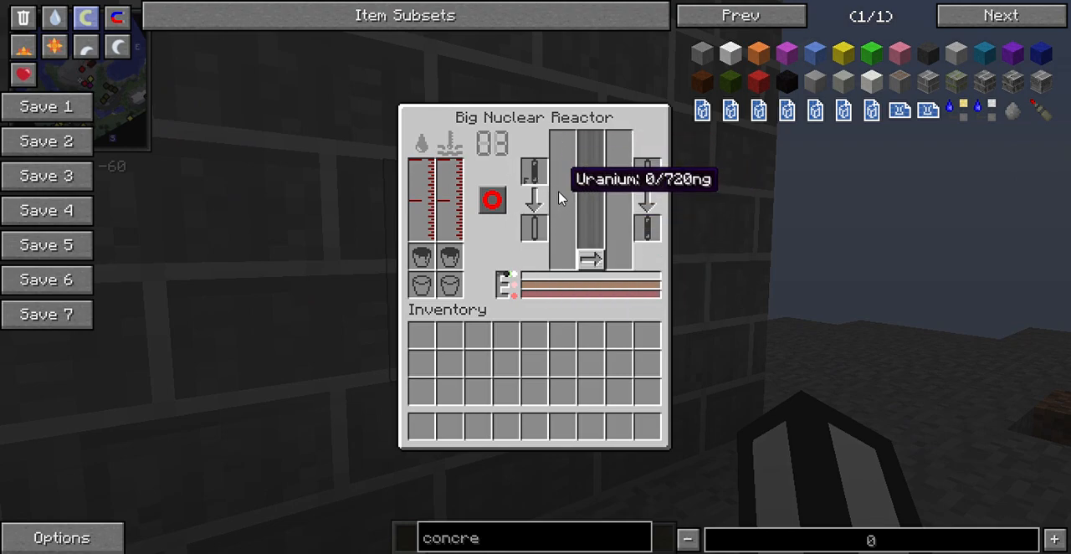
pyautogui.moveTo(543, 182)
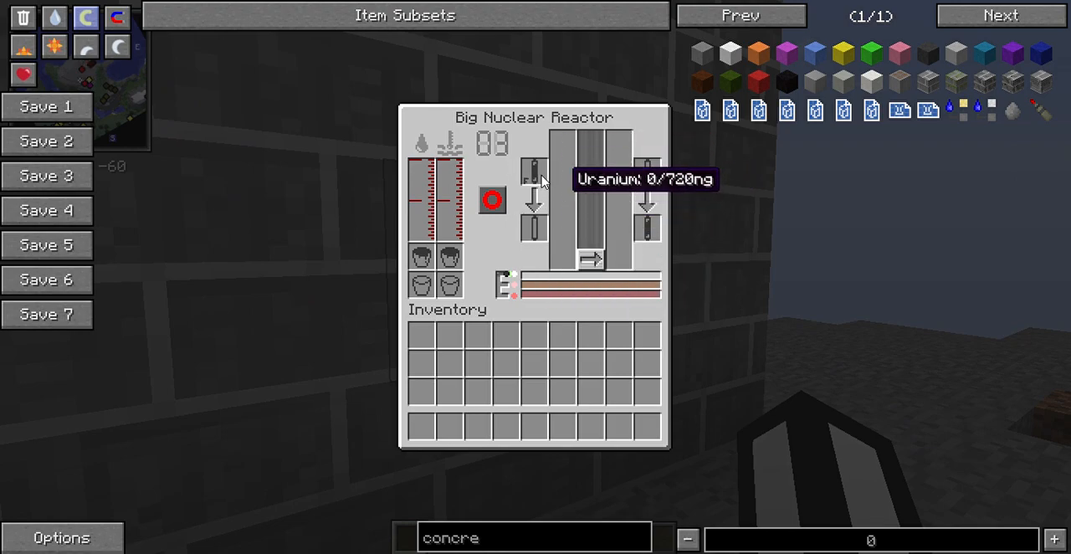
pyautogui.moveTo(492, 203)
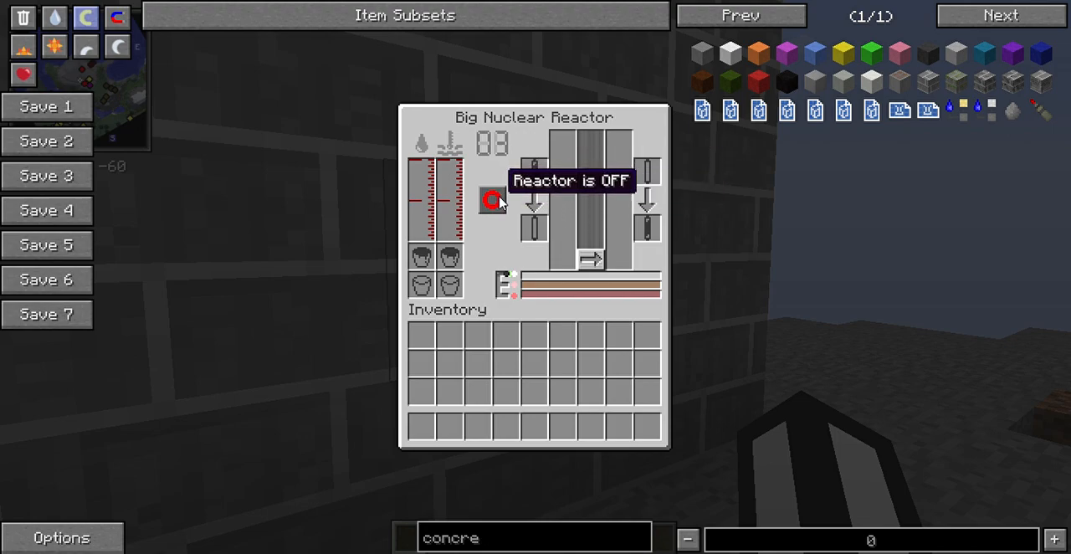
pyautogui.moveTo(503, 209)
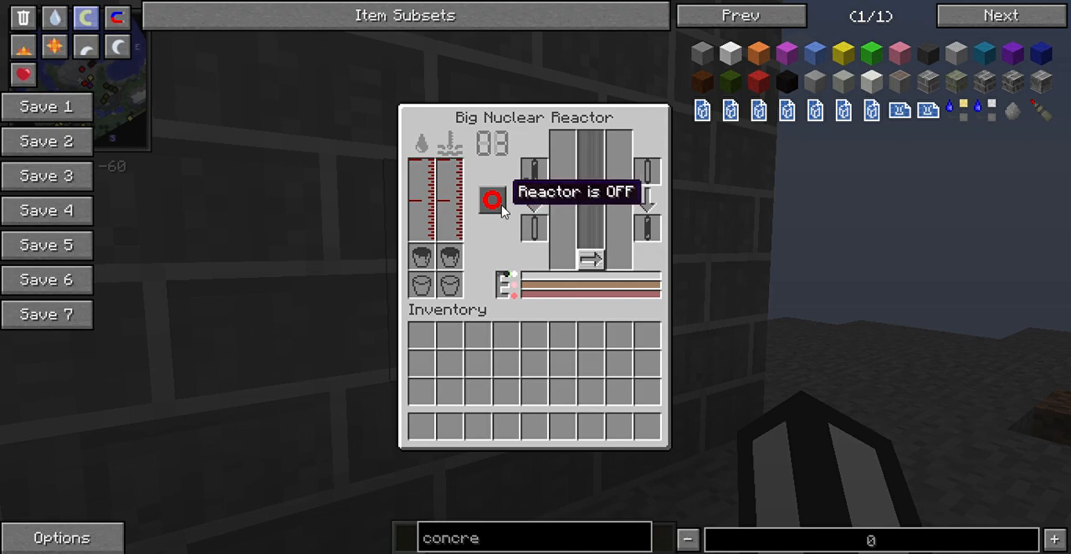
pyautogui.moveTo(447, 201)
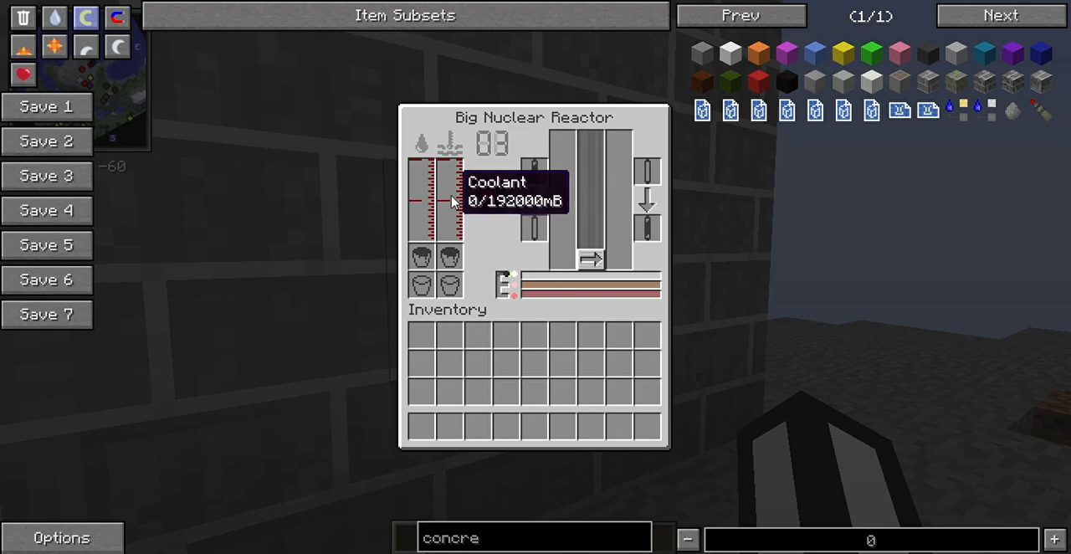
pyautogui.moveTo(422, 211)
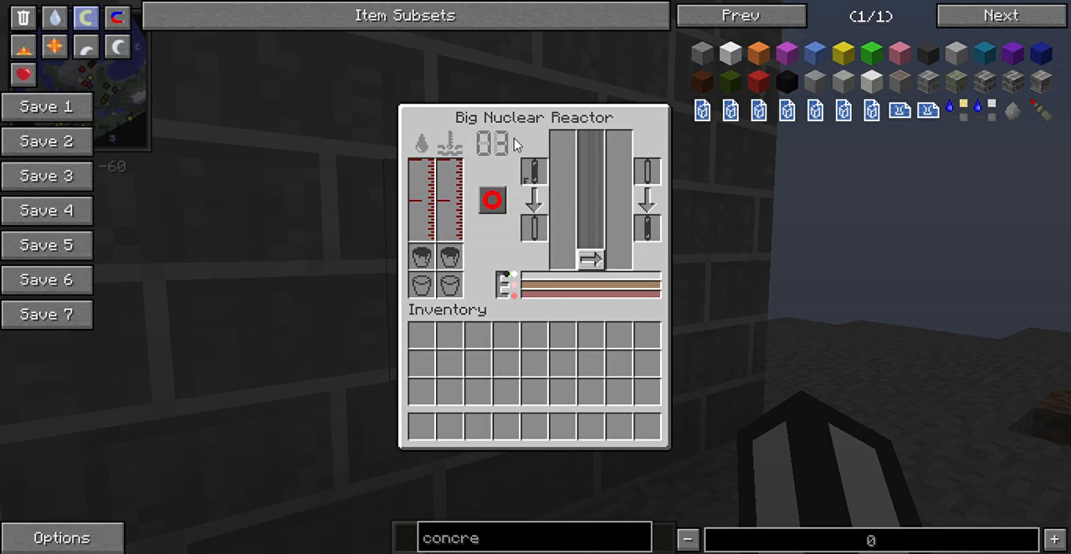
pyautogui.moveTo(481, 150)
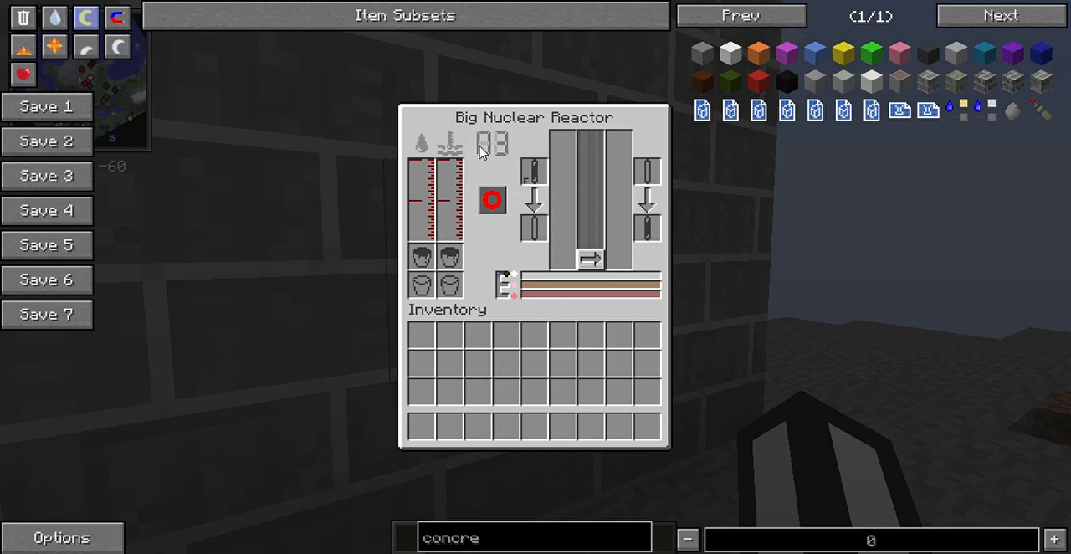
pyautogui.moveTo(422, 179)
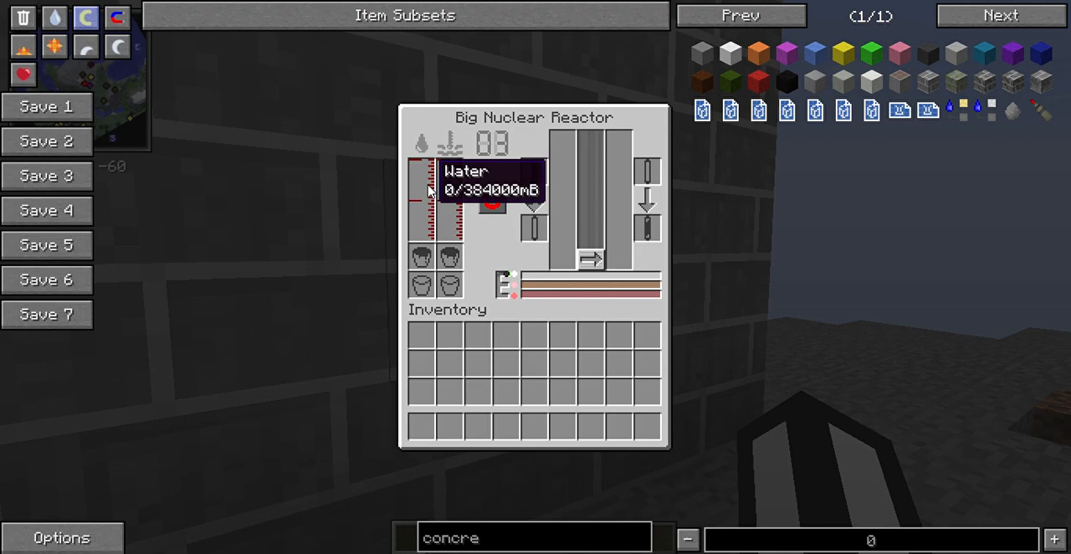
pyautogui.moveTo(502, 289)
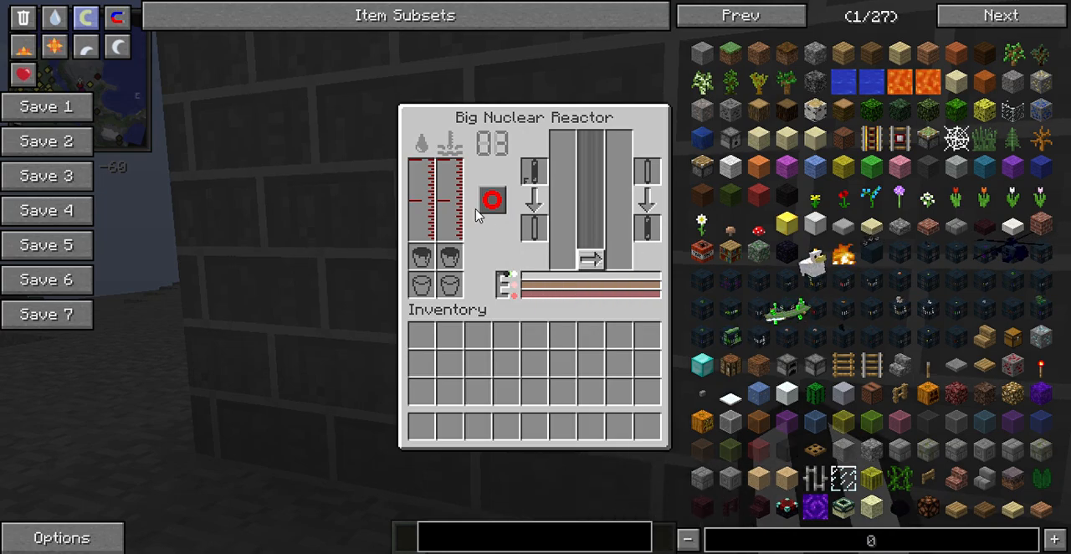
pyautogui.moveTo(561, 220)
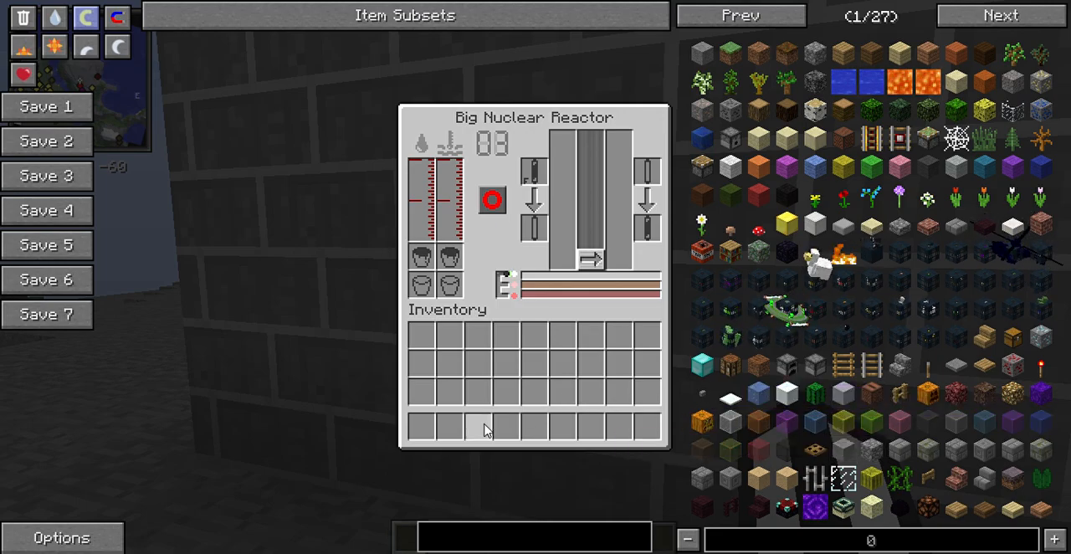
# Inspect the reactor's empty uranium, coolant and water gauges and search 'urani'.
pyautogui.write('uranium')
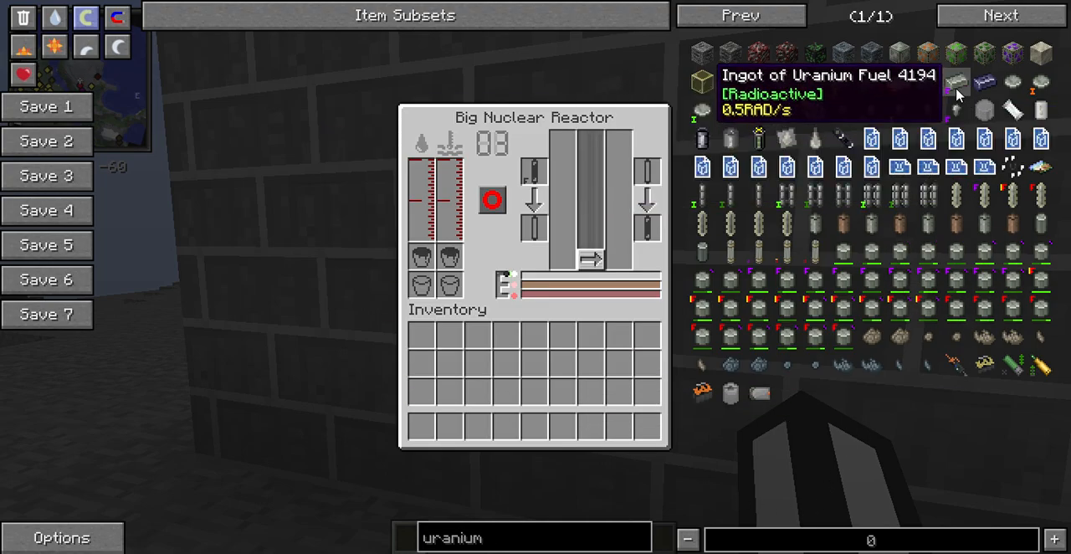
# Take 64 uranium fuel ingots and page through the uranium fuel nugget recipes.
pyautogui.click(956, 81)
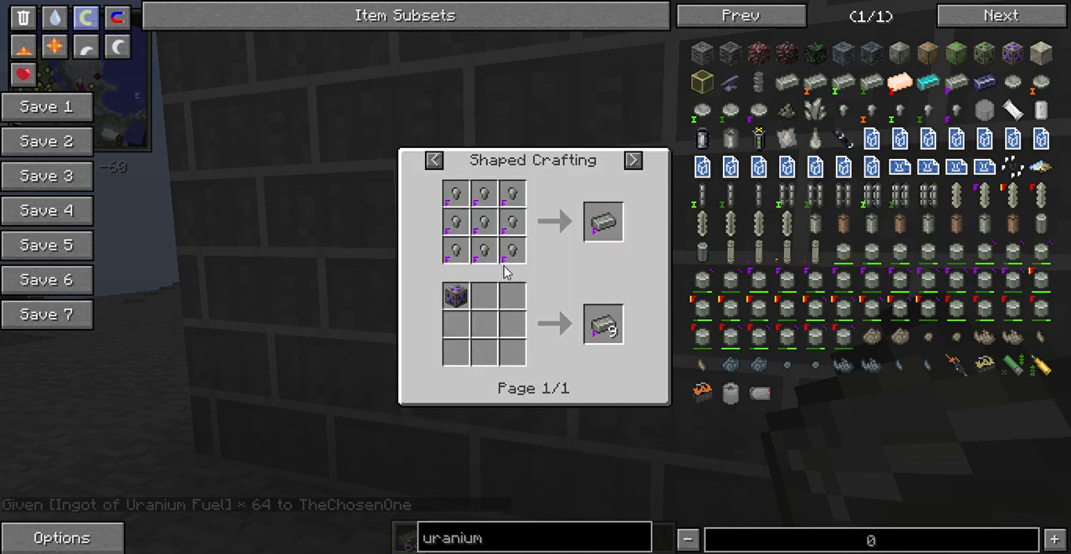
pyautogui.moveTo(593, 194)
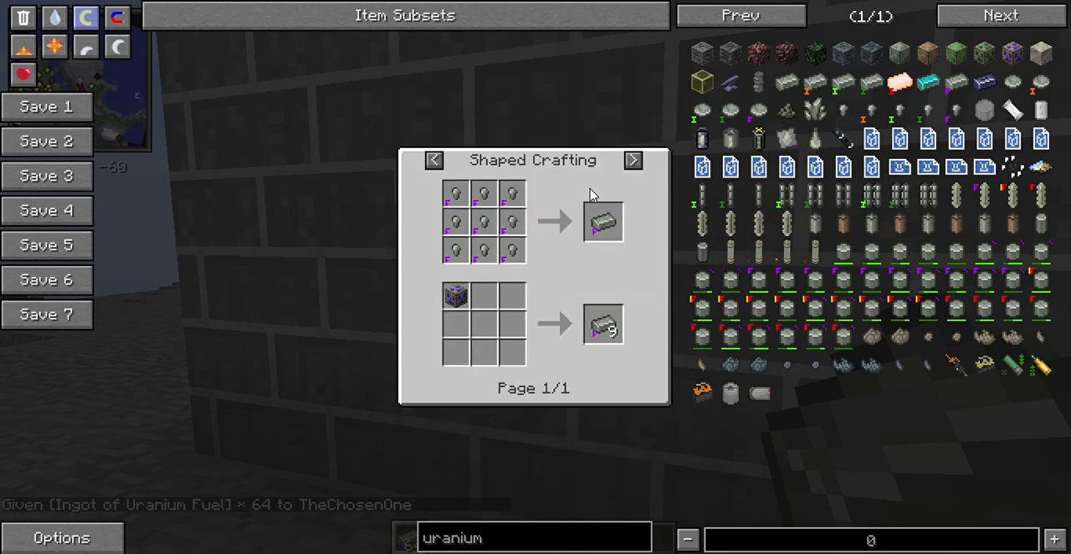
pyautogui.moveTo(578, 208)
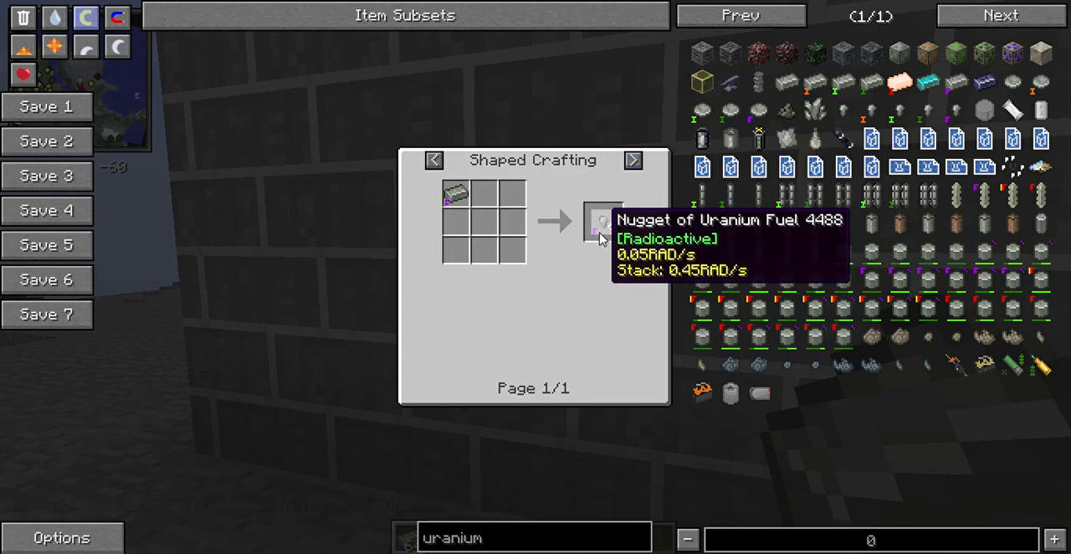
pyautogui.press('Escape')
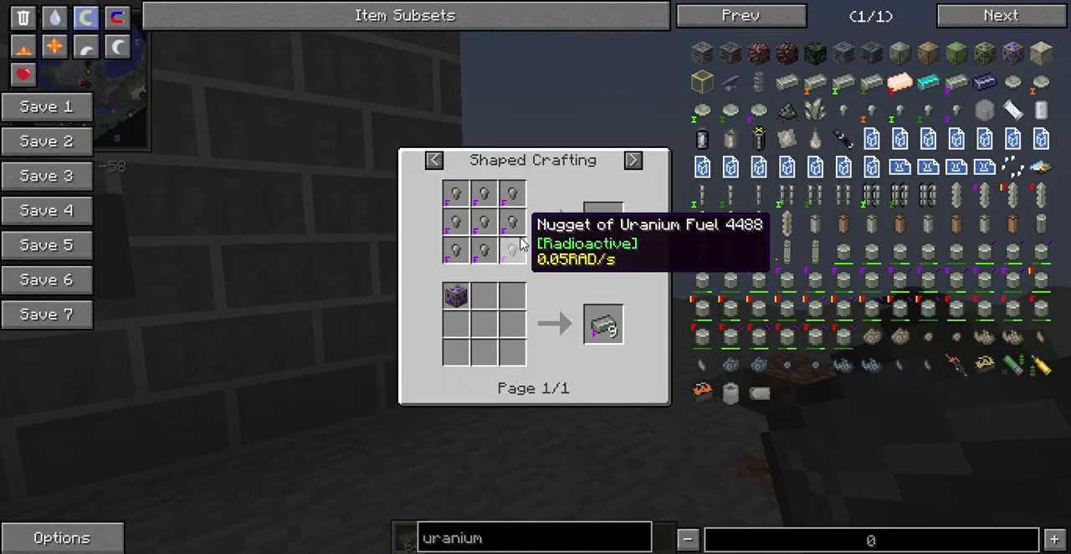
pyautogui.click(632, 160)
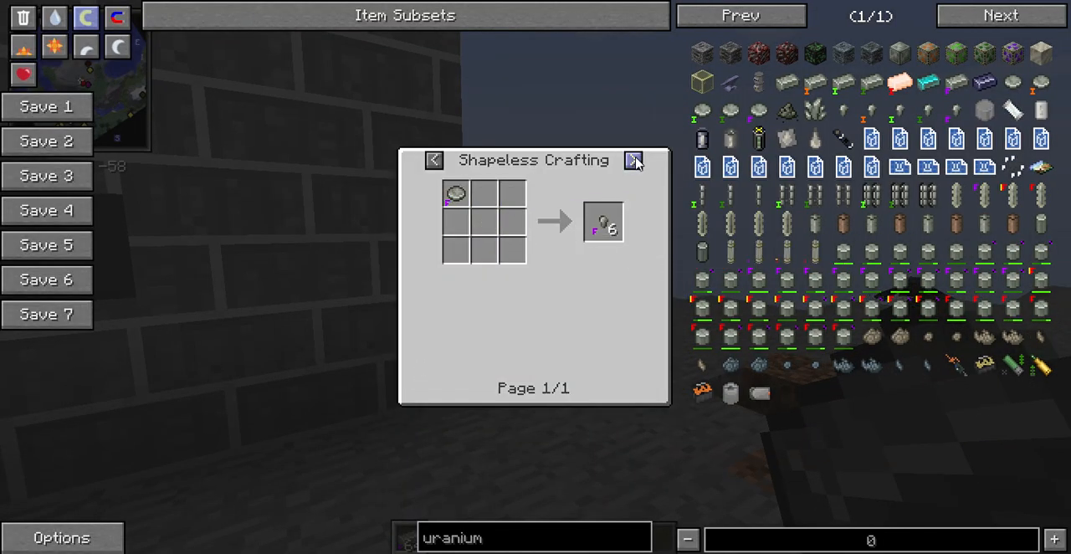
pyautogui.click(634, 159)
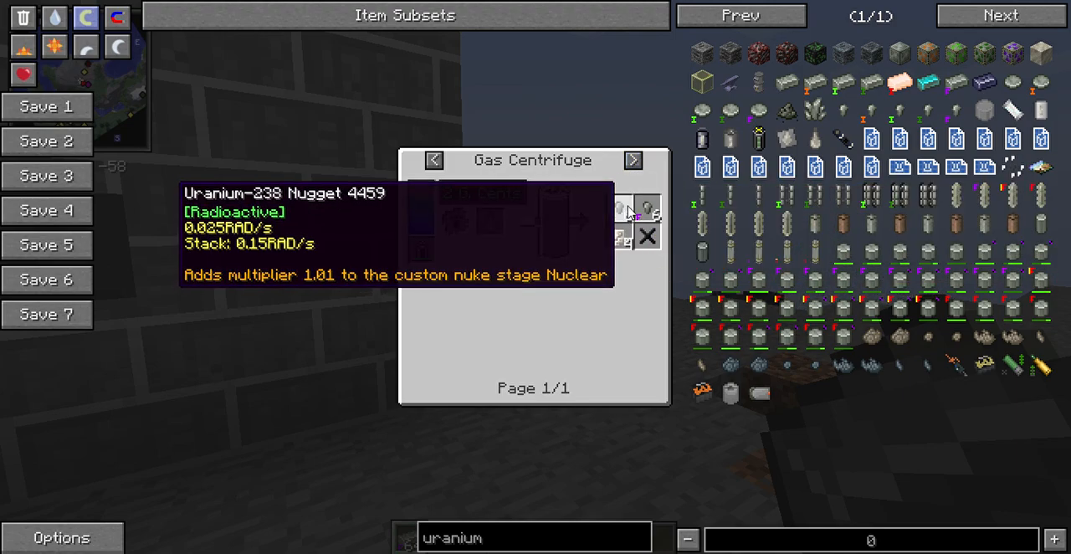
pyautogui.click(633, 160)
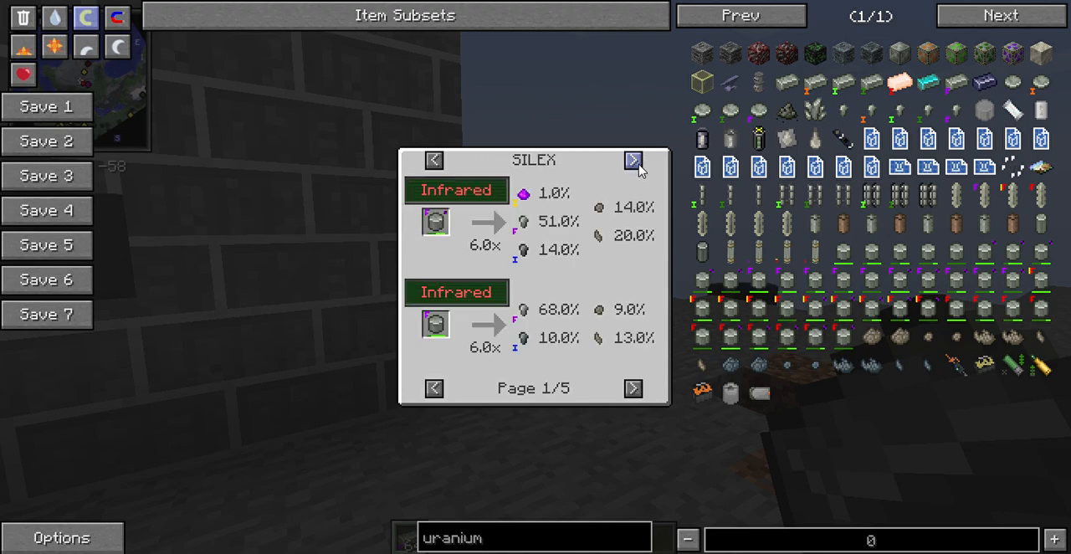
pyautogui.click(633, 160)
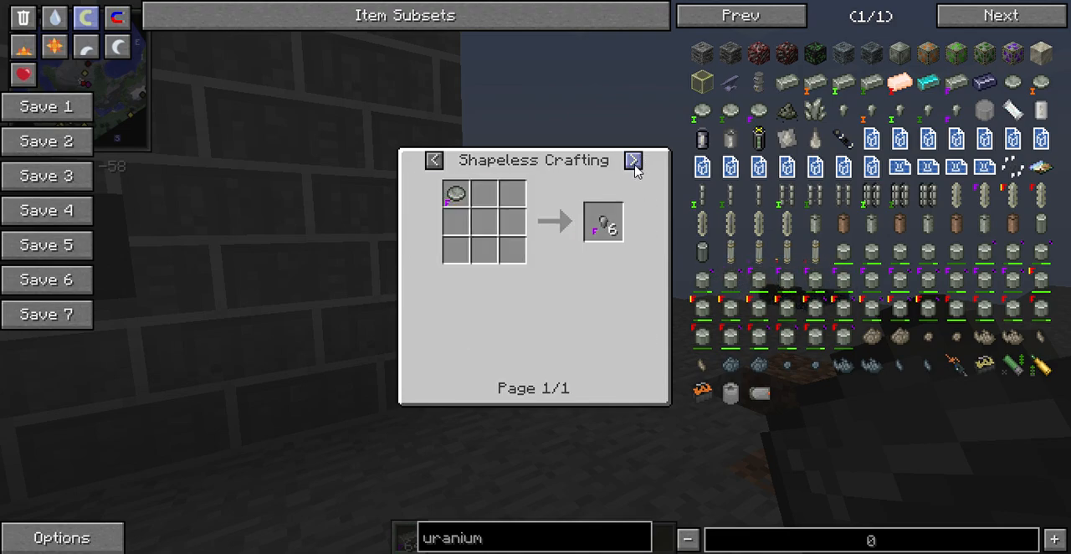
pyautogui.press('Escape')
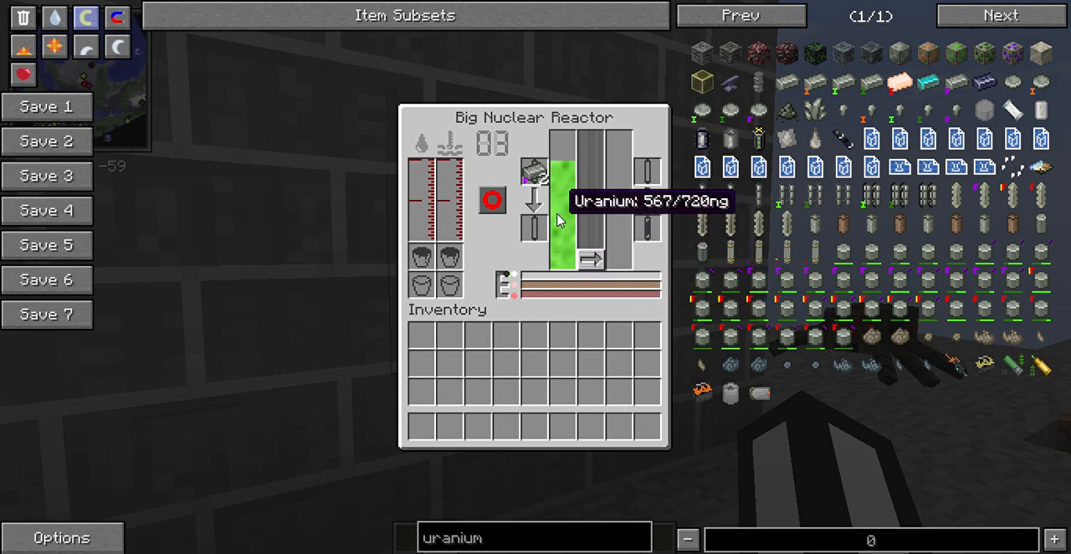
pyautogui.moveTo(955, 84)
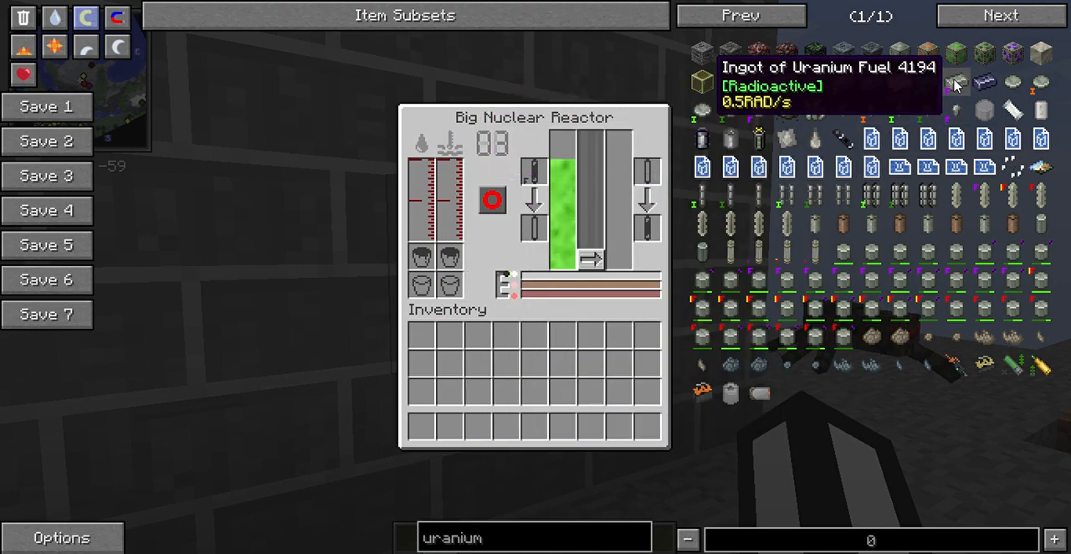
# Load uranium fuel ingots into the reactor and take another 64-ingot stack.
pyautogui.click(956, 82)
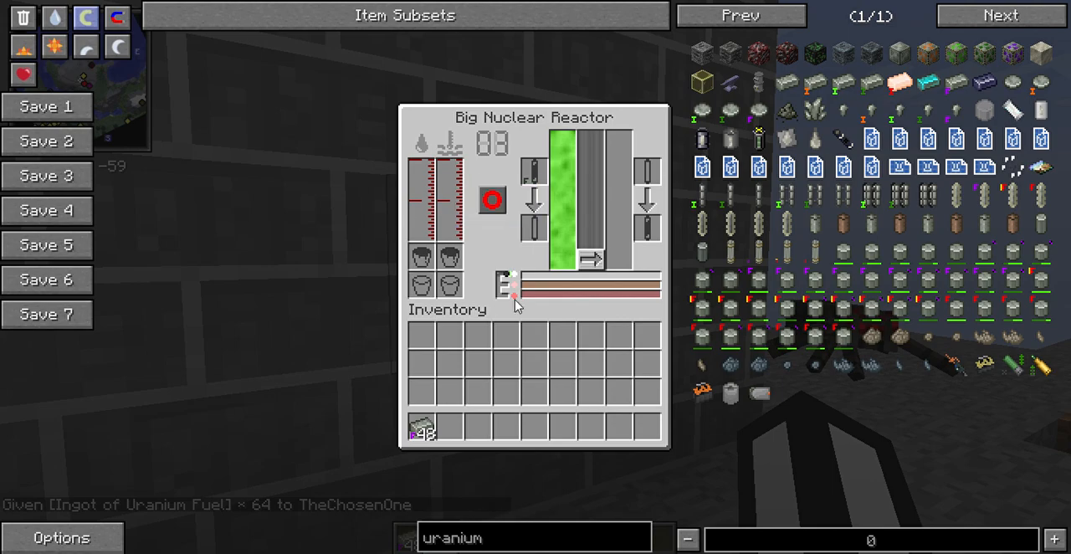
pyautogui.moveTo(605, 474)
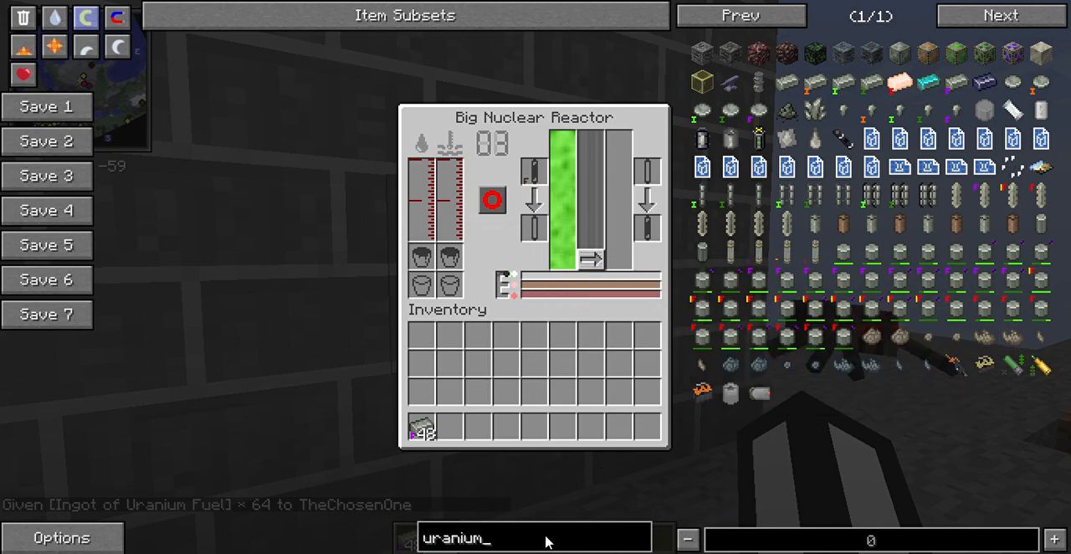
# Take a water identifier, infinite fluid barrel, coolant identifier and Big-Ass Tank 9000 from NEI.
pyautogui.write('water')
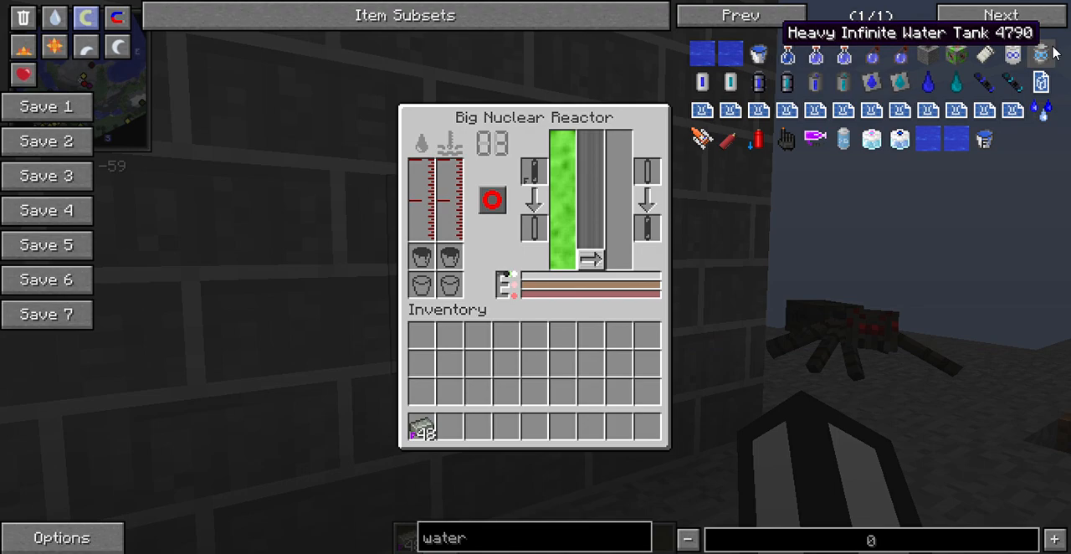
pyautogui.moveTo(506, 537)
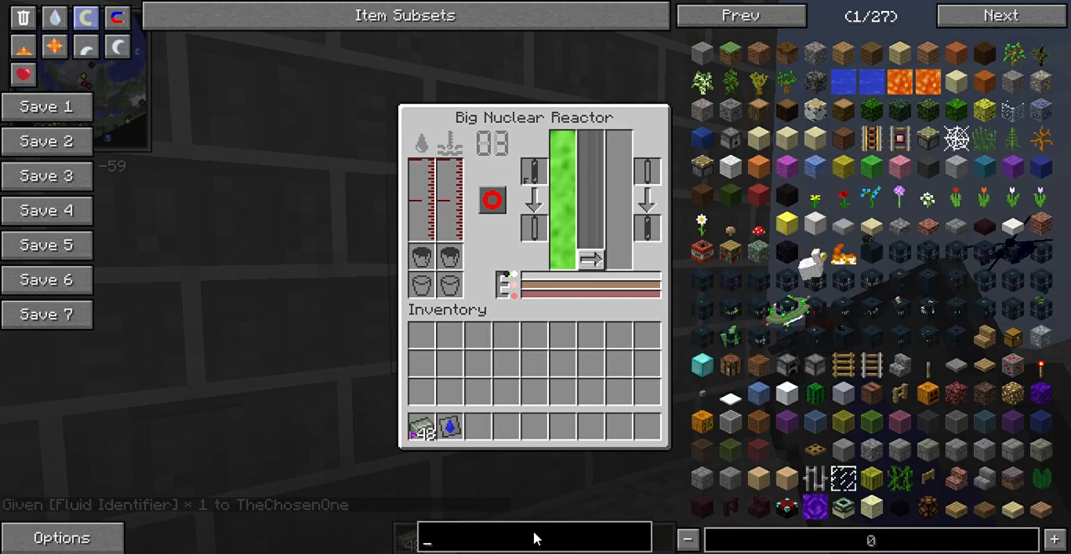
pyautogui.write('infin')
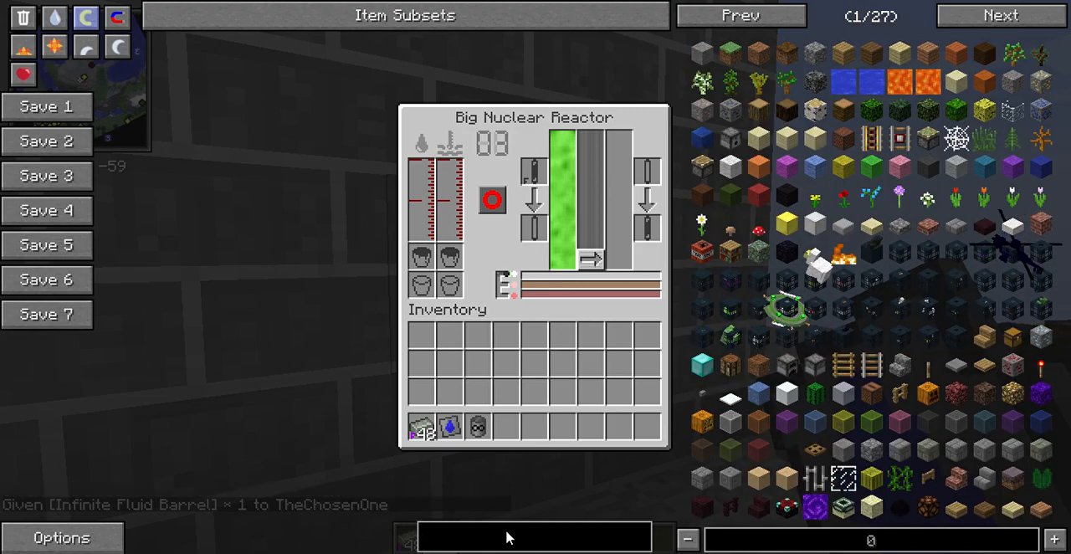
pyautogui.write('c')
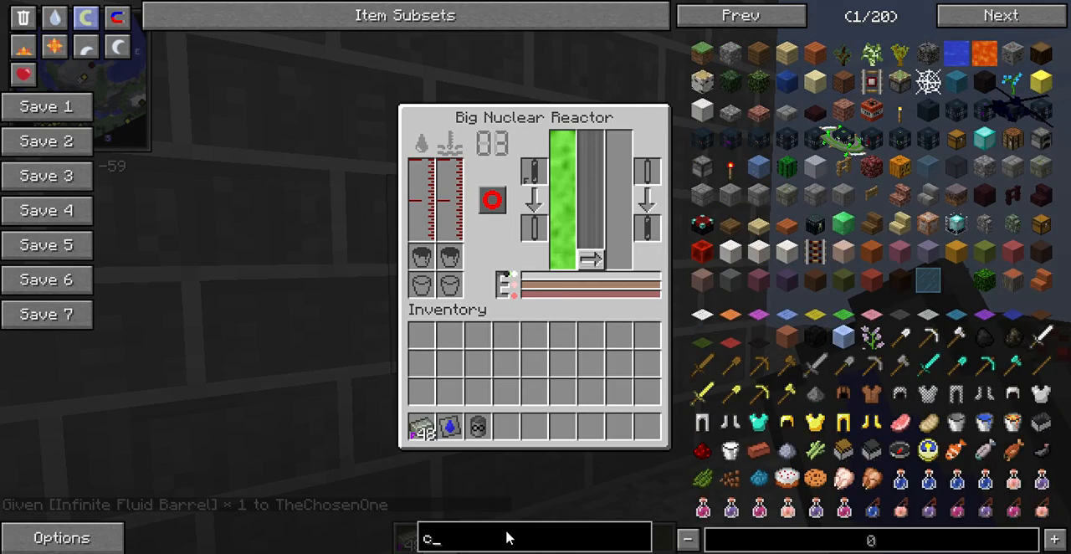
pyautogui.write('oola')
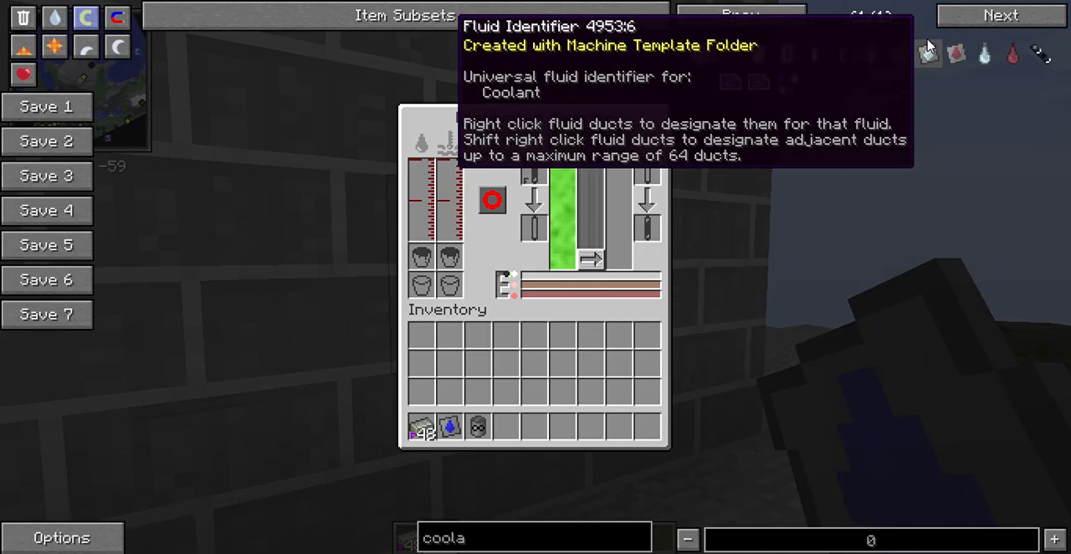
pyautogui.click(927, 53)
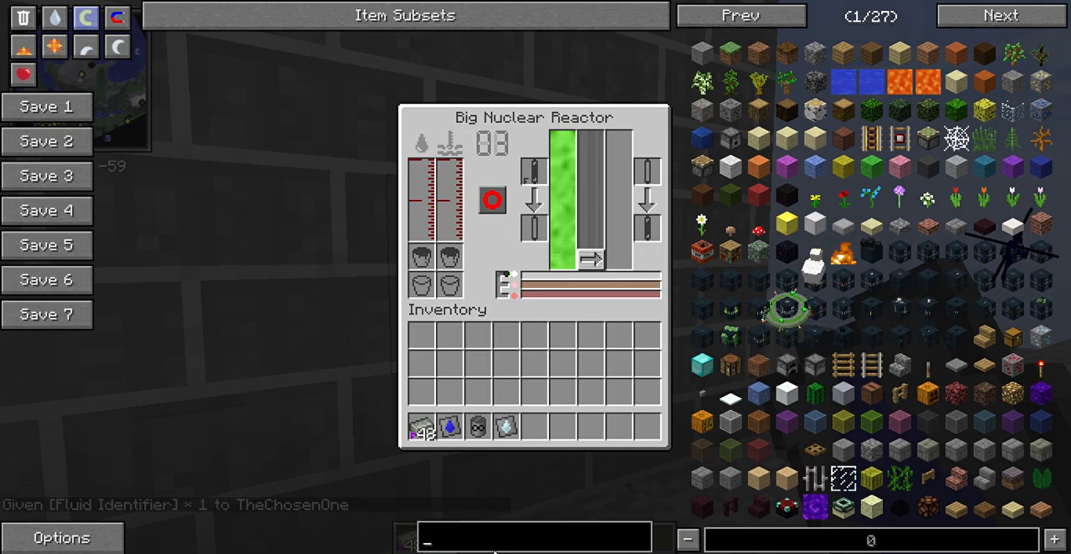
pyautogui.write('big_')
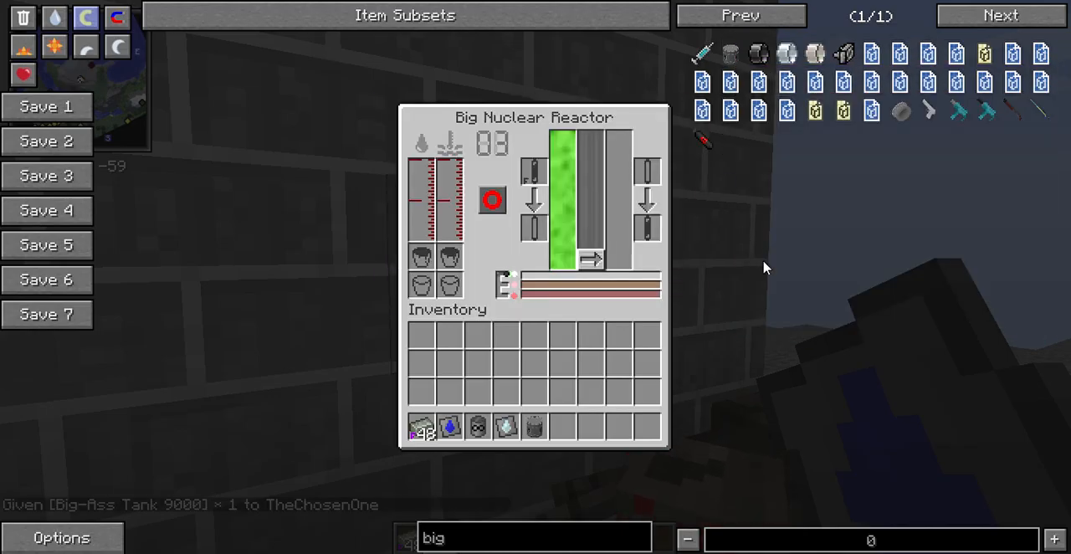
pyautogui.press('Escape')
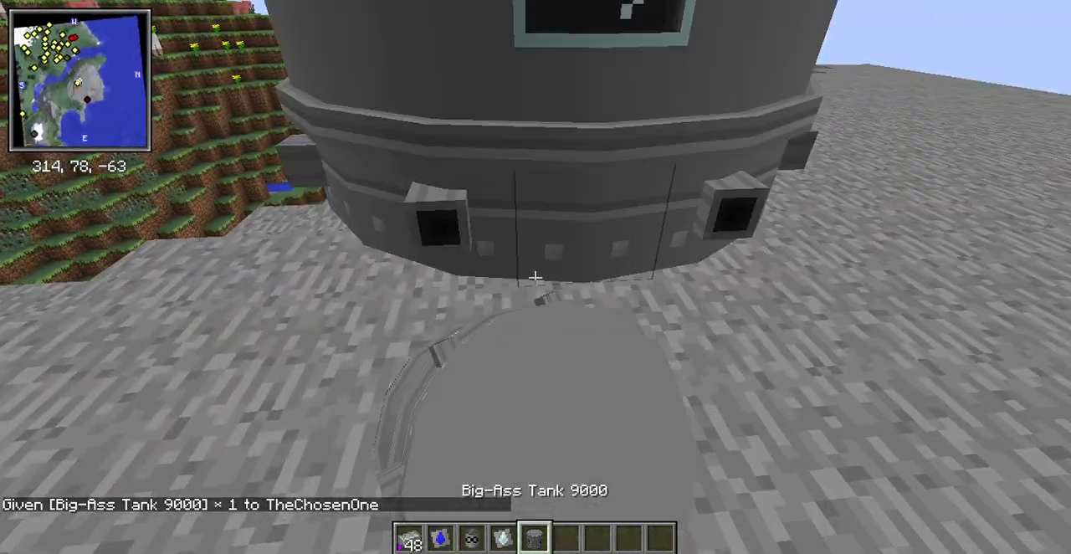
# Take a stack of 64 Universal Fluid Ducts from the NEI item browser.
pyautogui.press('e')
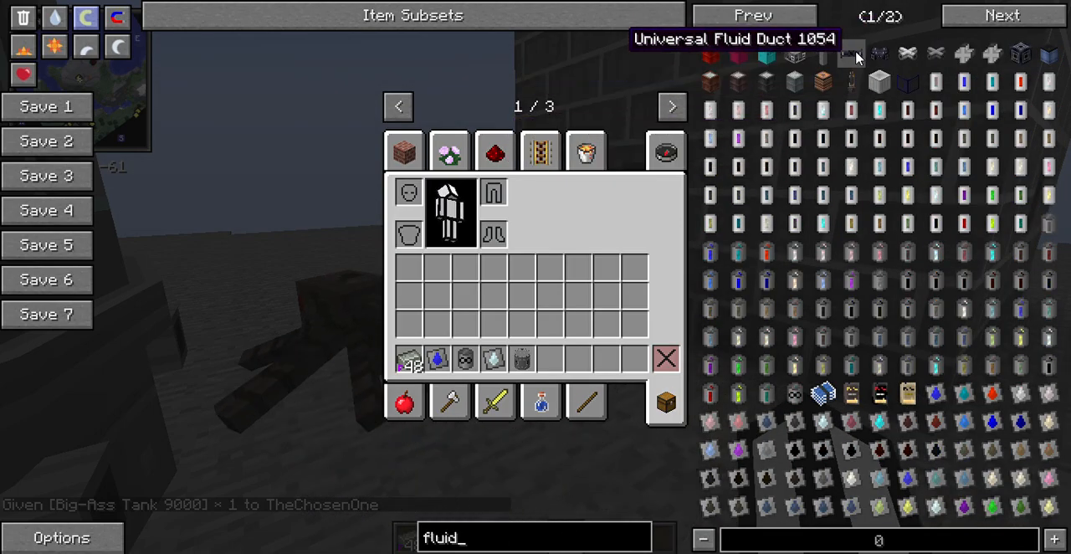
pyautogui.click(852, 54)
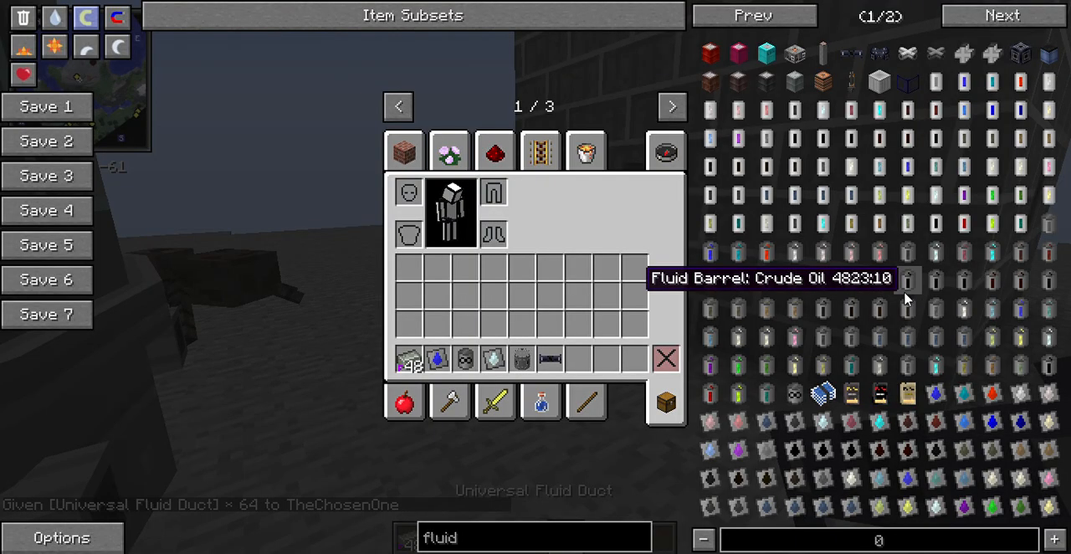
pyautogui.press('Escape')
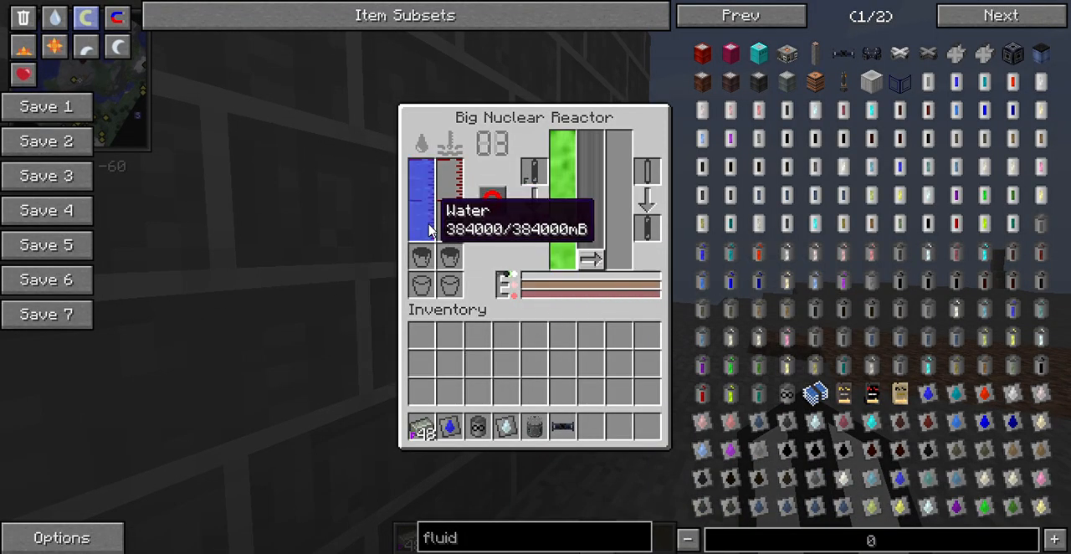
# Supply water through the tank until the reactor's water tank shows full.
pyautogui.press('Escape')
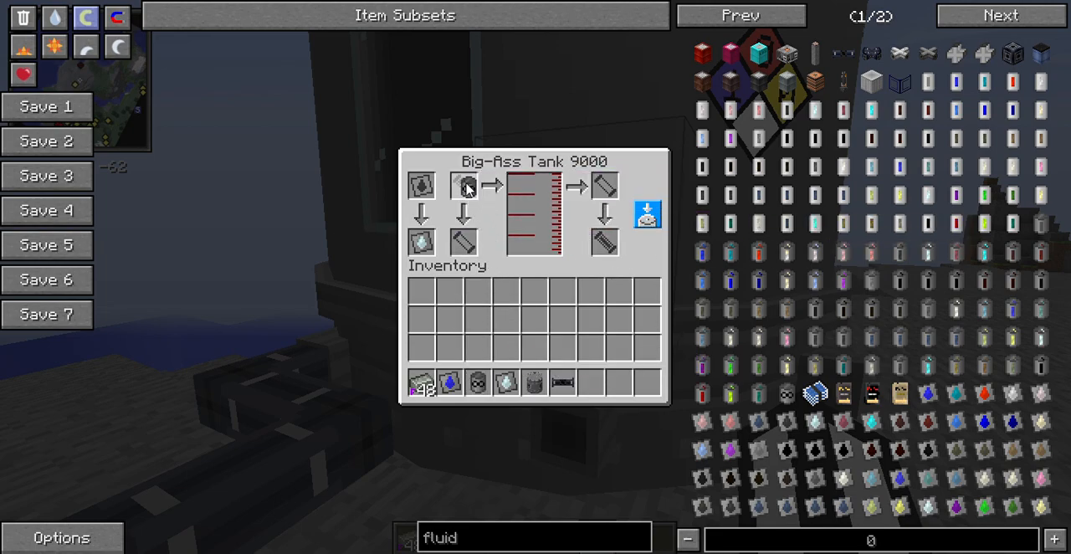
pyautogui.press('Escape')
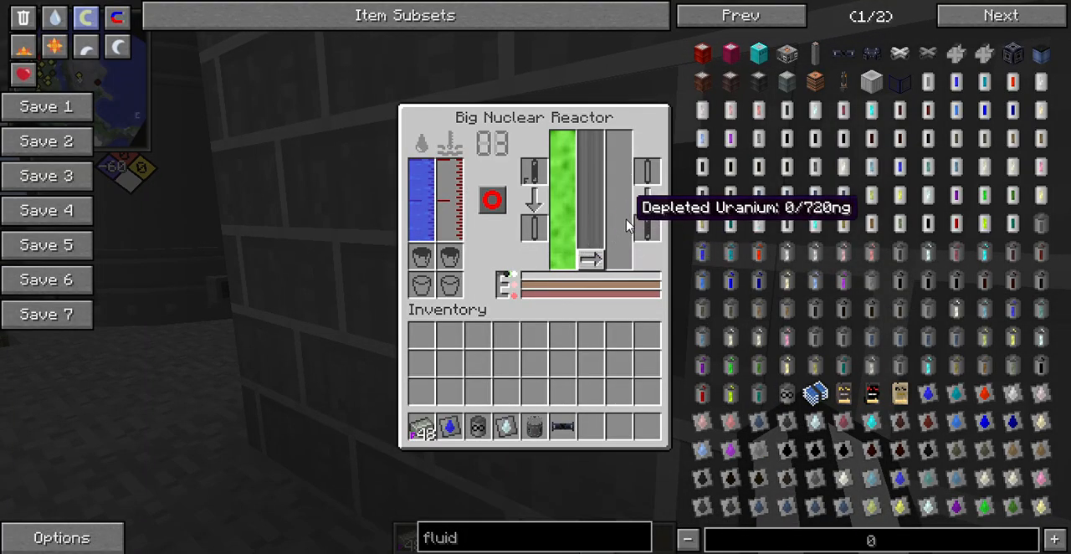
pyautogui.moveTo(447, 209)
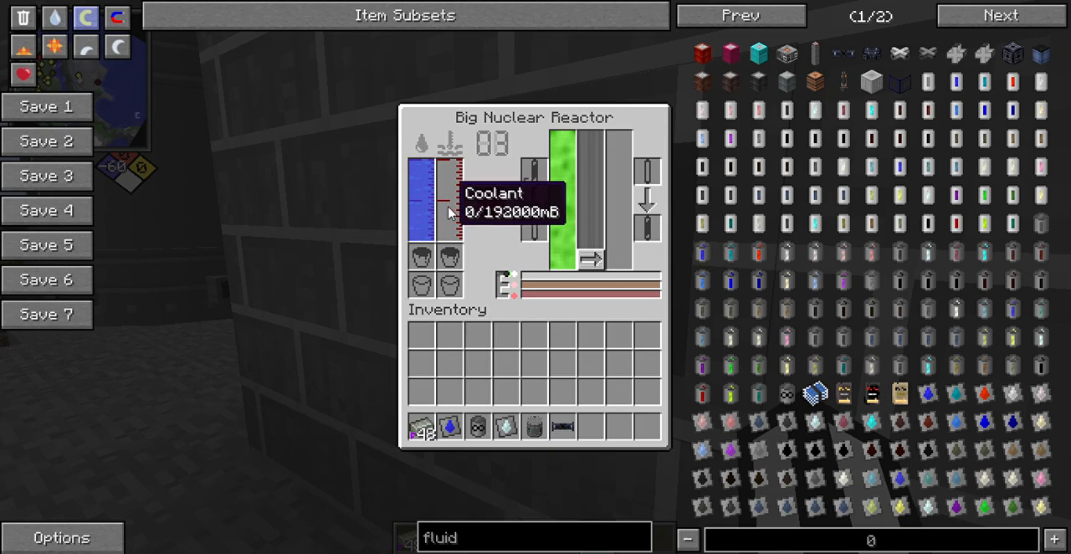
pyautogui.press('Escape')
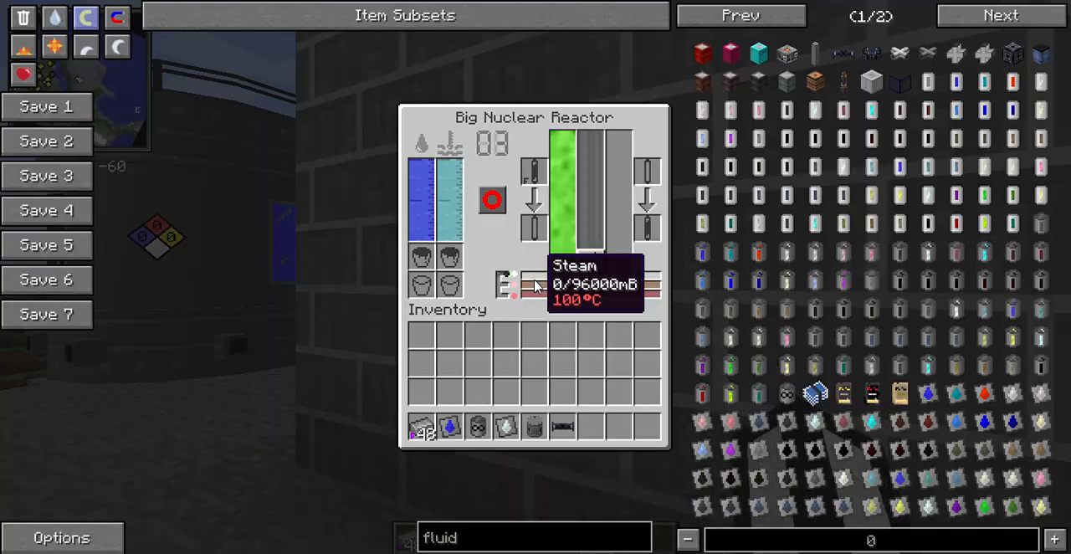
pyautogui.moveTo(504, 281)
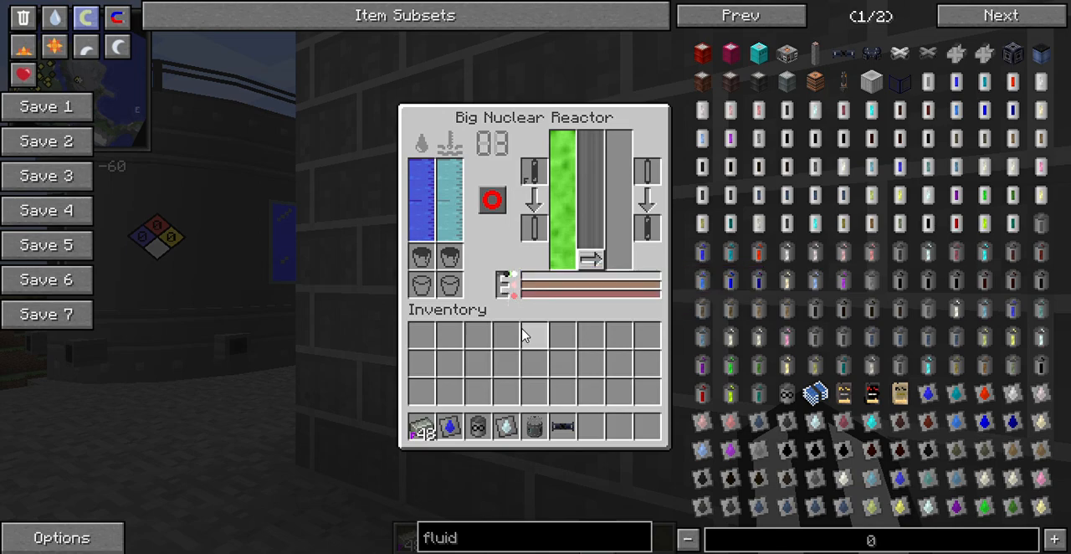
pyautogui.moveTo(508, 301)
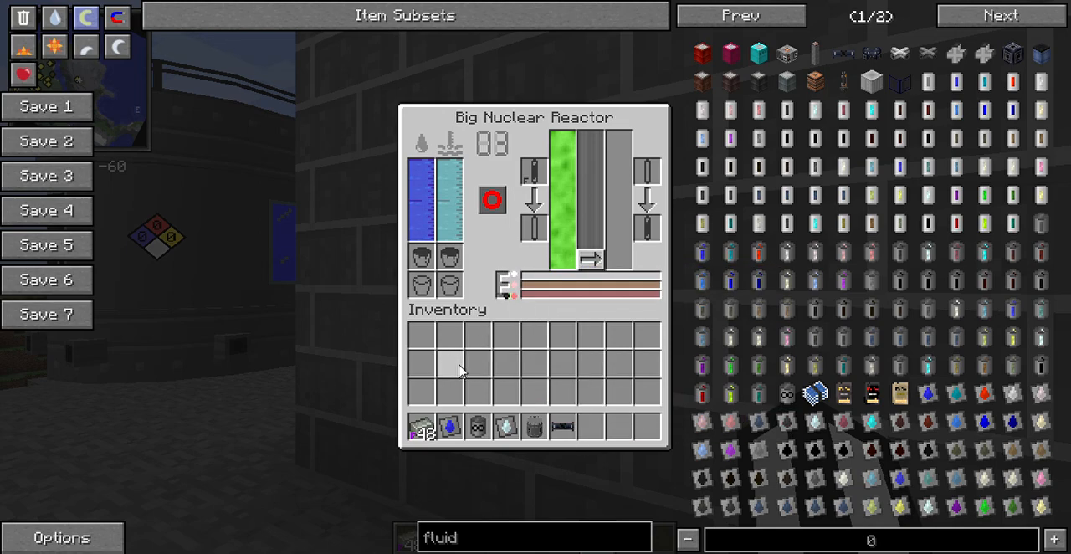
pyautogui.moveTo(536, 297)
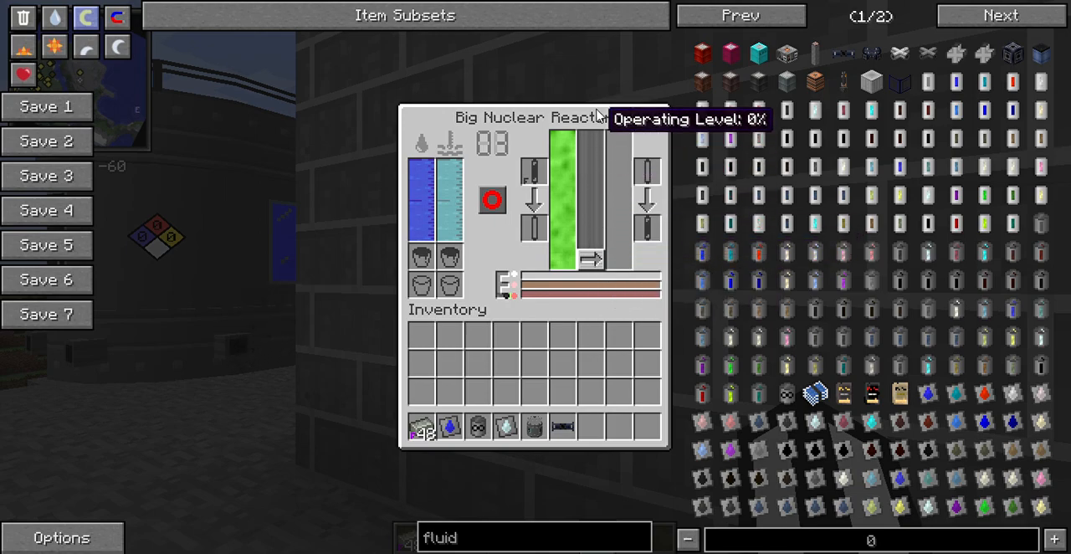
pyautogui.moveTo(567, 230)
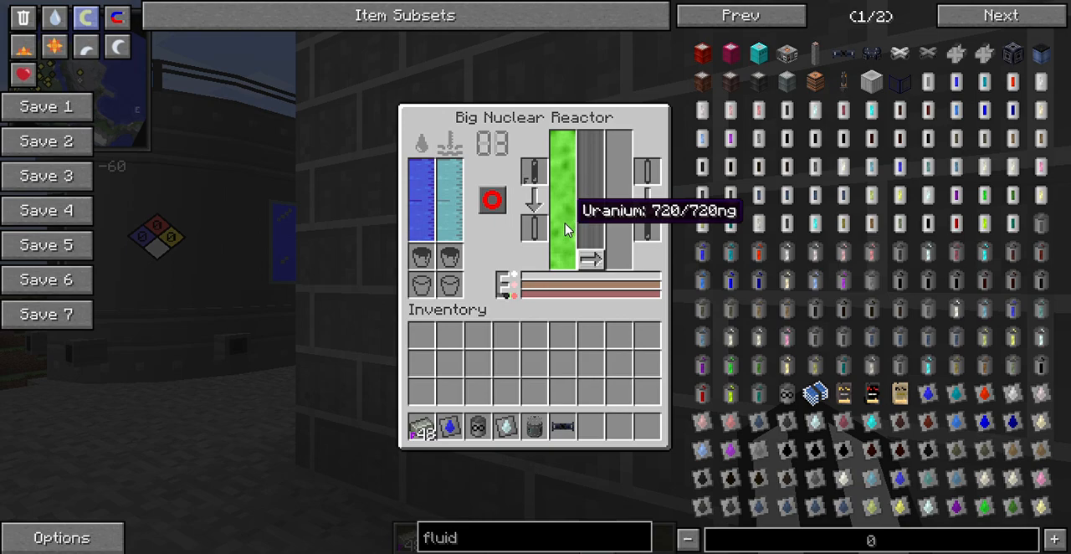
pyautogui.moveTo(601, 120)
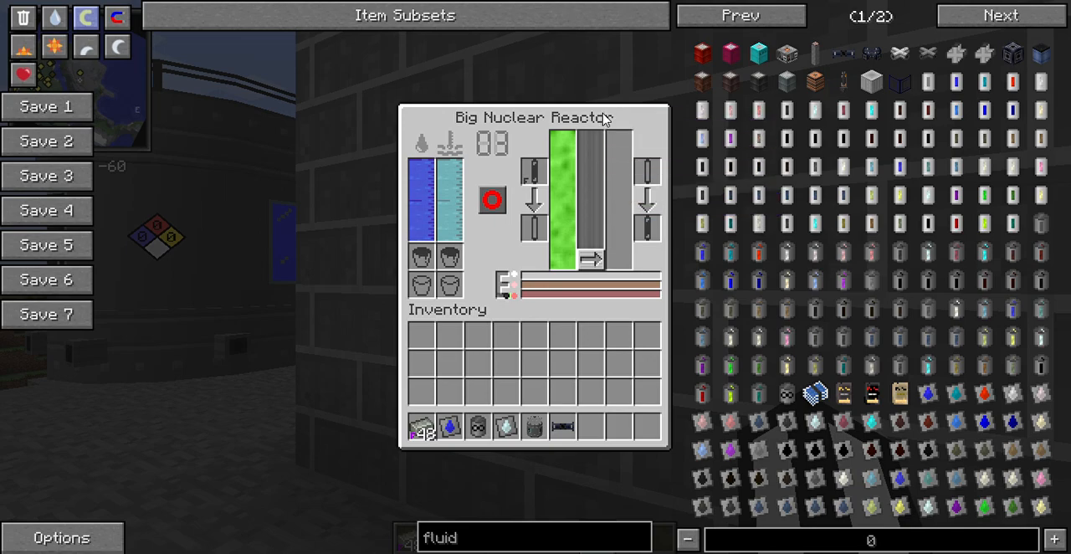
pyautogui.moveTo(730, 279)
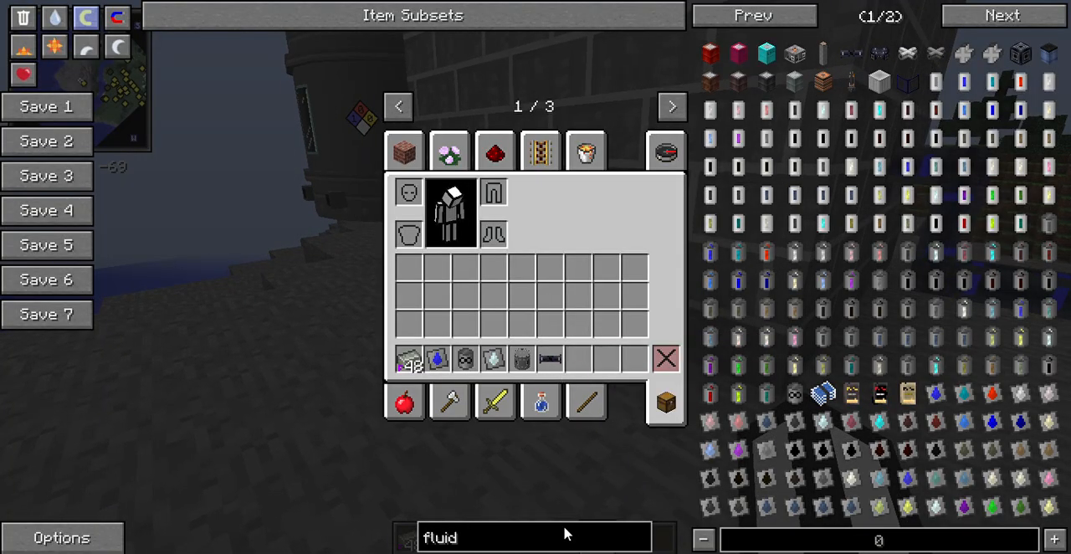
# Fill the coolant tank, confirm 720/720ng uranium, and search NEI for 'steam' identifiers.
pyautogui.write('steam')
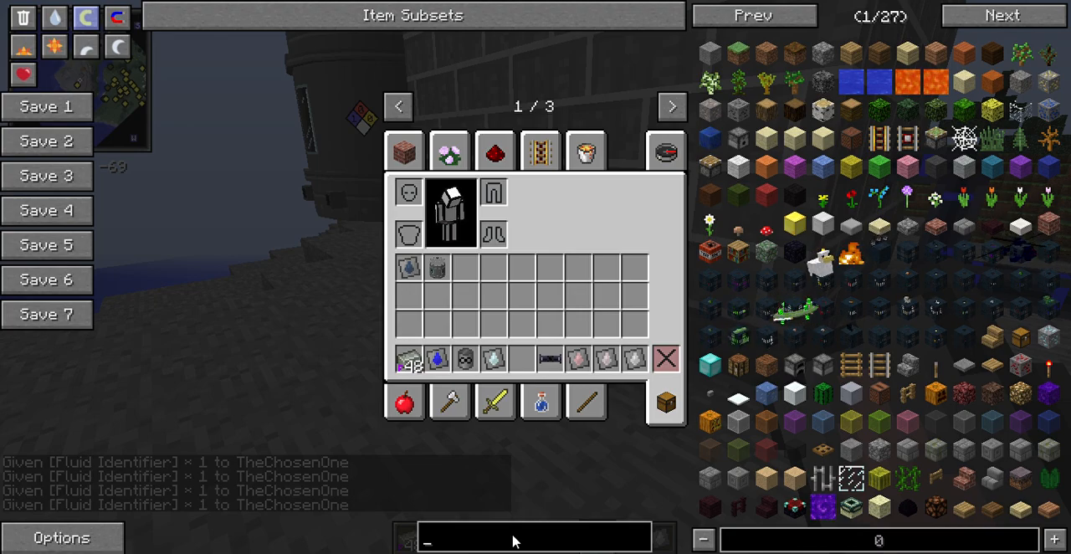
# Search NEI for turbine, coolant, flare and infinite, taking a Steam Turbine and Fluid Identifiers.
pyautogui.write('tu')
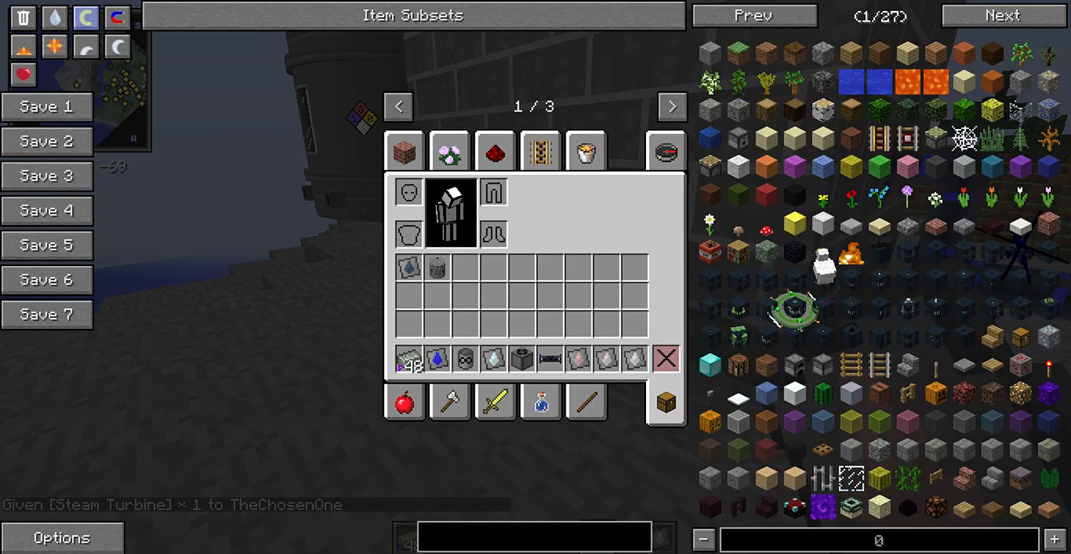
pyautogui.write('c')
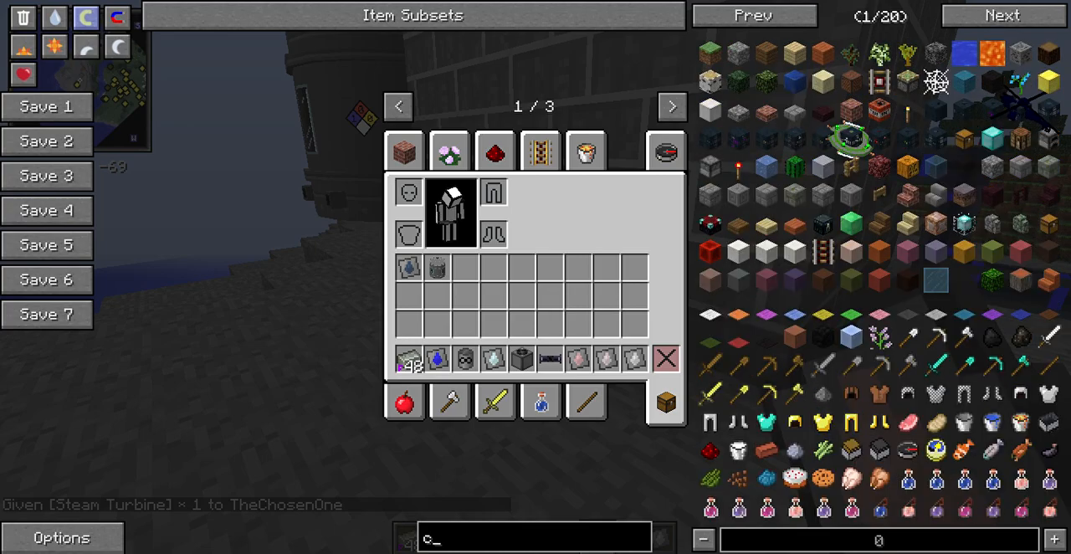
pyautogui.write('ool')
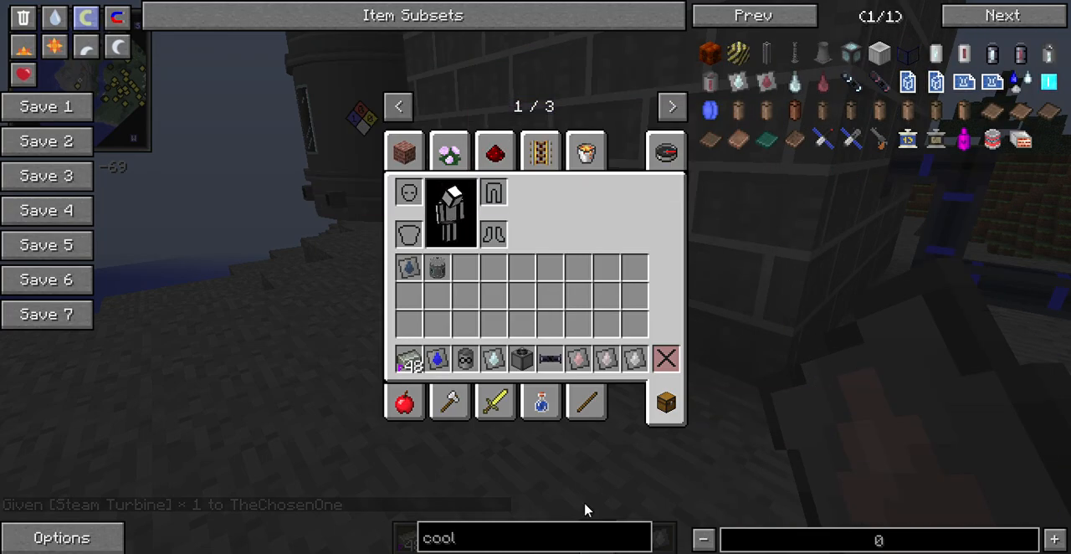
pyautogui.press('Backspace')
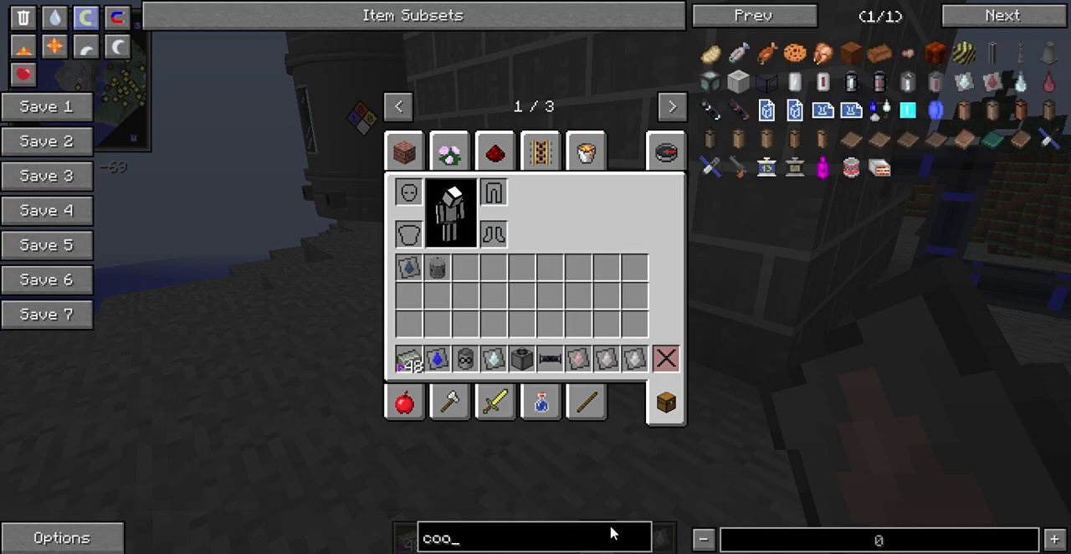
pyautogui.write('flare')
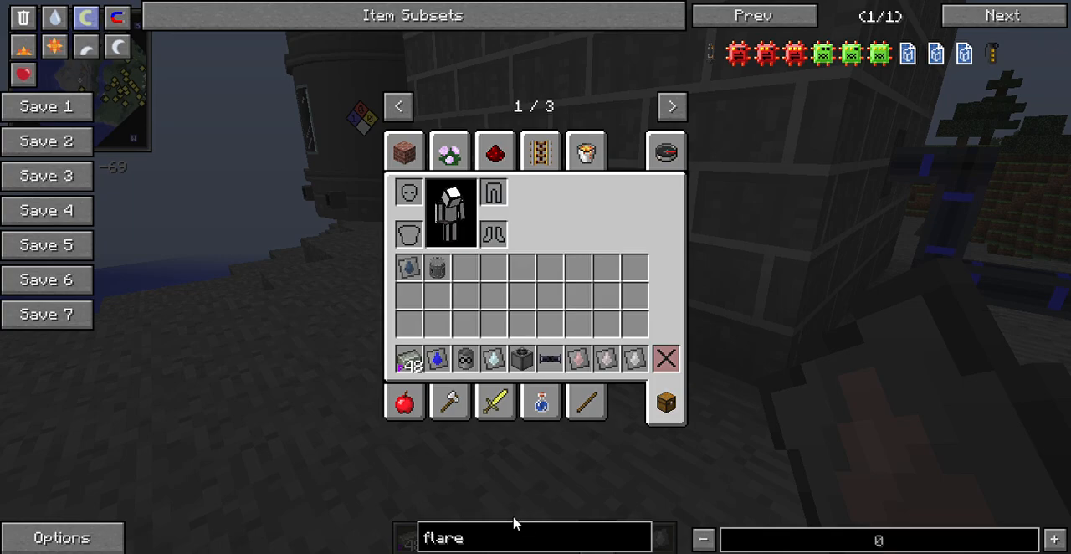
pyautogui.write('infin')
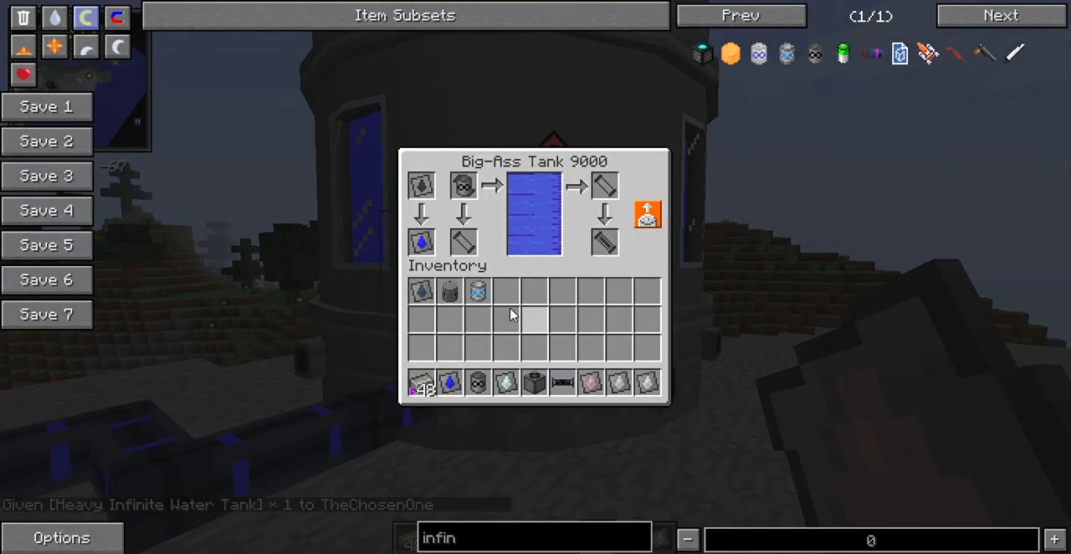
pyautogui.moveTo(544, 188)
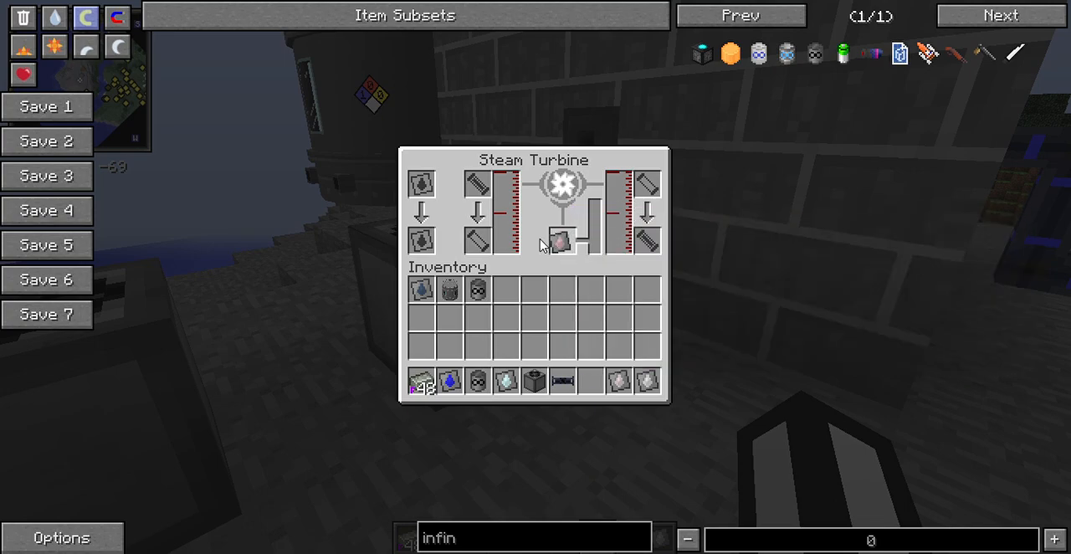
# Load a Heavy Infinite Water Tank into the Big-Ass Tank and a Steam identifier into the turbine.
pyautogui.press('Escape')
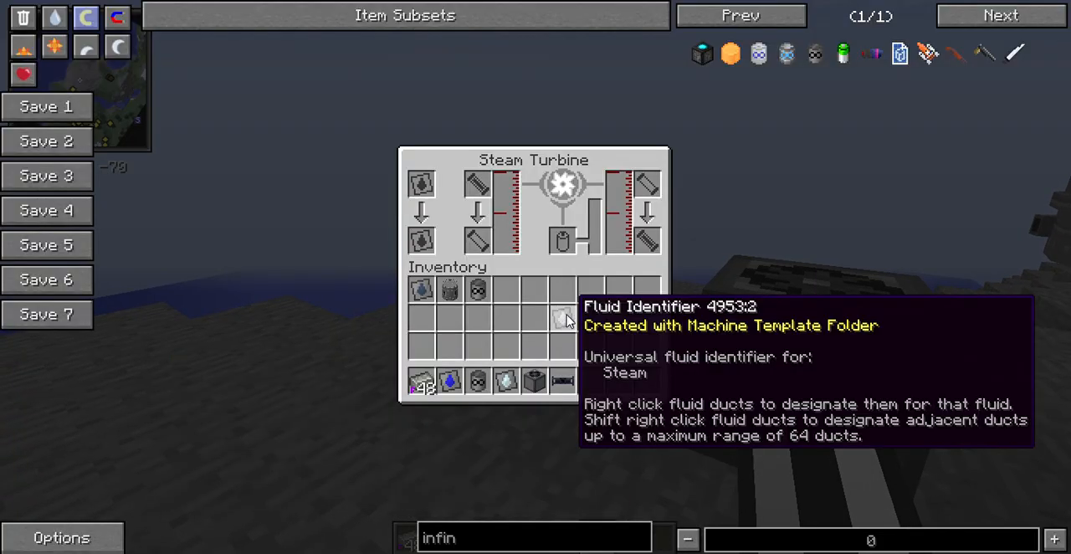
pyautogui.press('Escape')
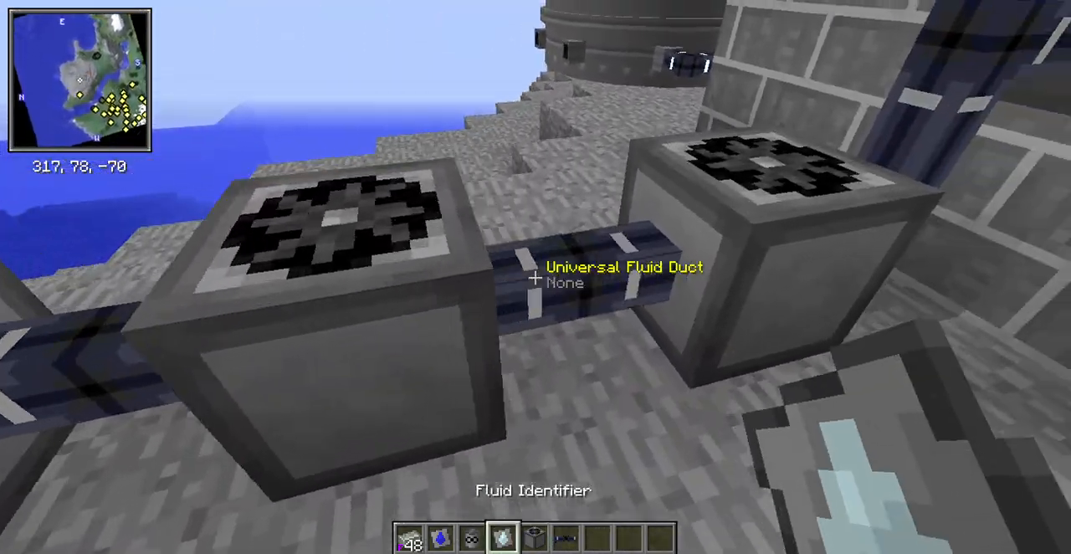
pyautogui.press('e')
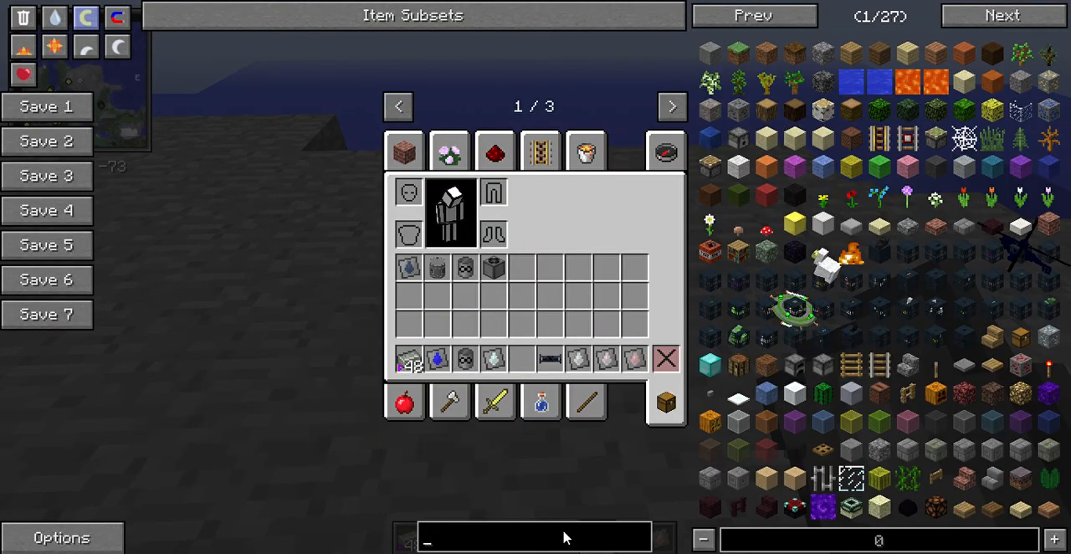
# Take a Cooling Tower from the 'cooling' NEI search and lay ducts beside the turbine row.
pyautogui.write('cooling')
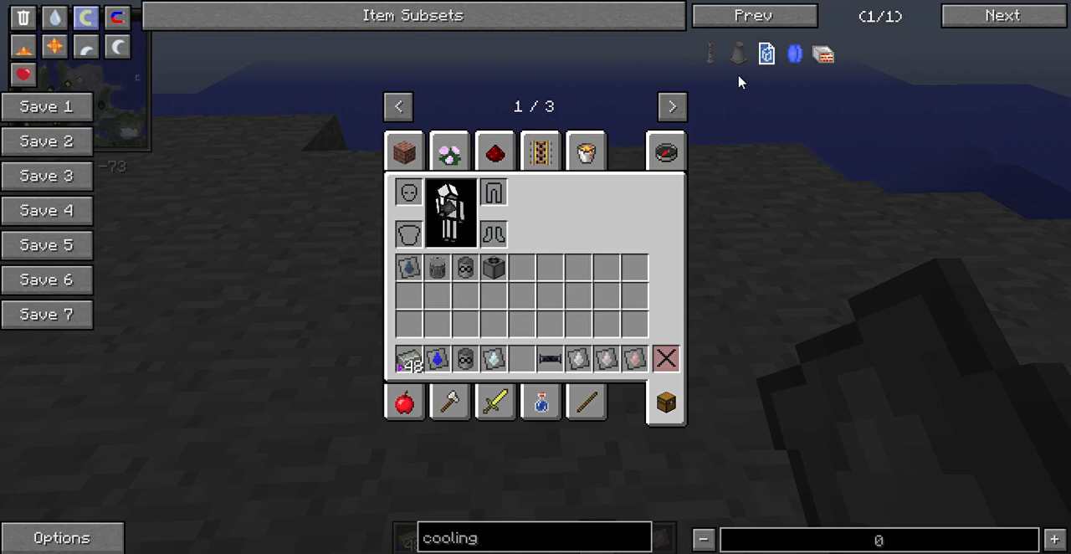
pyautogui.click(522, 358)
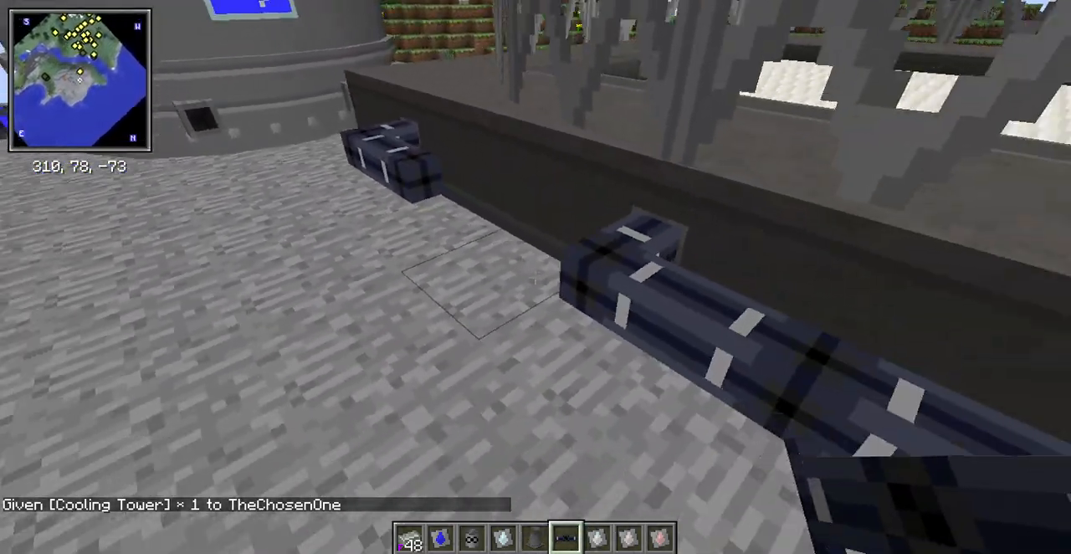
pyautogui.moveTo(535, 277)
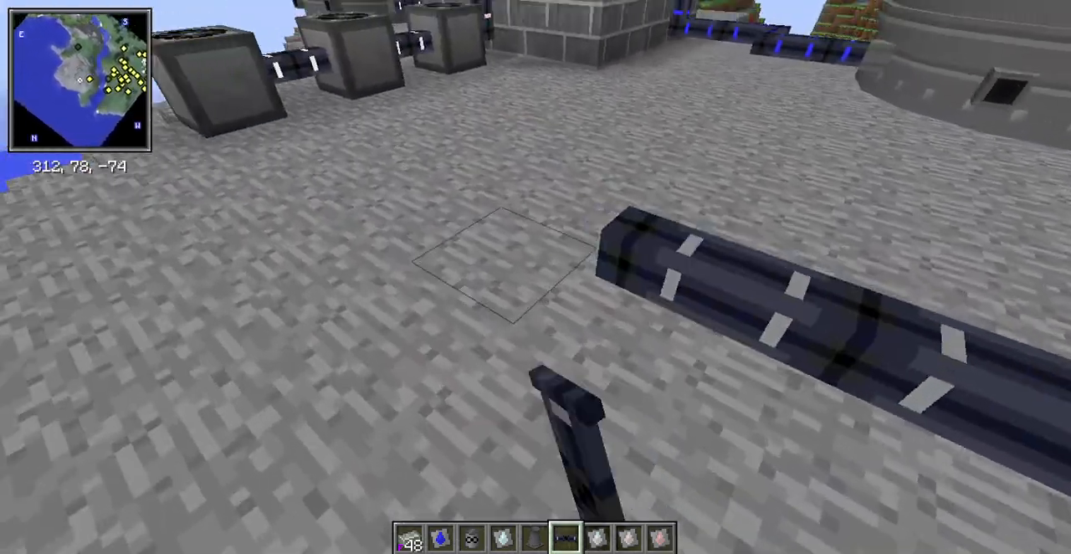
pyautogui.press('e')
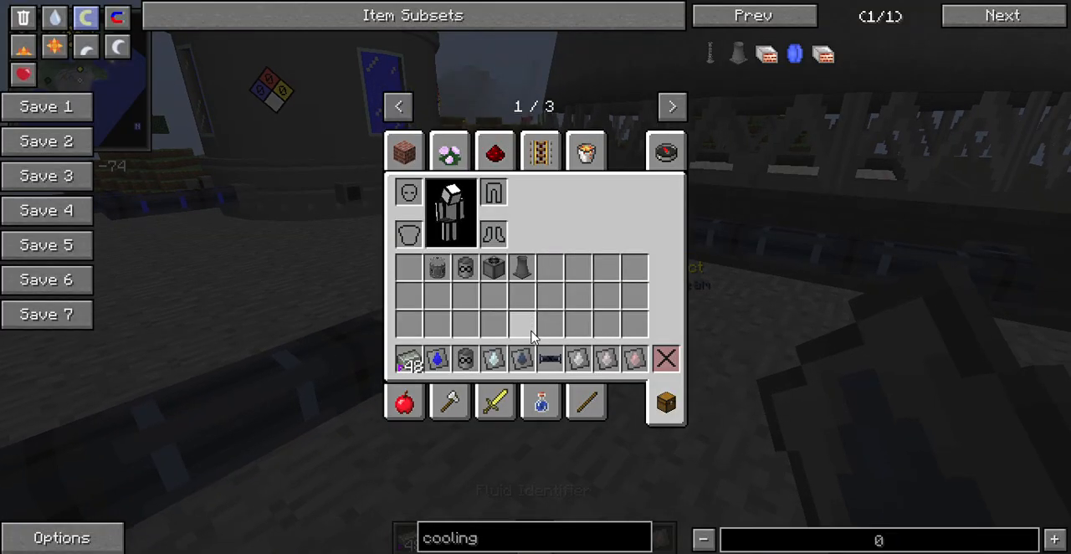
pyautogui.press('Escape')
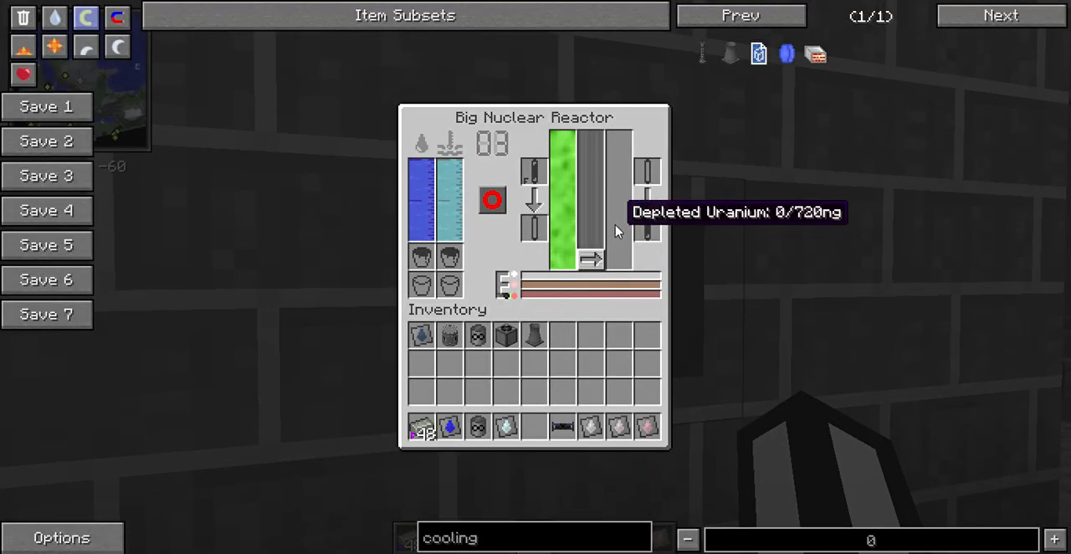
pyautogui.moveTo(598, 217)
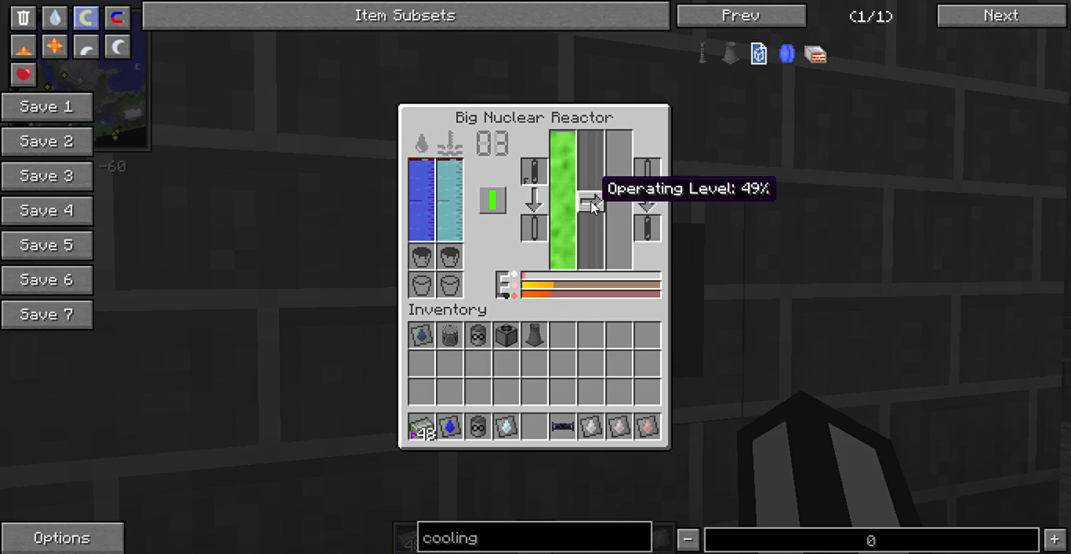
# Switch the Big Nuclear Reactor on and set the control rods to 49% operating level.
pyautogui.press('Escape')
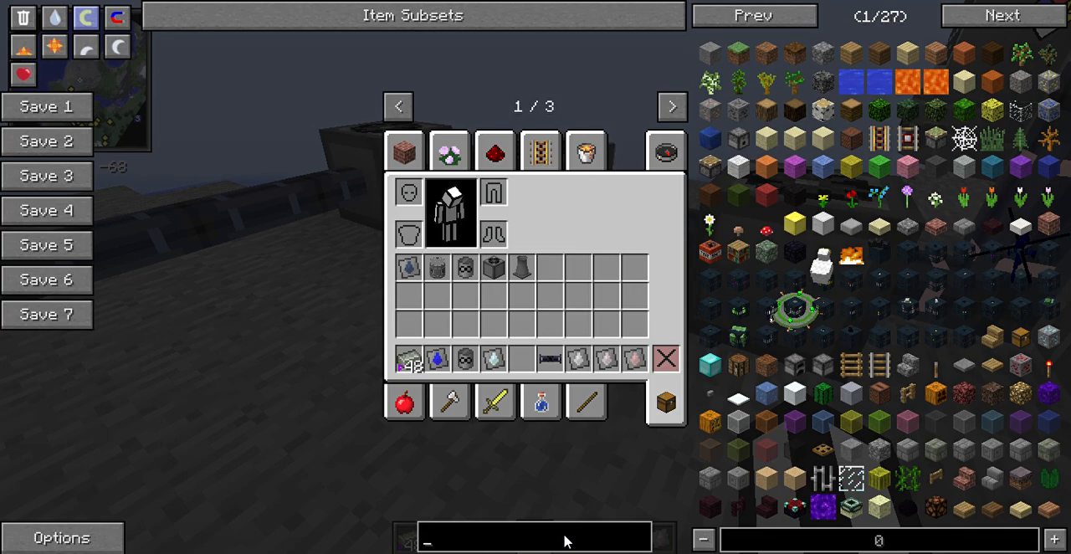
# Take a Spark Energy Storage Block and Red Copper Cable, placing the block by the turbines.
pyautogui.write('spar')
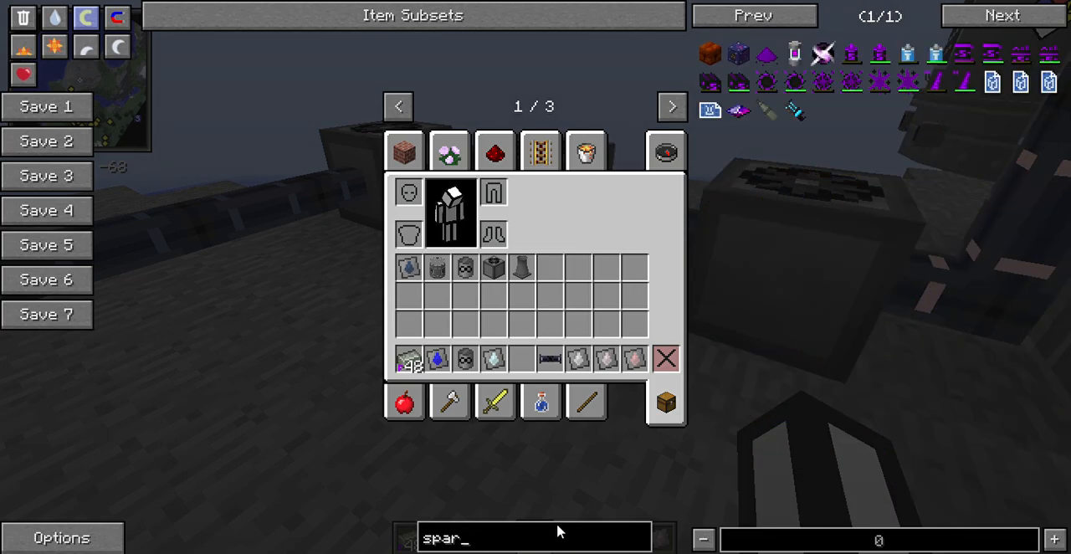
pyautogui.write('k')
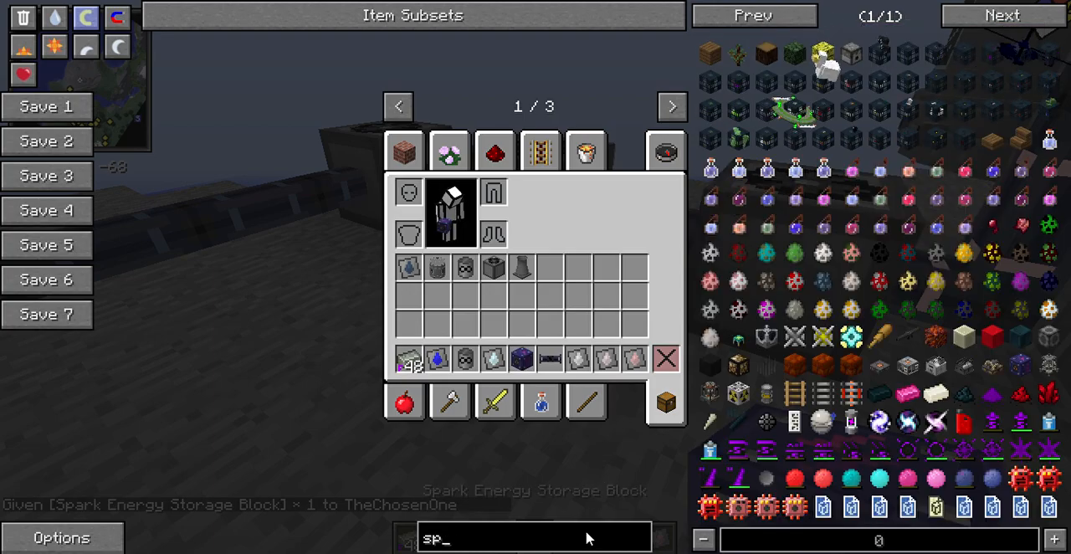
pyautogui.write('red')
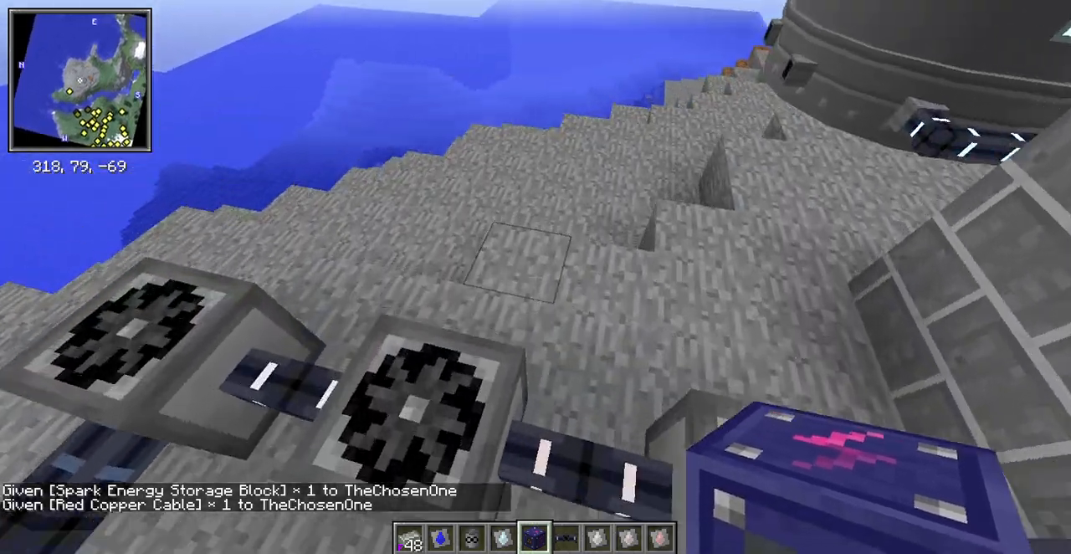
pyautogui.moveTo(536, 277)
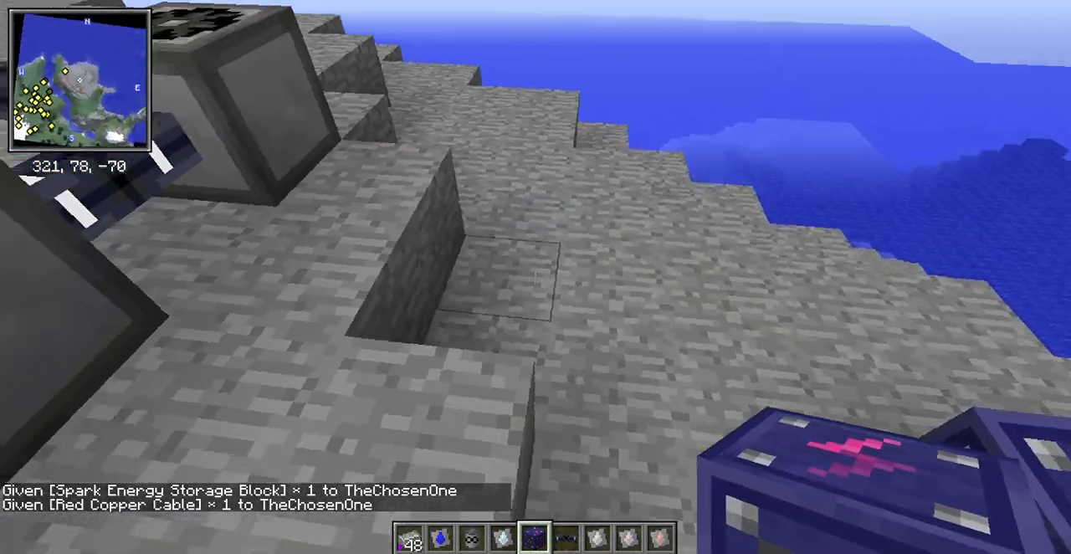
pyautogui.press('e')
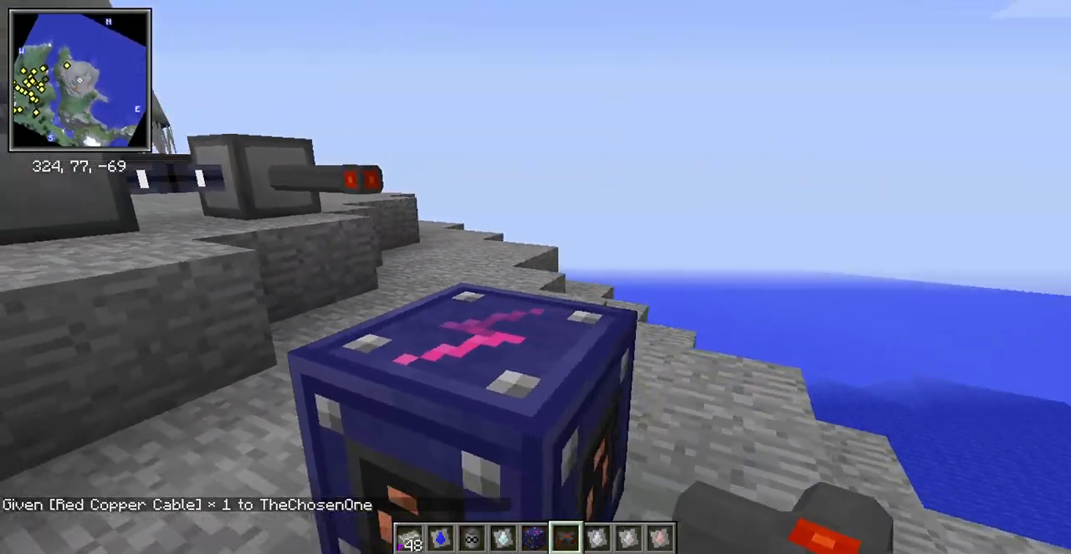
pyautogui.moveTo(535, 277)
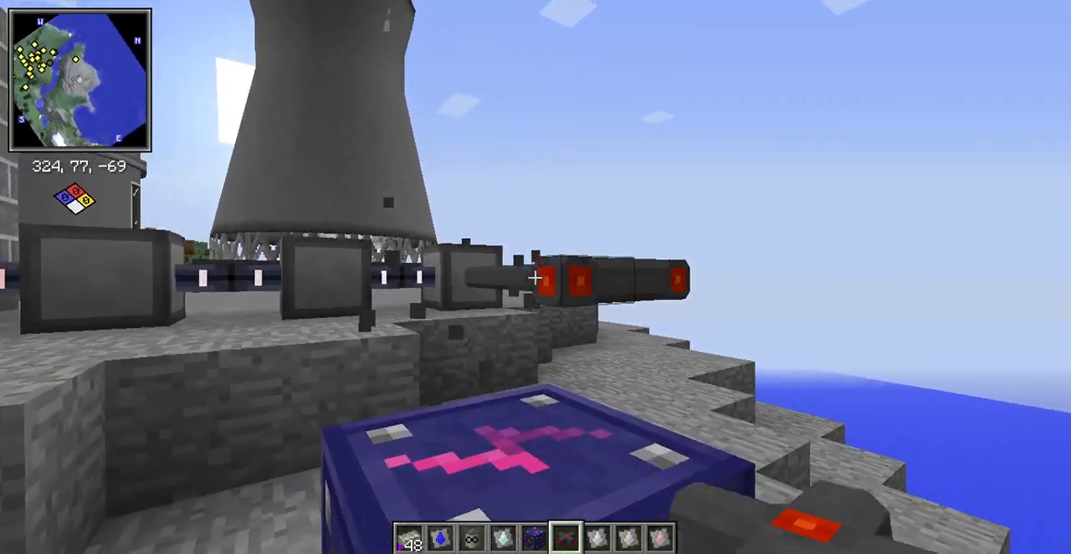
pyautogui.moveTo(535, 277)
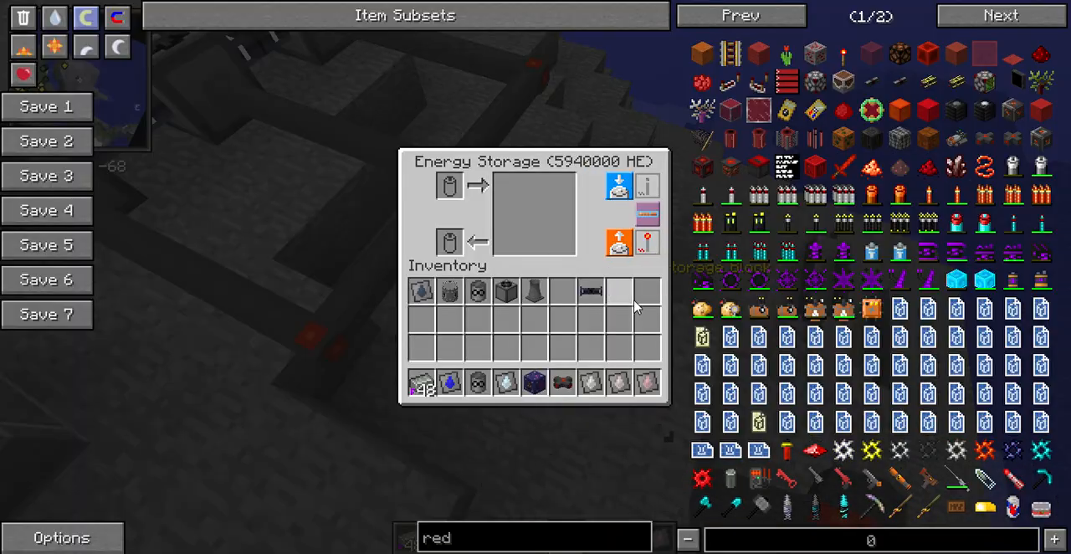
pyautogui.moveTo(531, 226)
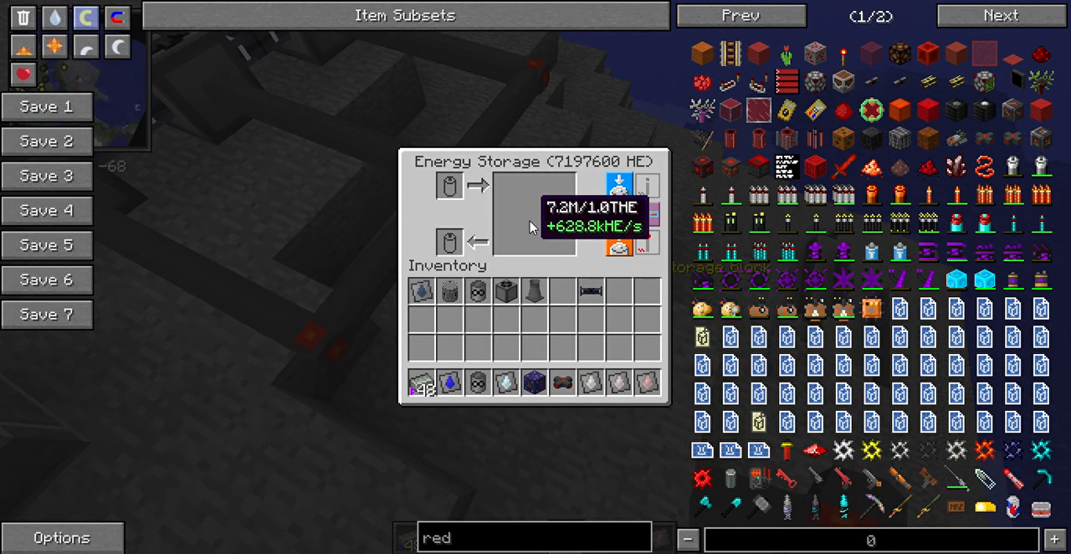
# Confirm ~628.8 kHE/s charging, raise the reactor to 54%, and take 64 Empty Quad Rods.
pyautogui.press('Escape')
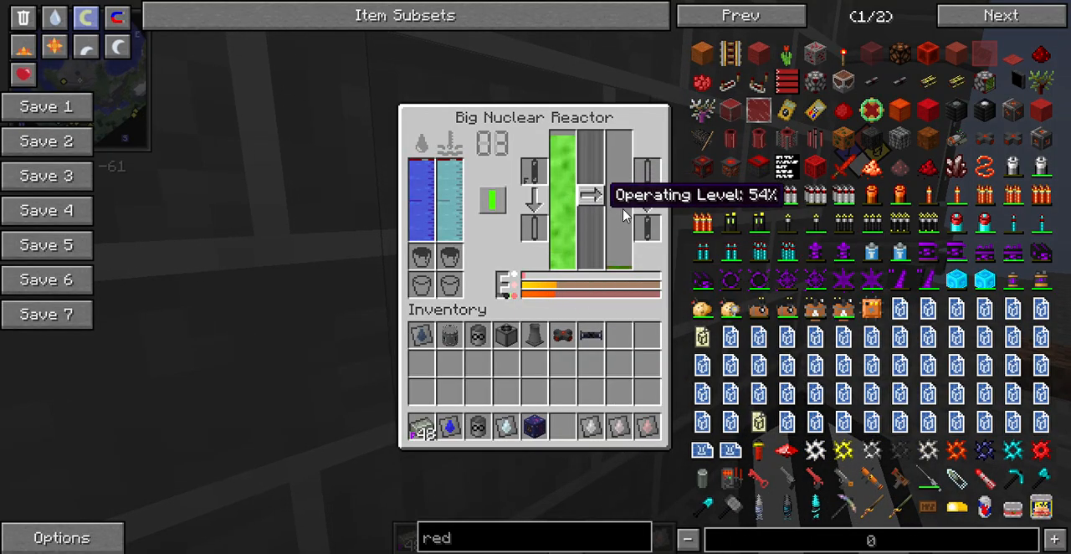
pyautogui.moveTo(619, 205)
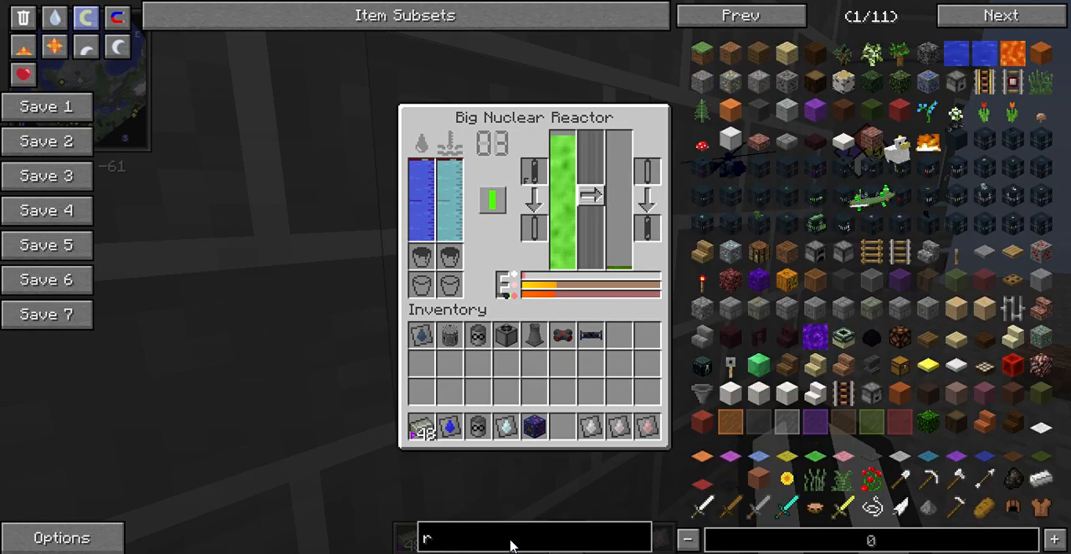
pyautogui.write('empt')
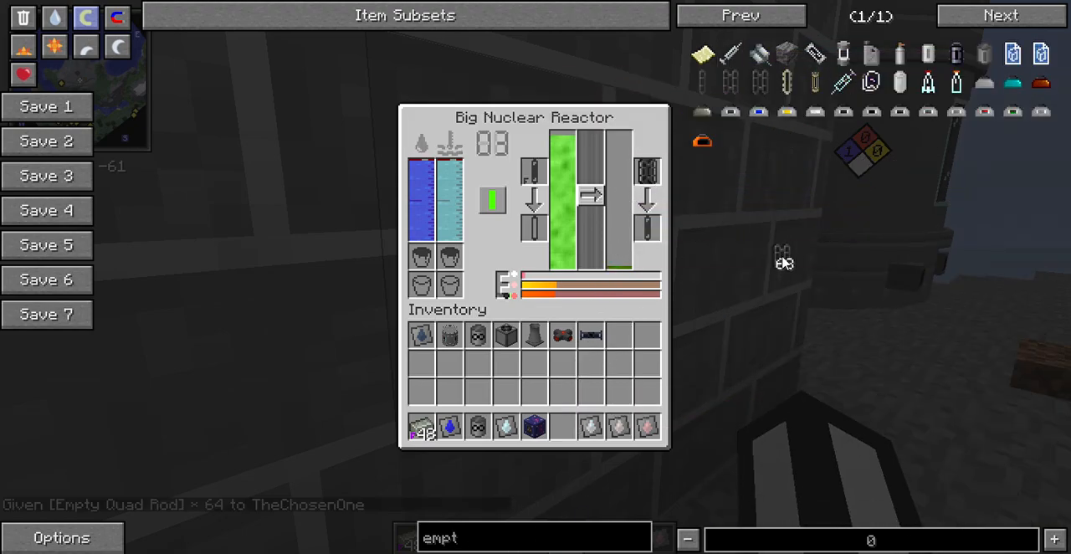
pyautogui.moveTo(682, 203)
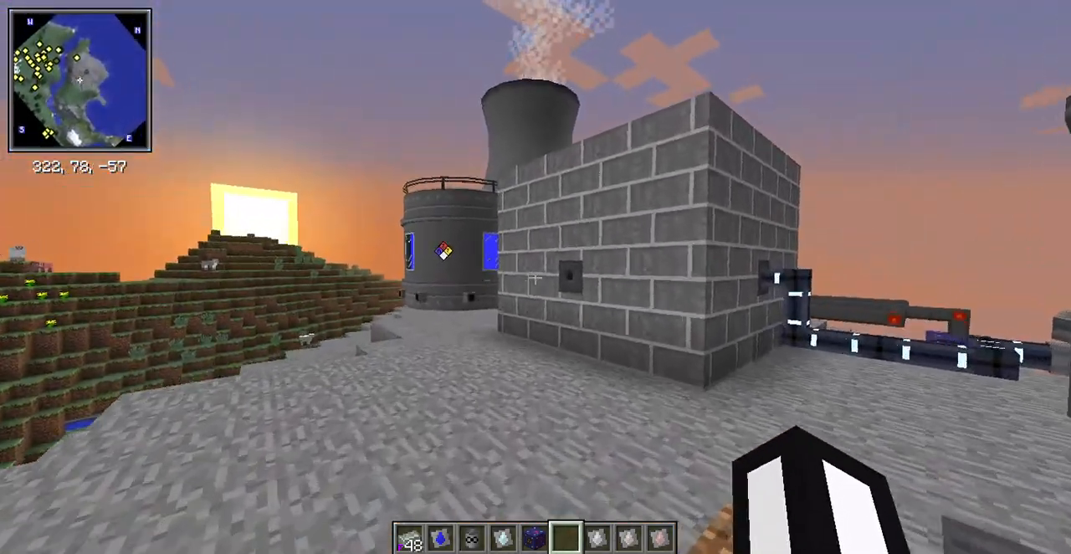
pyautogui.moveTo(536, 277)
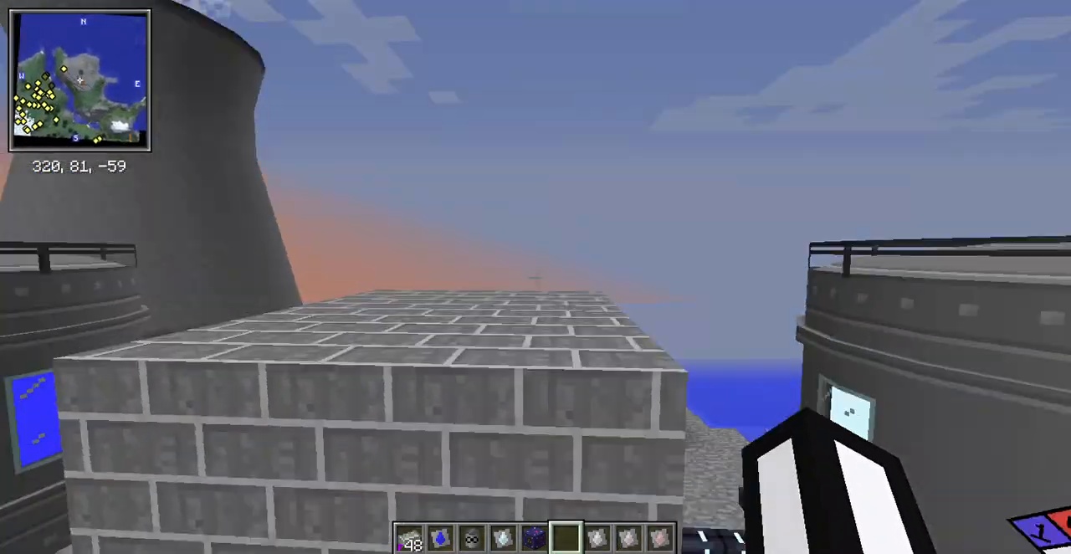
pyautogui.press('e')
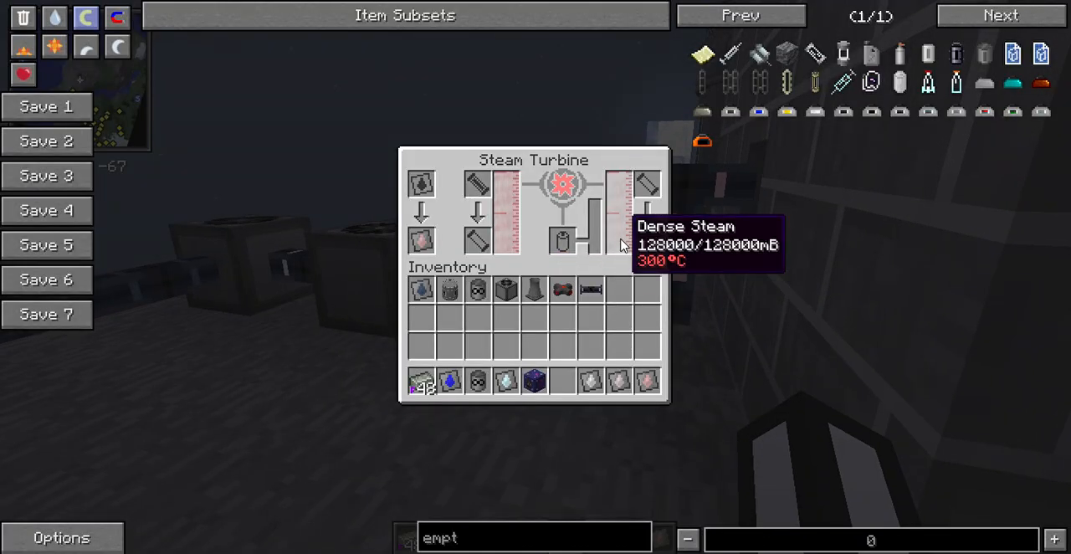
# Check the turbine's dense steam, switch the reactor off, and inspect its 74480/96000mB steam tank.
pyautogui.press('Escape')
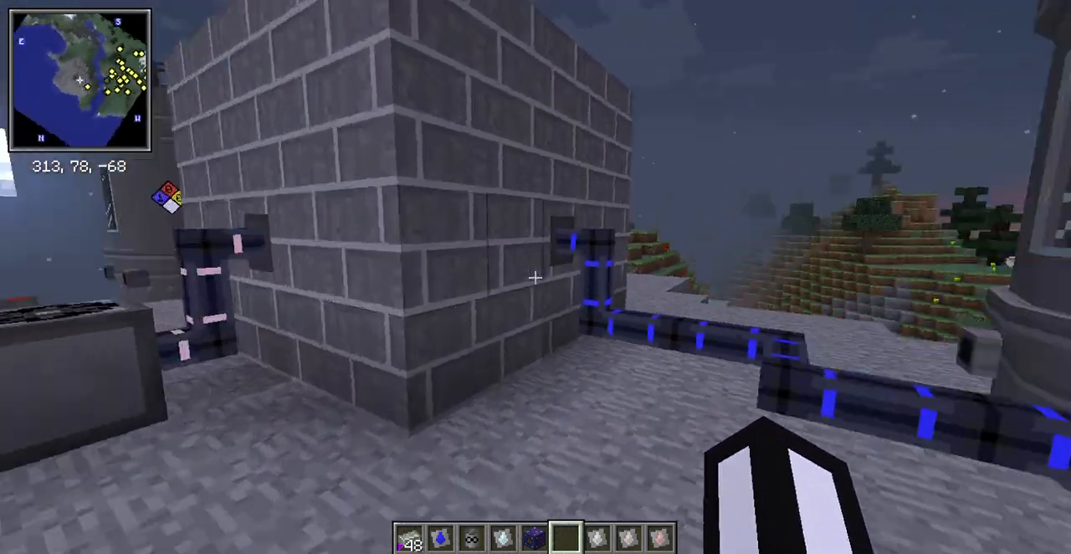
pyautogui.moveTo(535, 277)
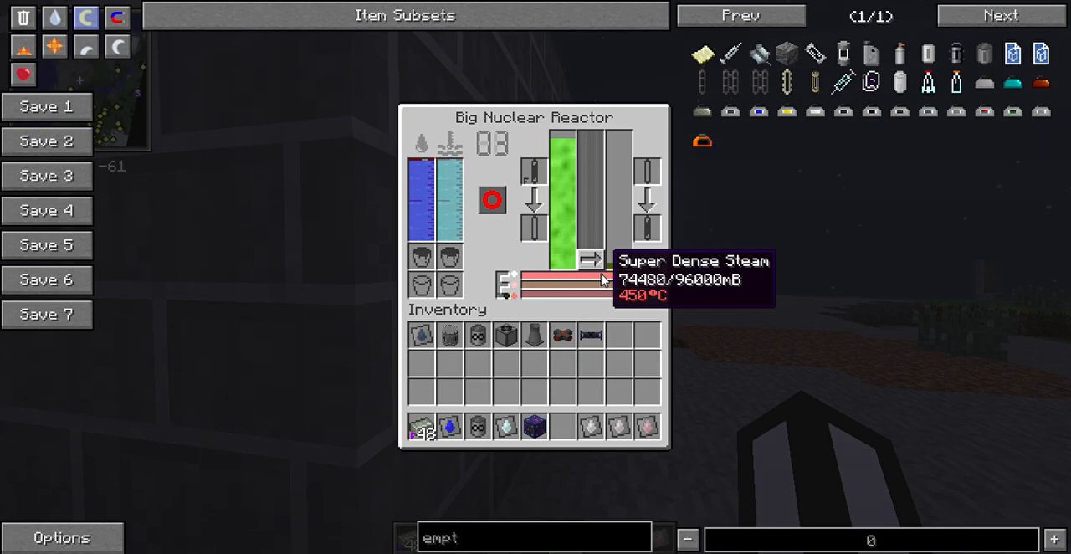
pyautogui.press('Escape')
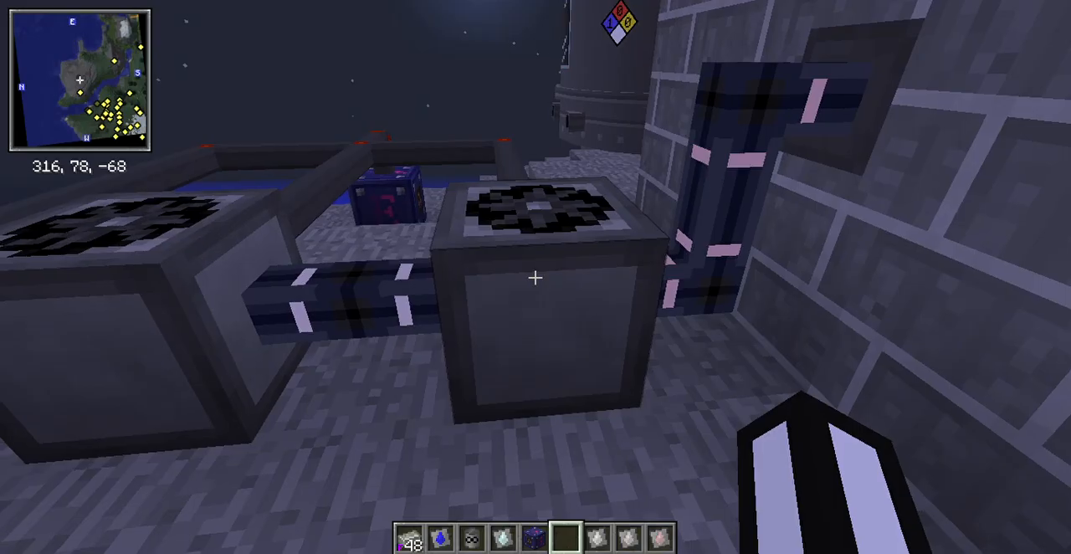
pyautogui.moveTo(535, 277)
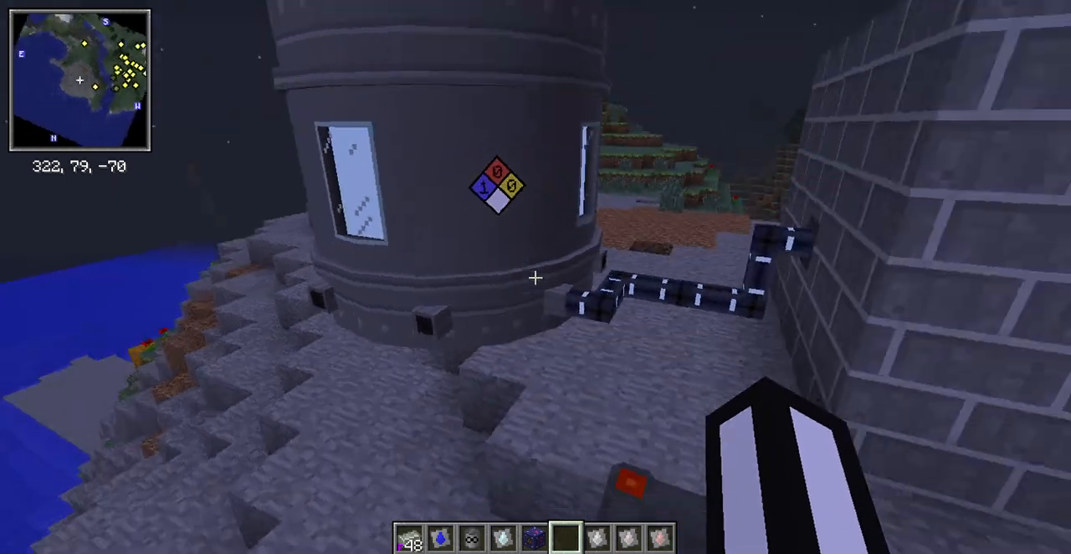
pyautogui.moveTo(535, 277)
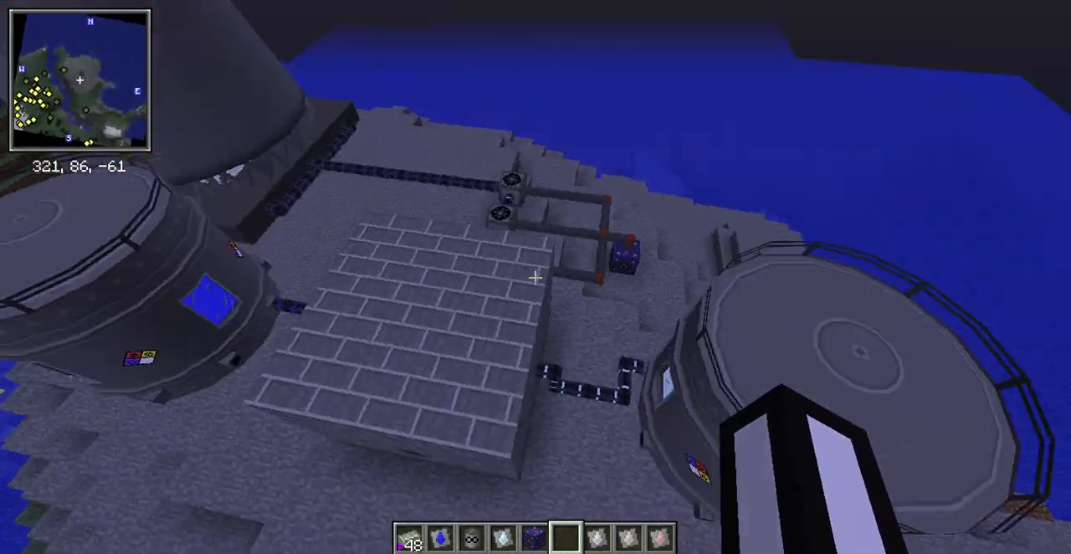
pyautogui.moveTo(536, 277)
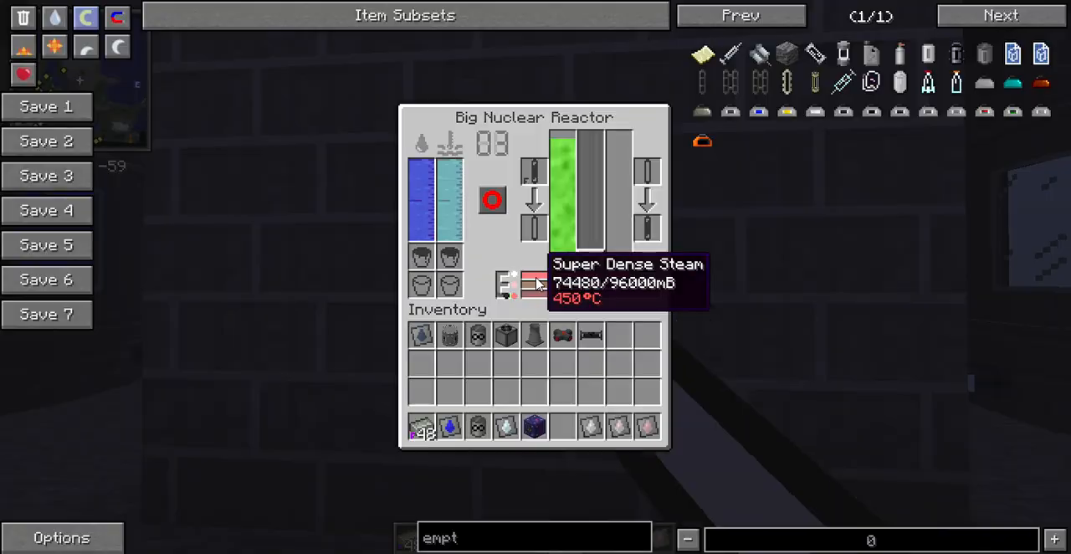
pyautogui.press('Escape')
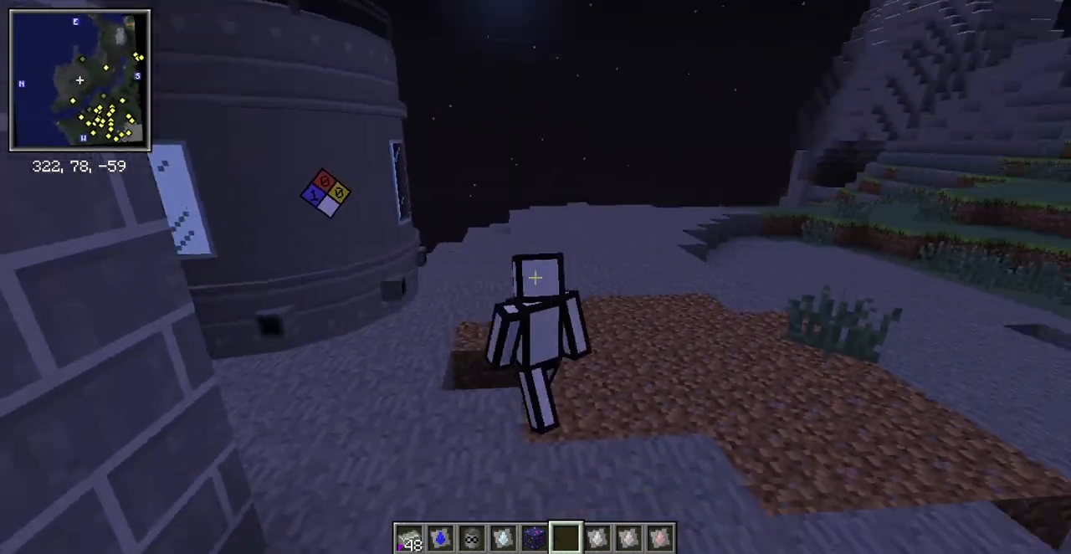
pyautogui.moveTo(535, 277)
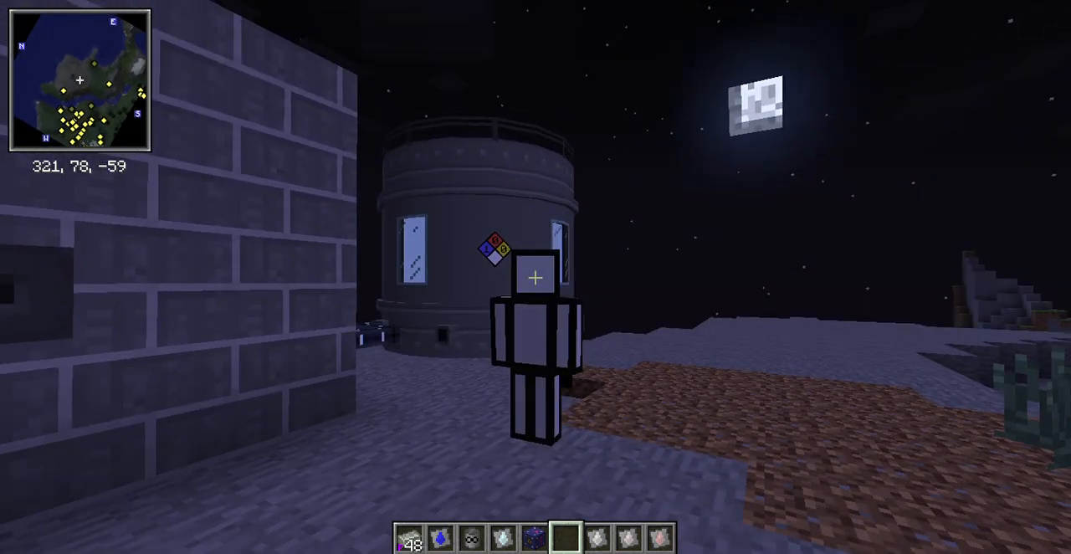